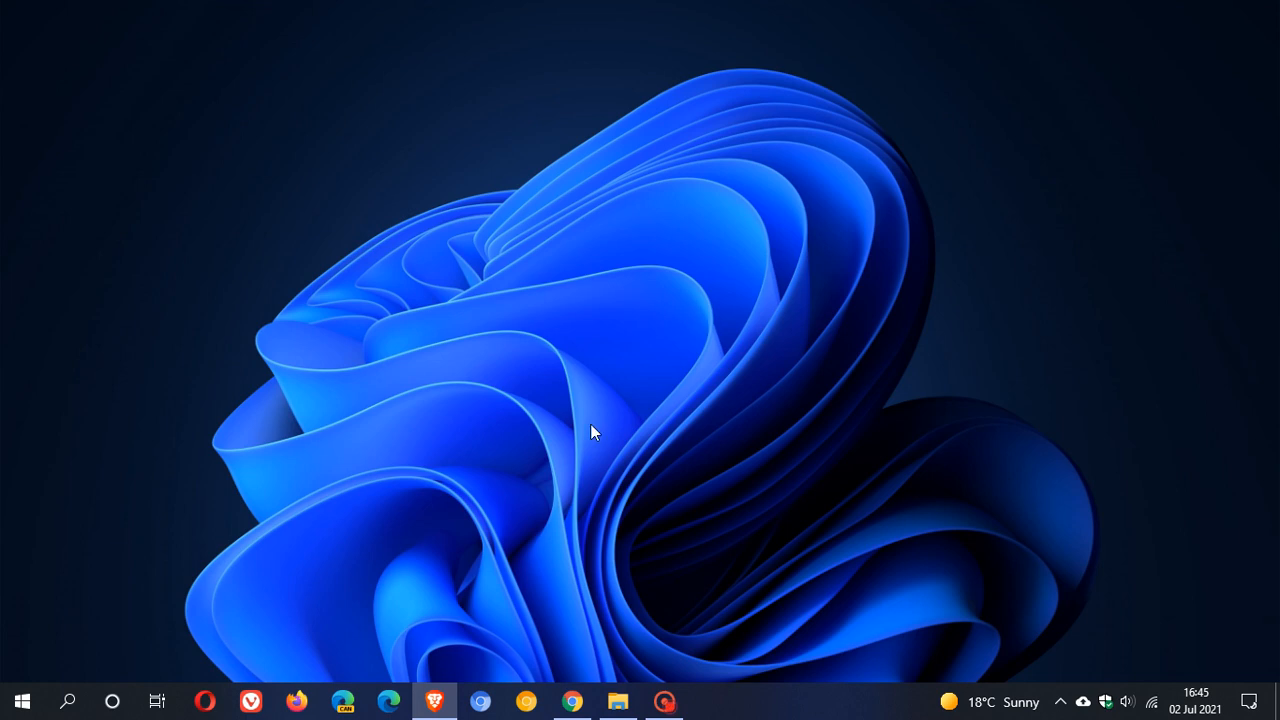
{"action": "mouse_move", "coordinate": [620, 318]}
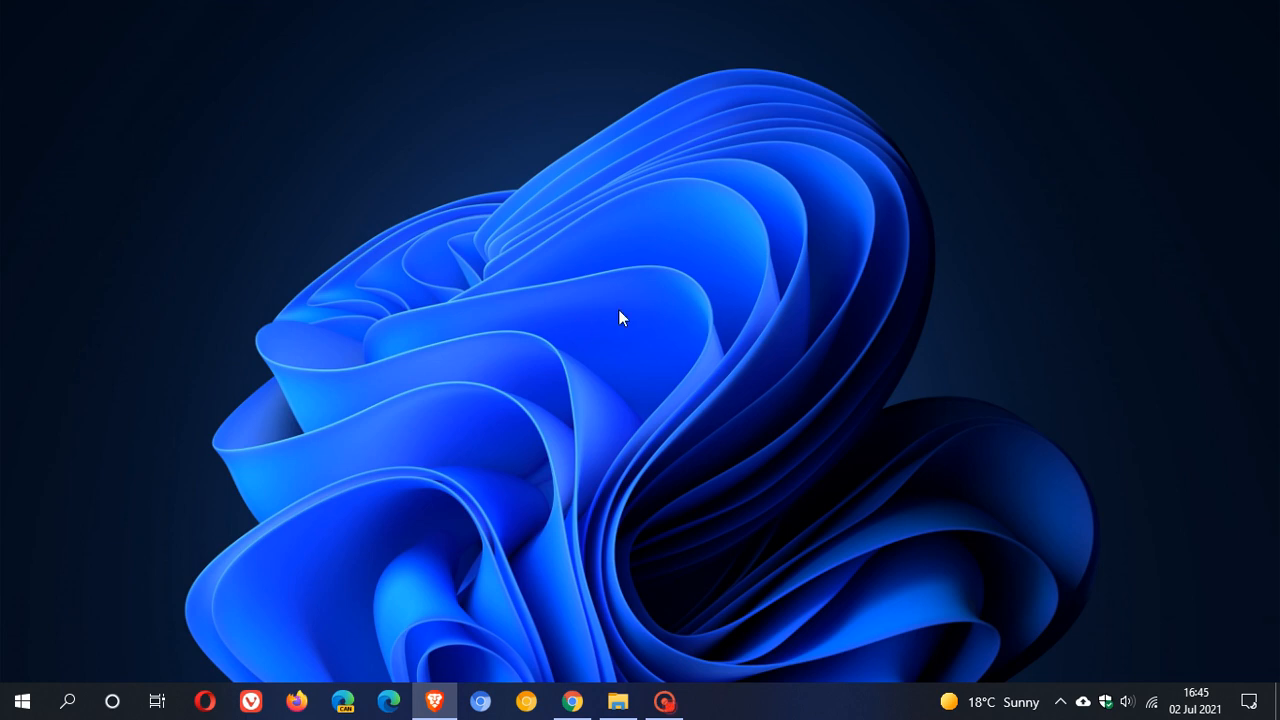
{"action": "mouse_move", "coordinate": [695, 332]}
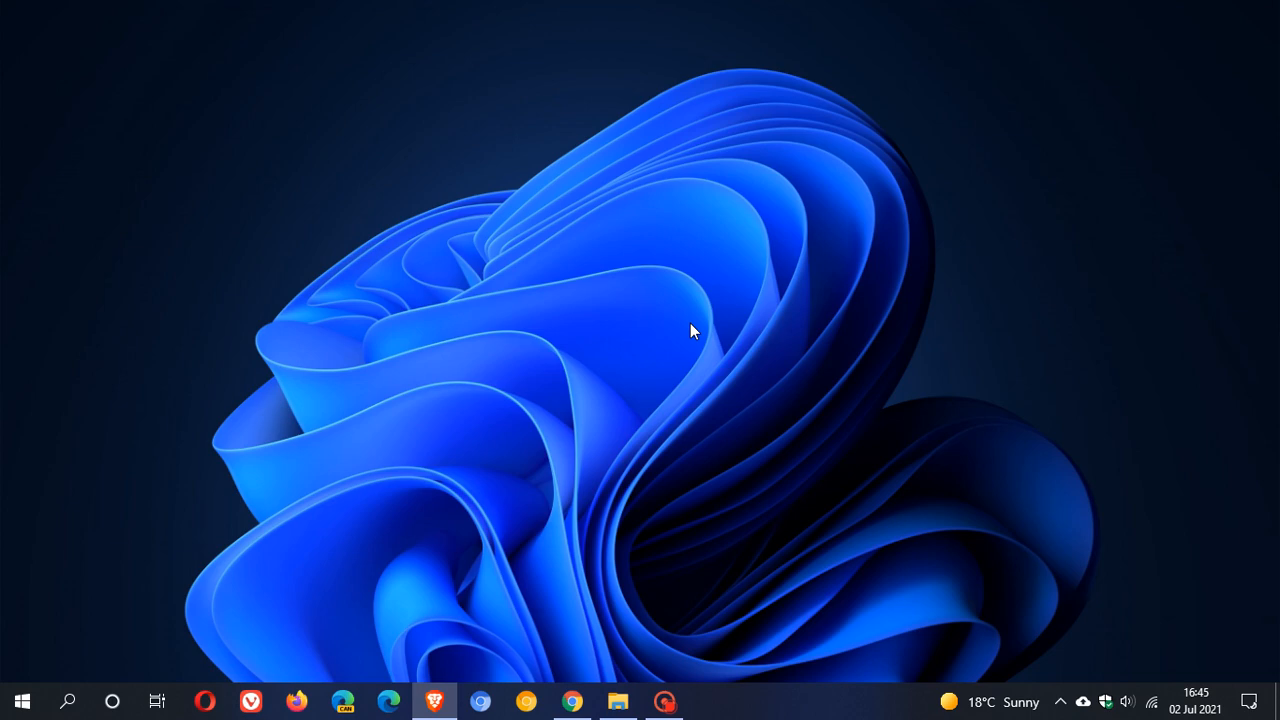
Step: Show the ReadySunValley releases page in Chrome and scroll to the 0.11.9 Assets list
{"action": "left_click", "coordinate": [572, 701]}
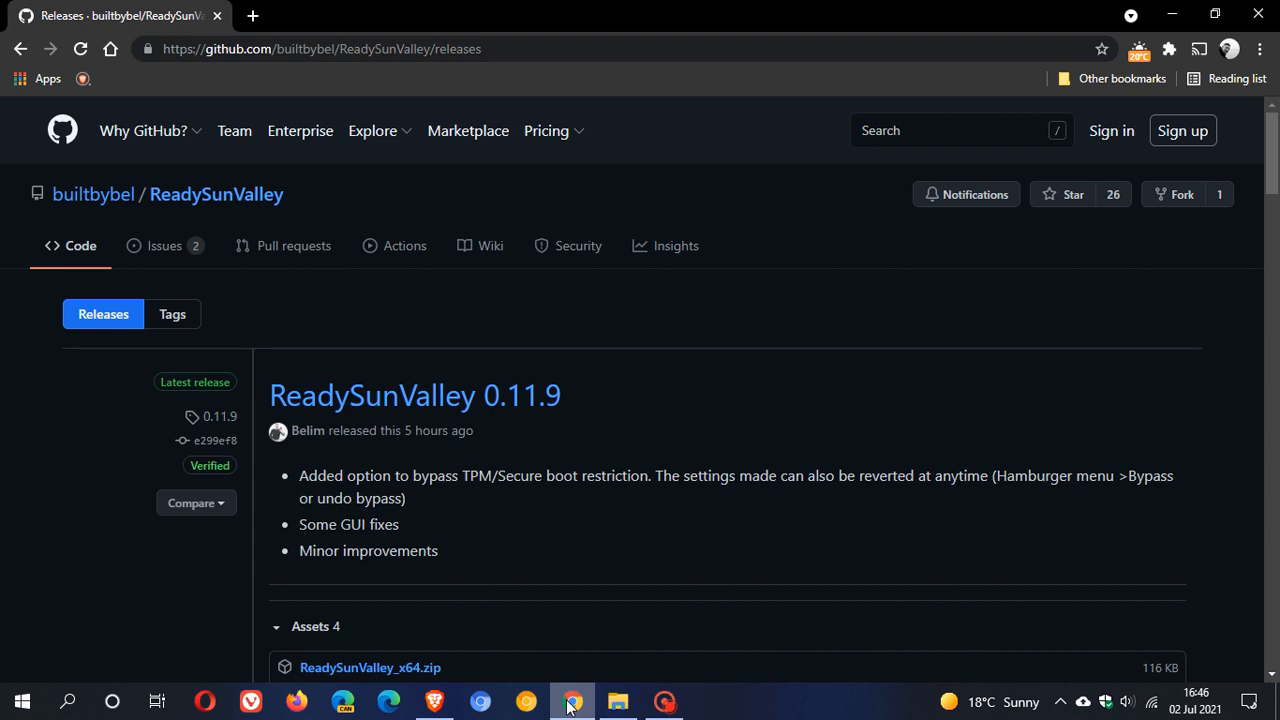
{"action": "mouse_move", "coordinate": [578, 708]}
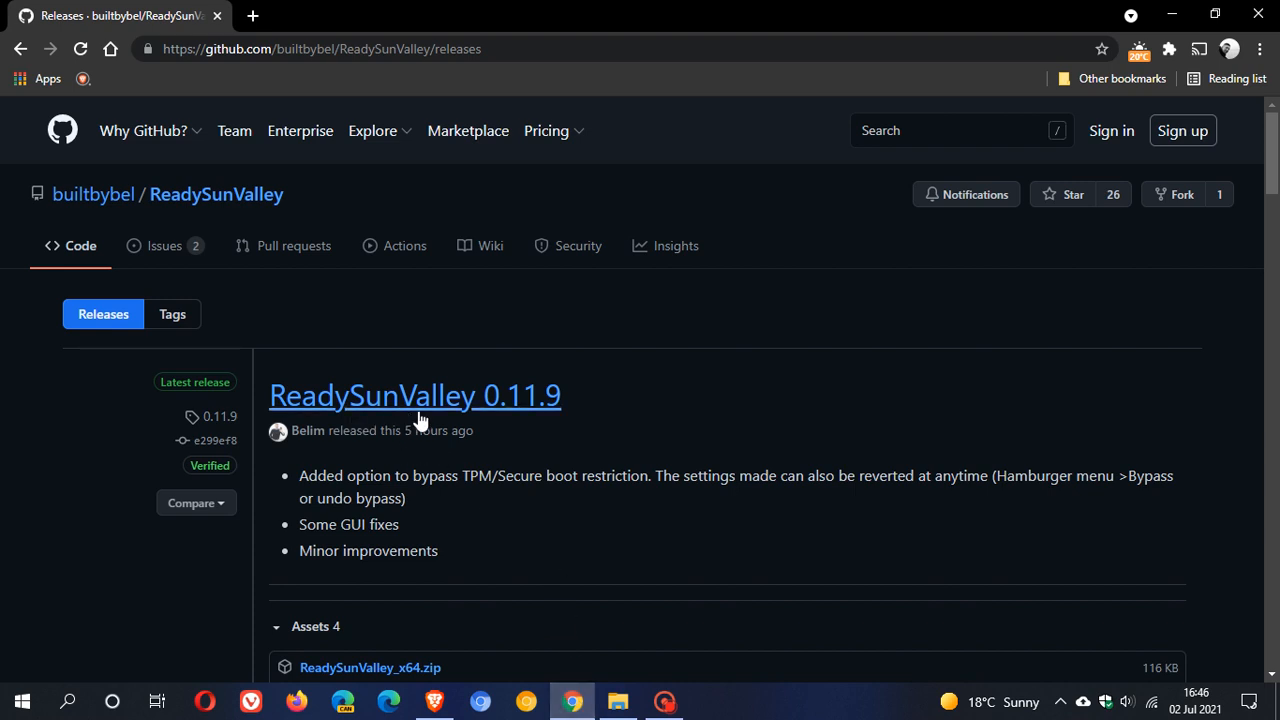
{"action": "mouse_move", "coordinate": [505, 421]}
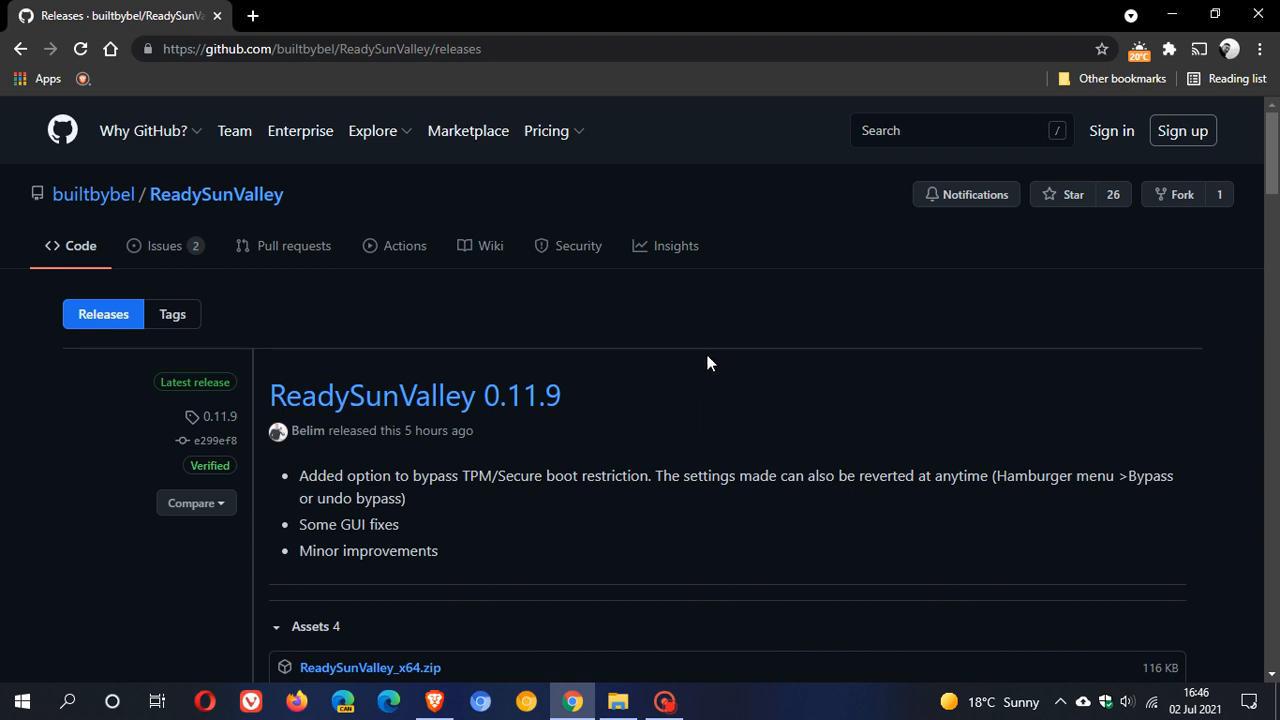
{"action": "mouse_move", "coordinate": [414, 395]}
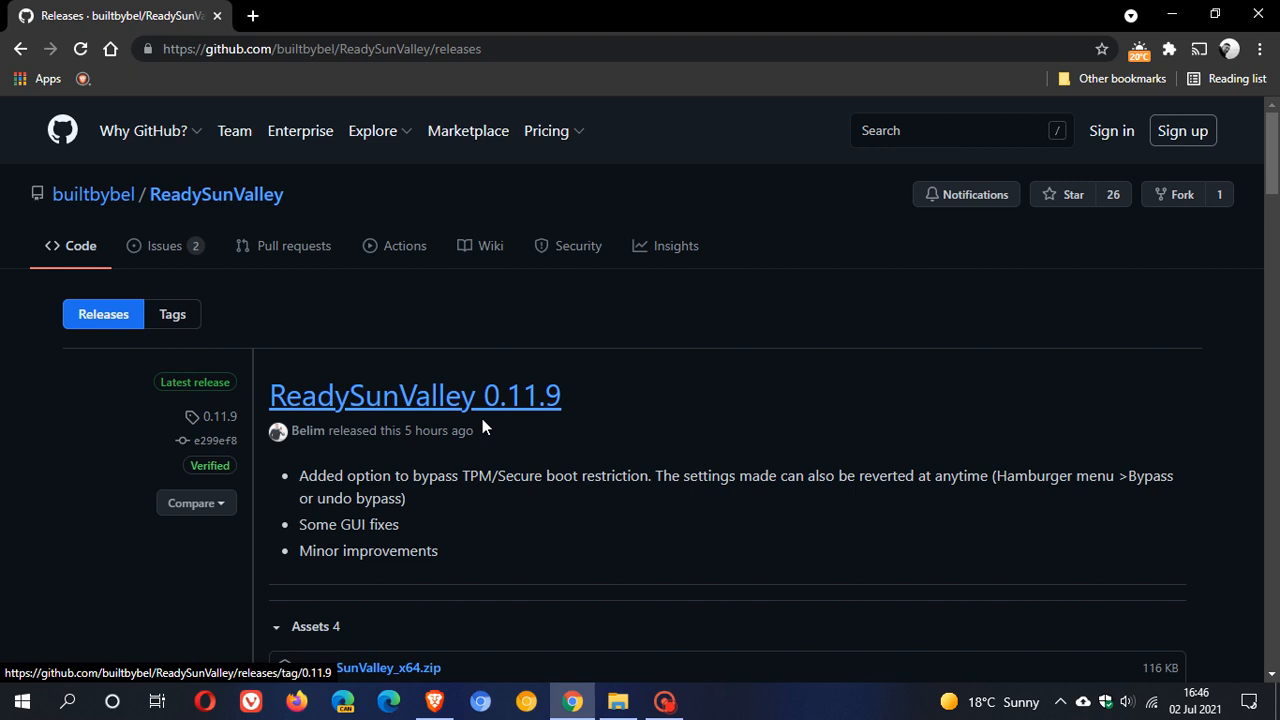
{"action": "scroll", "scroll_direction": "down", "scroll_amount": 3}
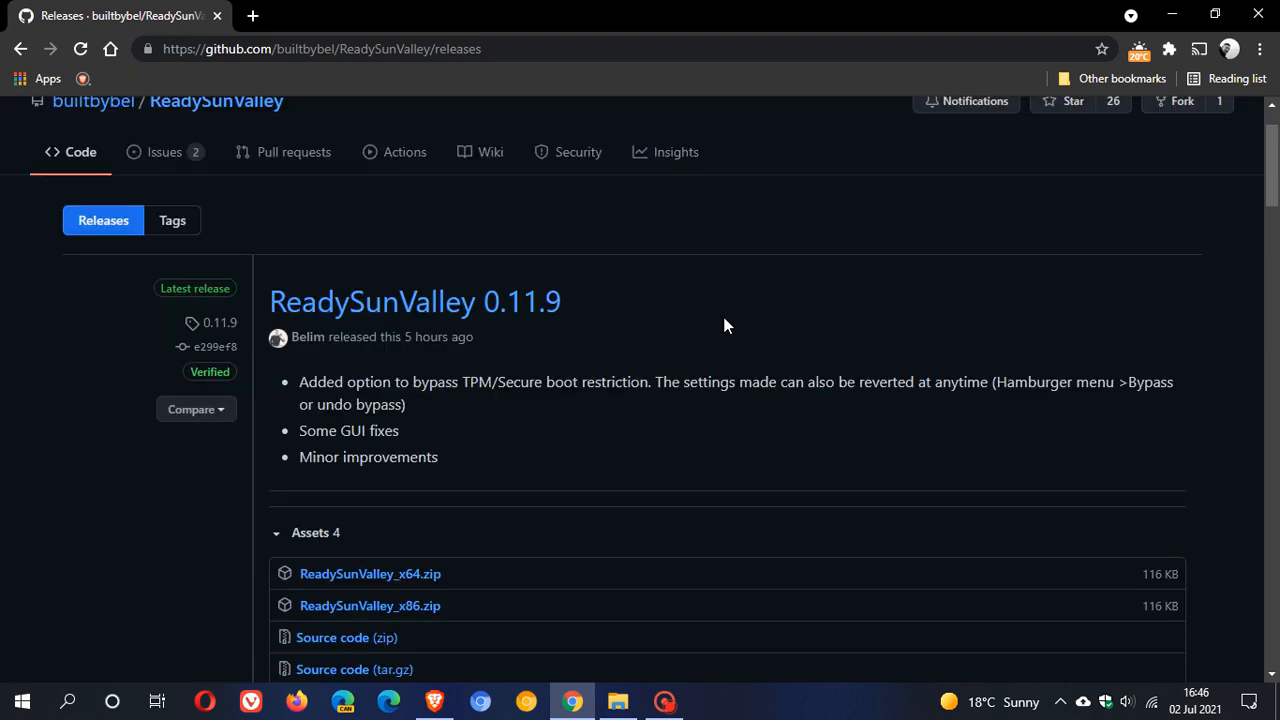
{"action": "scroll", "scroll_direction": "down", "scroll_amount": 3}
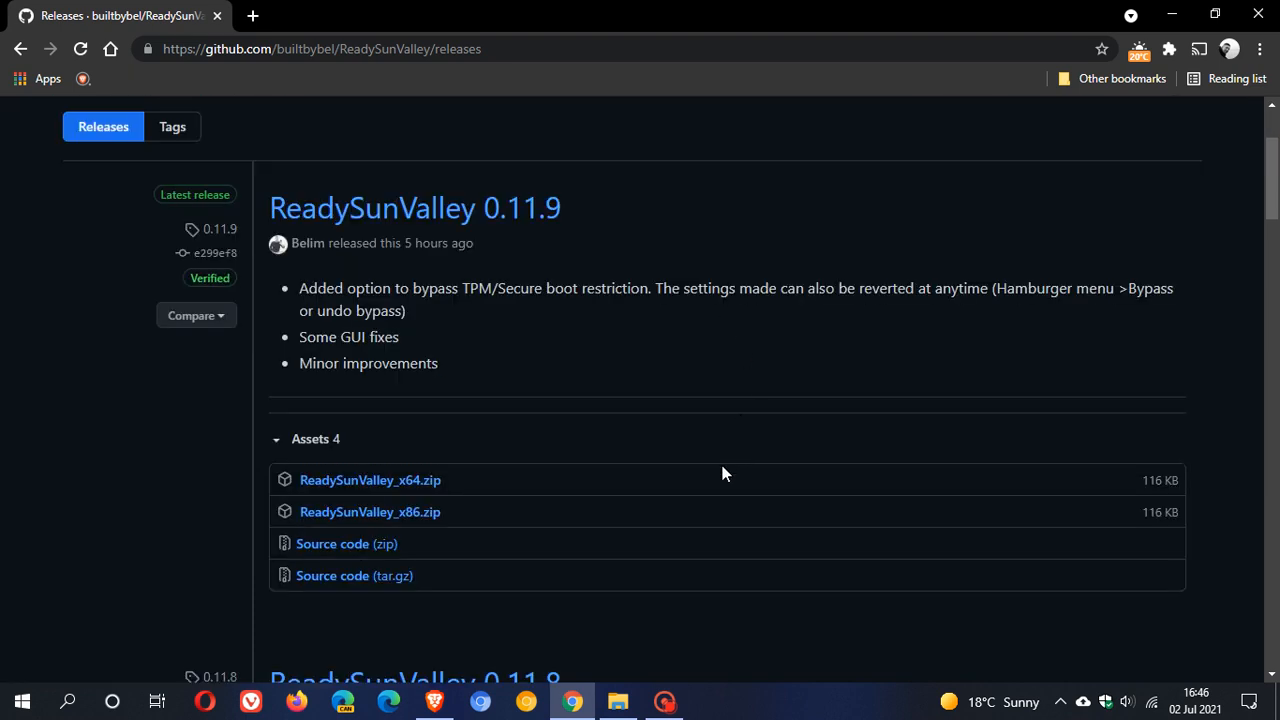
{"action": "mouse_move", "coordinate": [370, 480]}
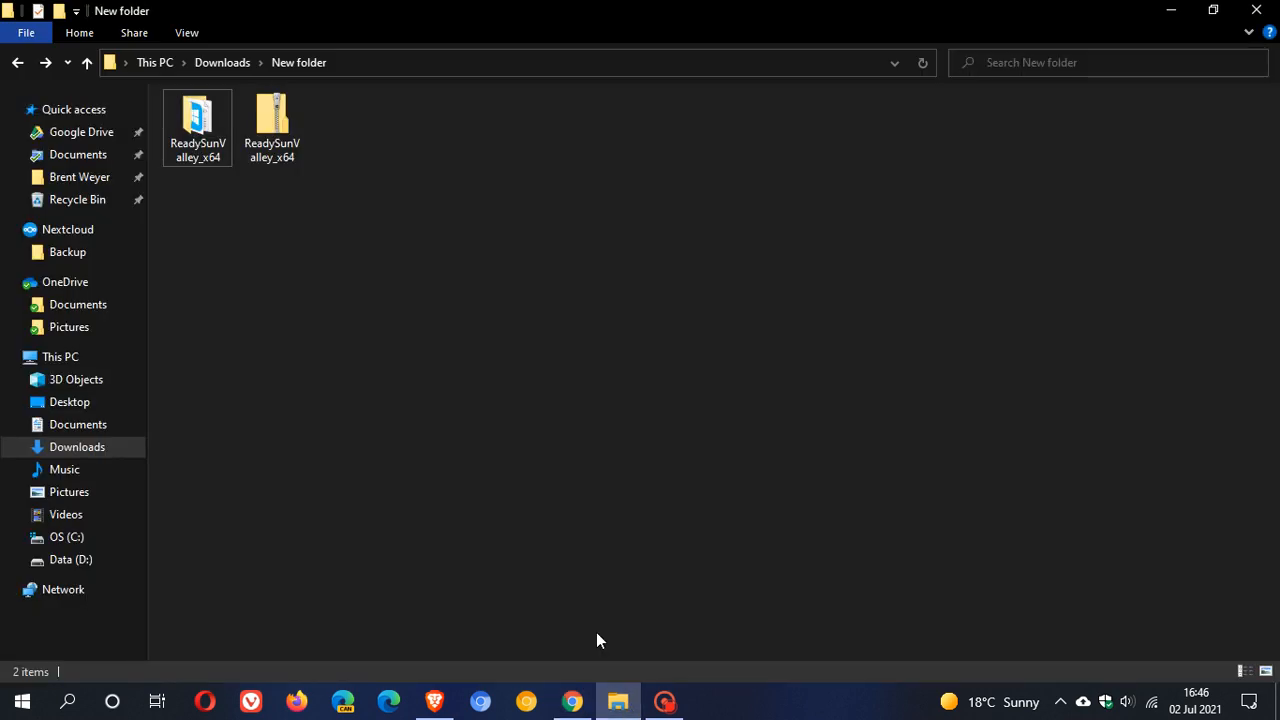
Step: Open the ReadySunValley_x64 zip in Downloads\New and launch ReadySunValley_x64.exe
{"action": "left_click", "coordinate": [272, 120]}
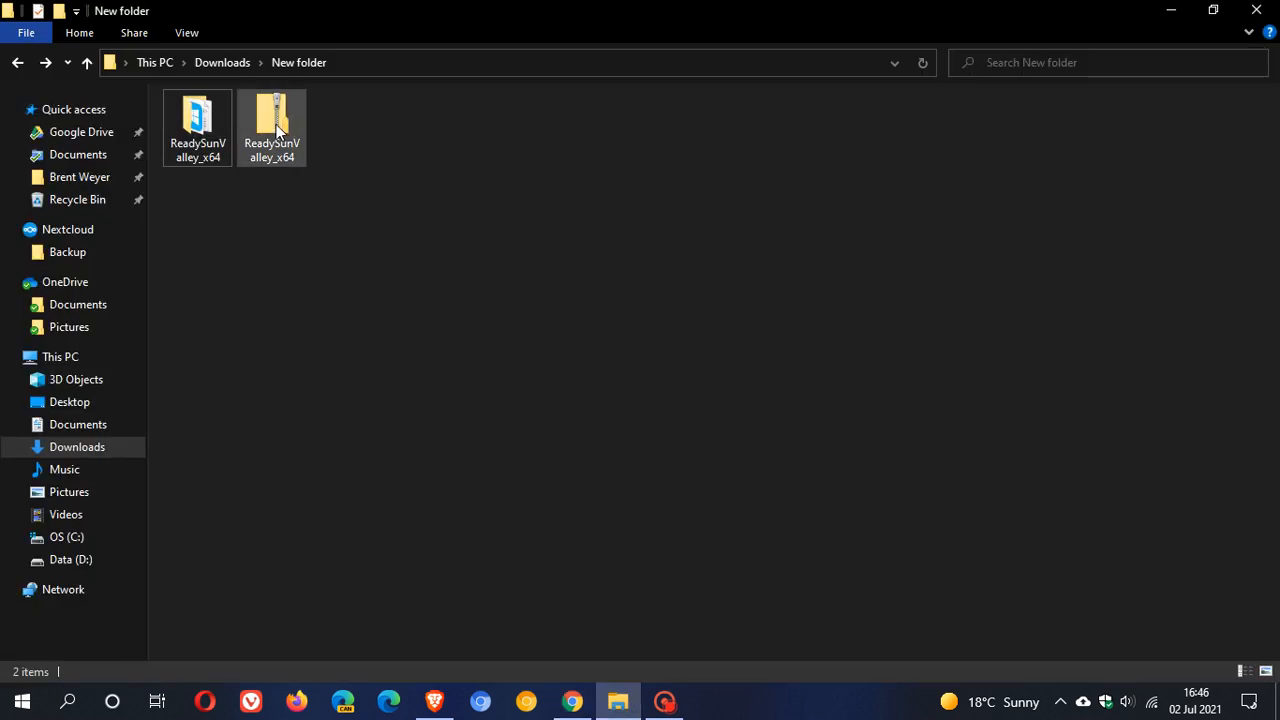
{"action": "double_click", "coordinate": [271, 120]}
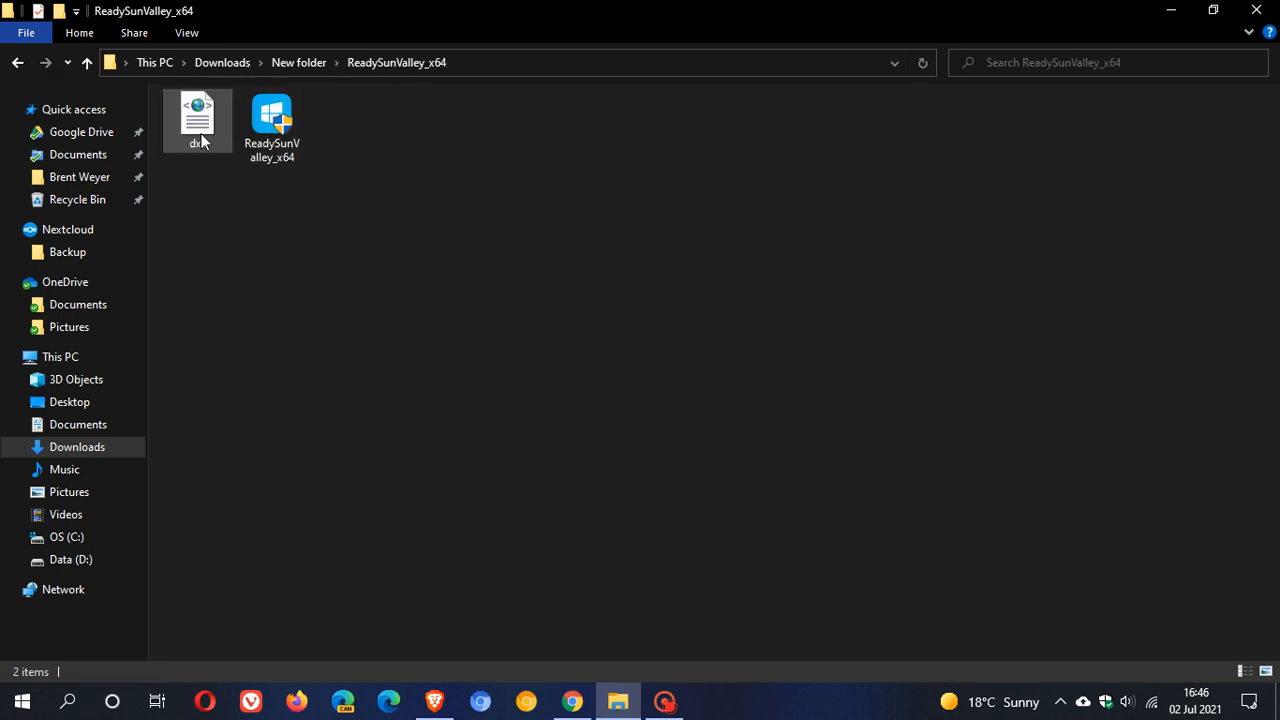
{"action": "left_click", "coordinate": [271, 115]}
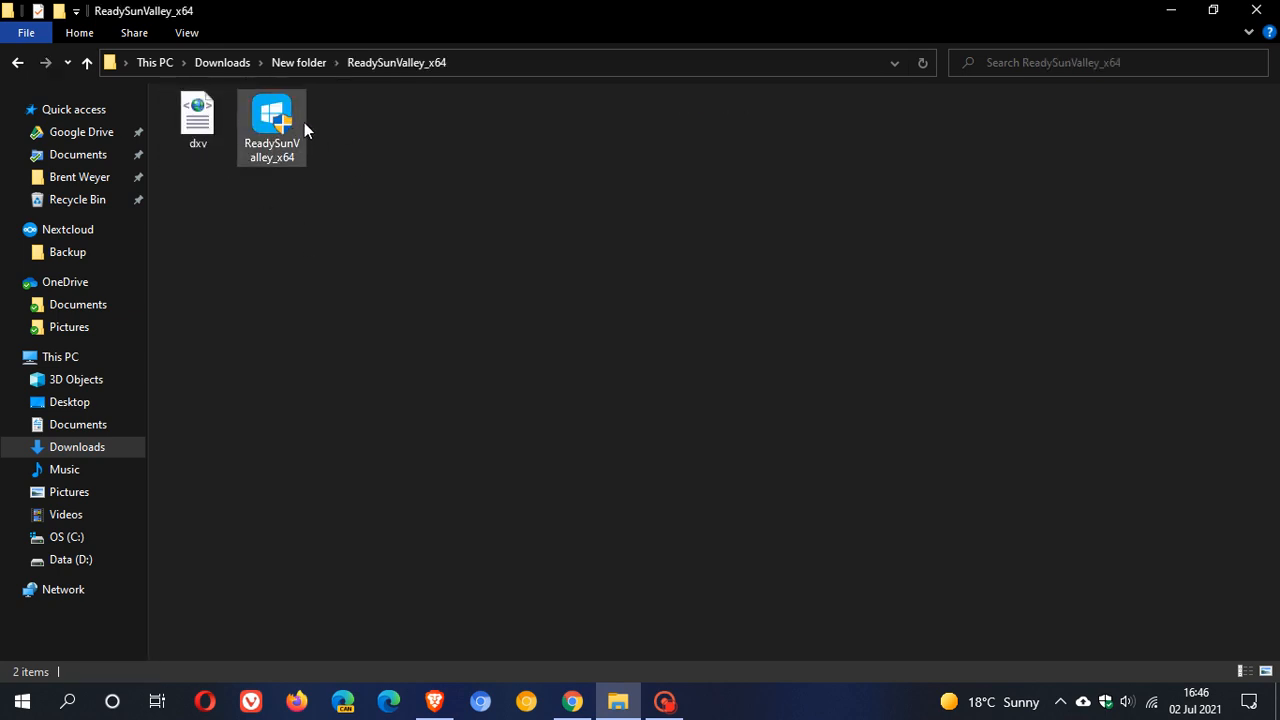
{"action": "left_click", "coordinate": [415, 243]}
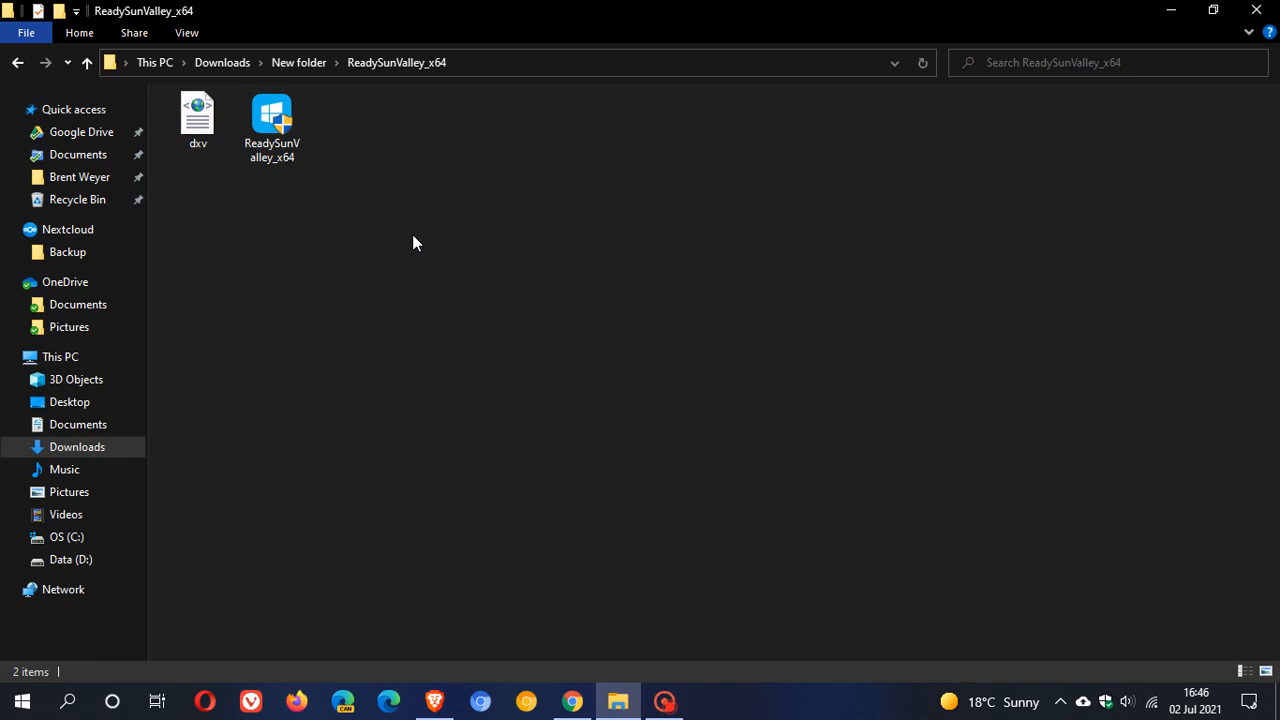
{"action": "mouse_move", "coordinate": [358, 319]}
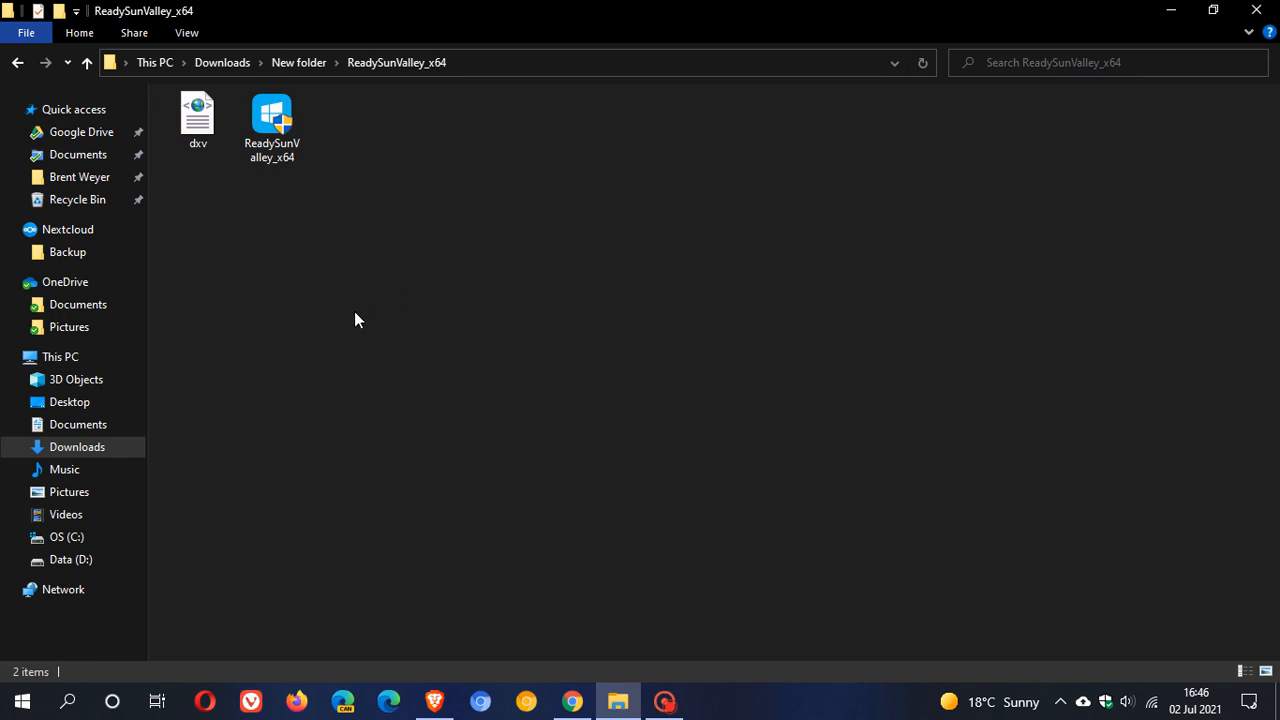
{"action": "mouse_move", "coordinate": [355, 316]}
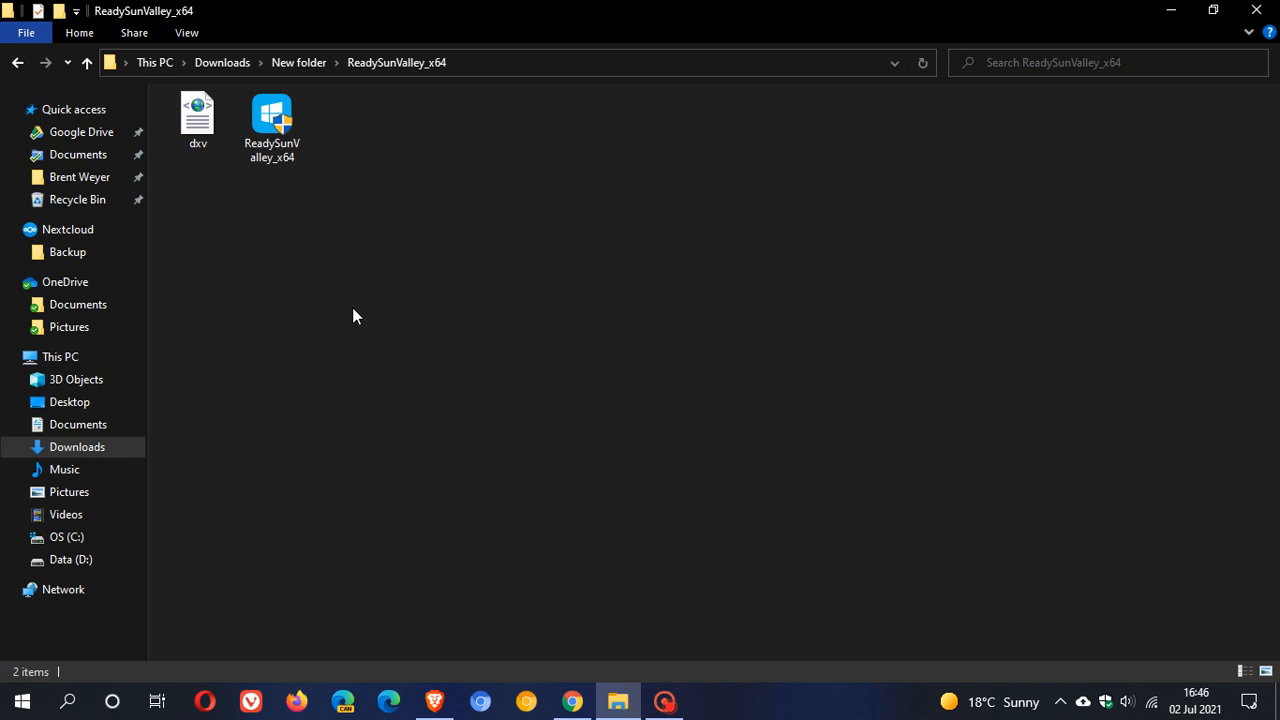
{"action": "mouse_move", "coordinate": [286, 172]}
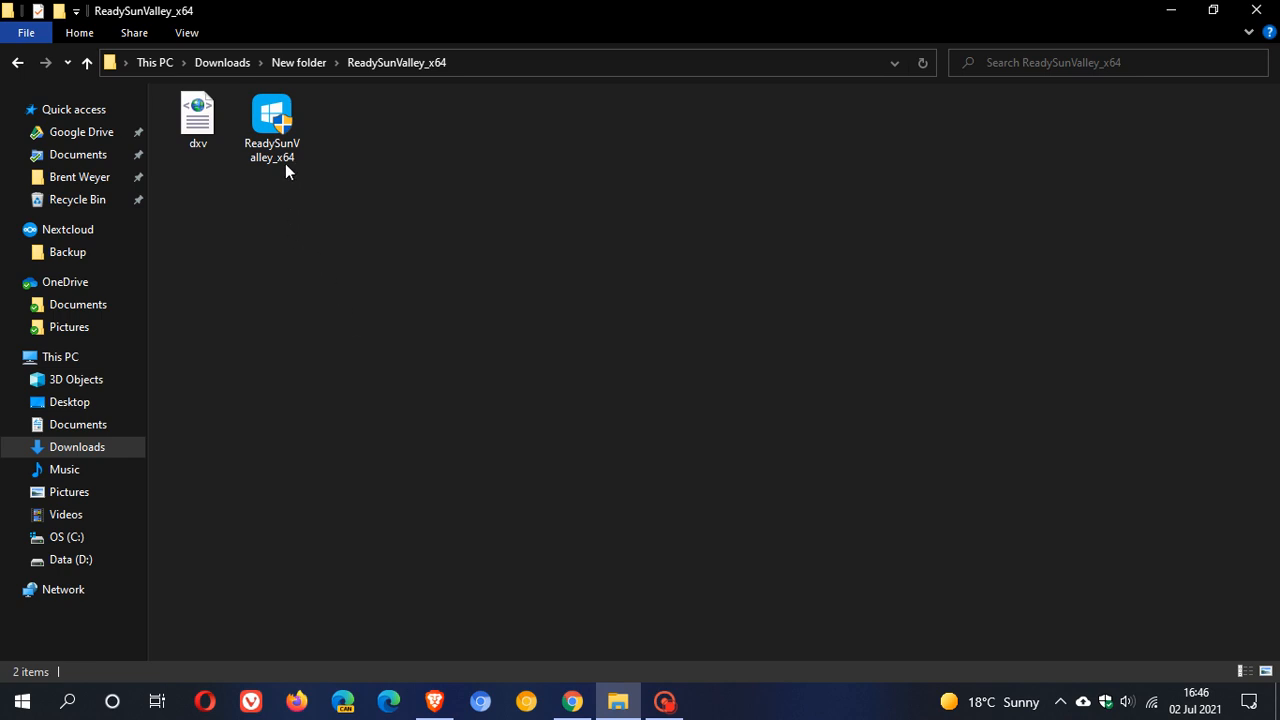
{"action": "double_click", "coordinate": [271, 115]}
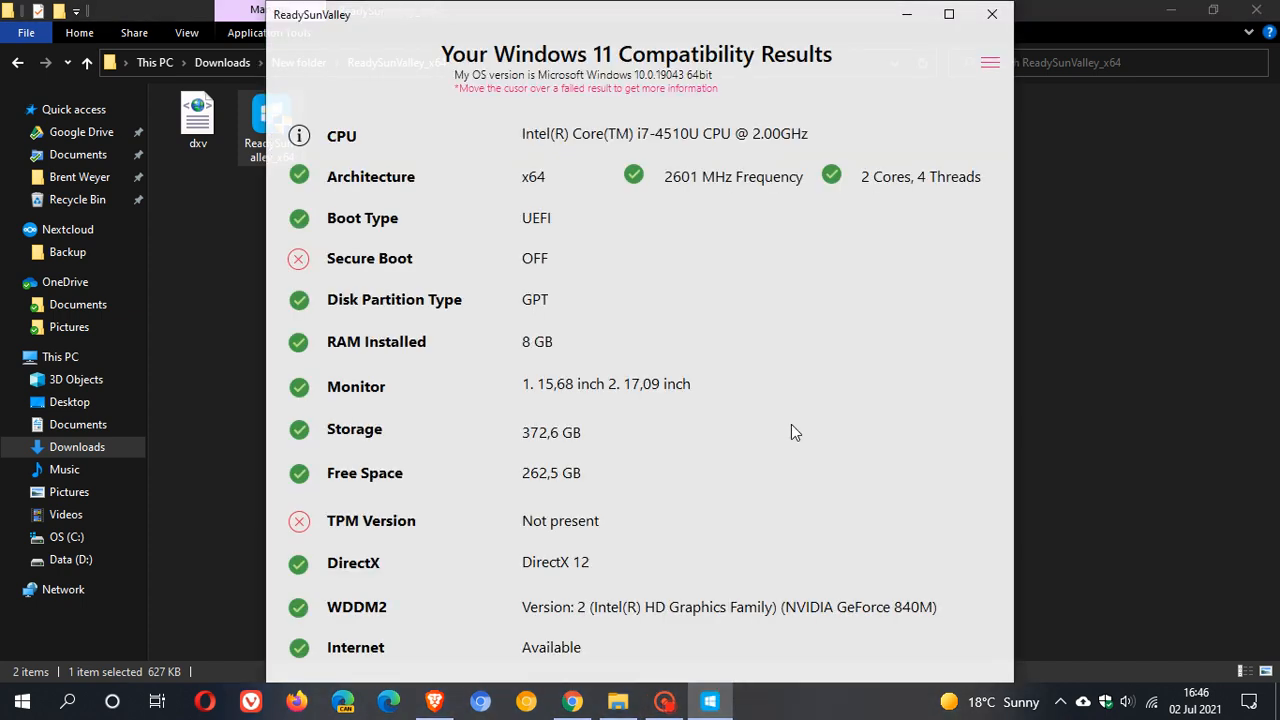
{"action": "mouse_move", "coordinate": [525, 82]}
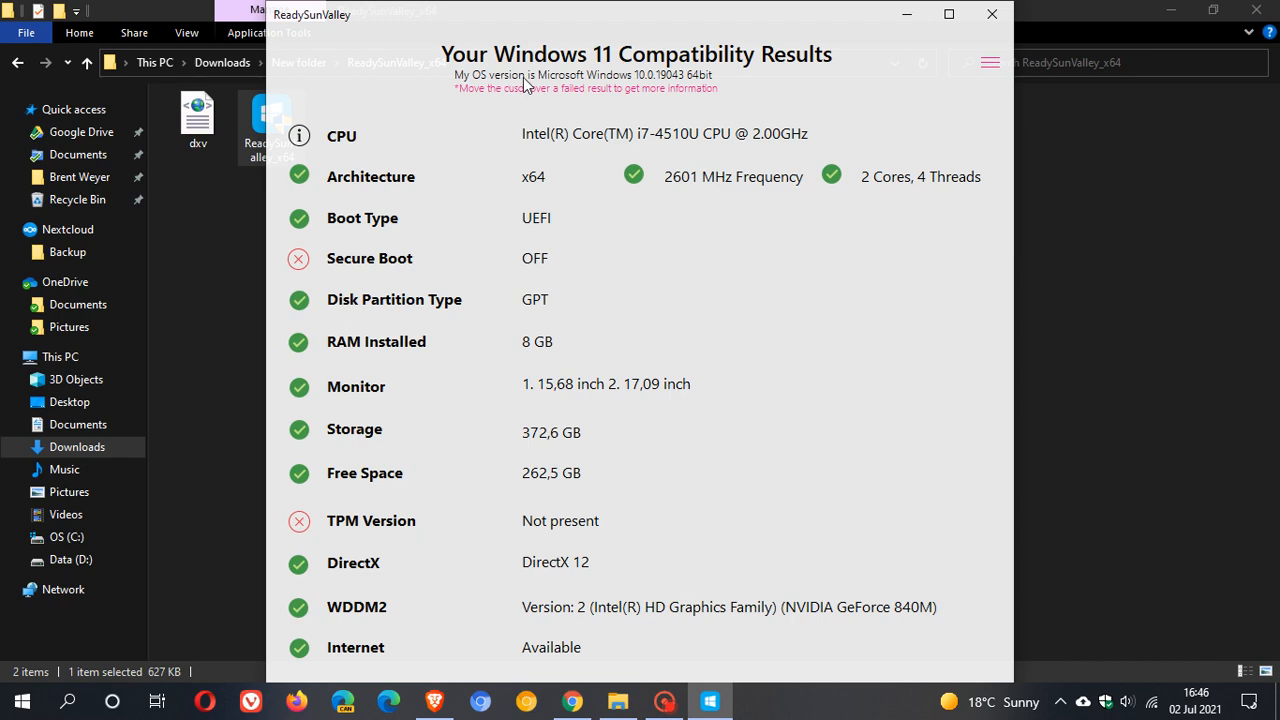
{"action": "mouse_move", "coordinate": [1147, 8]}
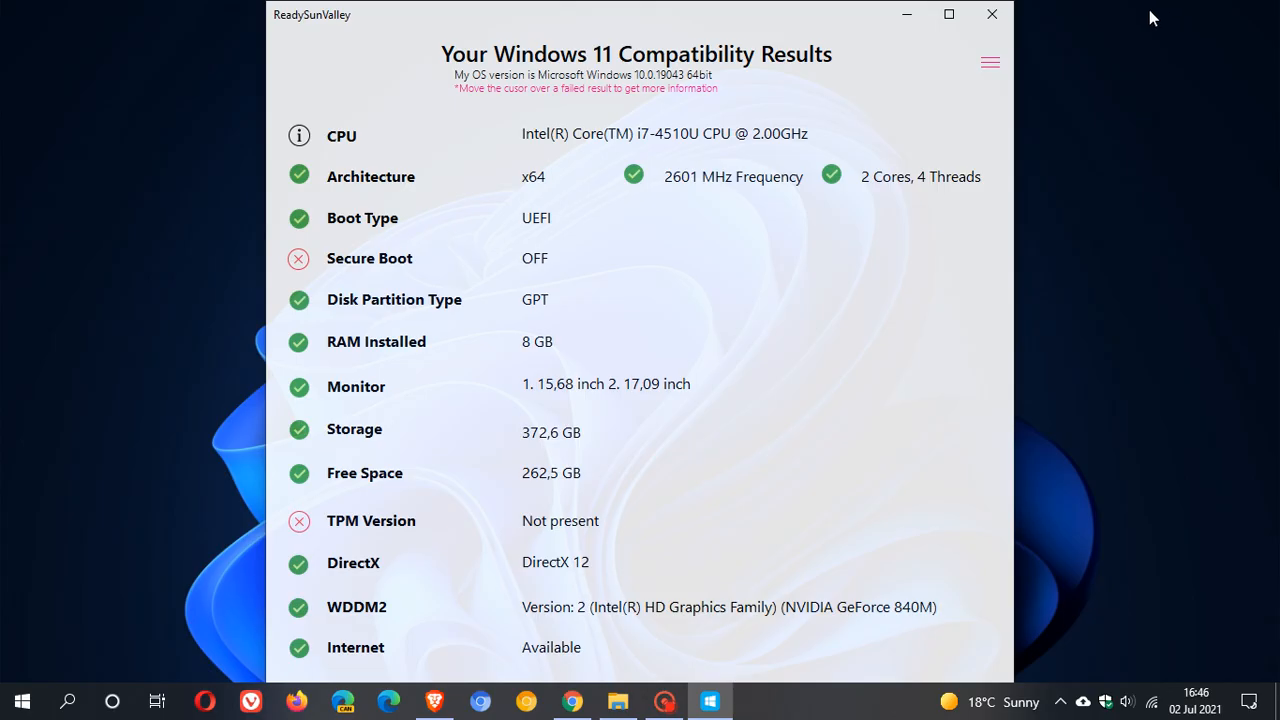
{"action": "mouse_move", "coordinate": [363, 160]}
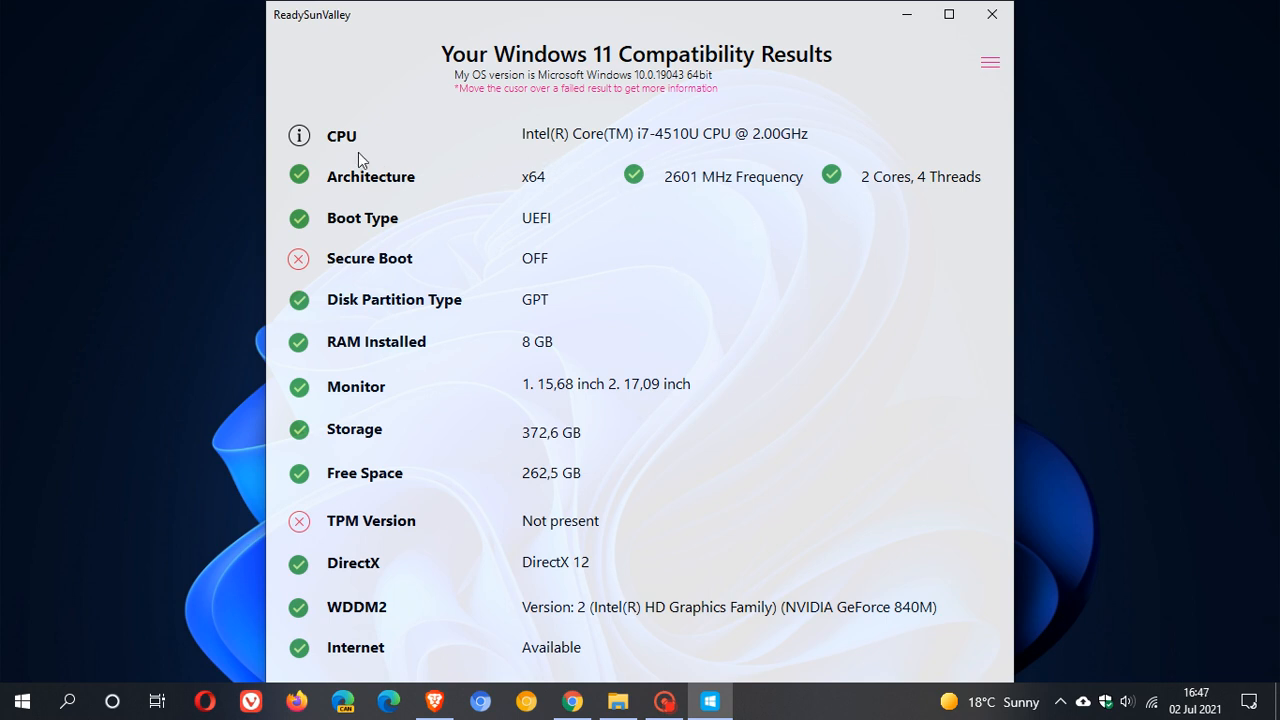
{"action": "mouse_move", "coordinate": [299, 135]}
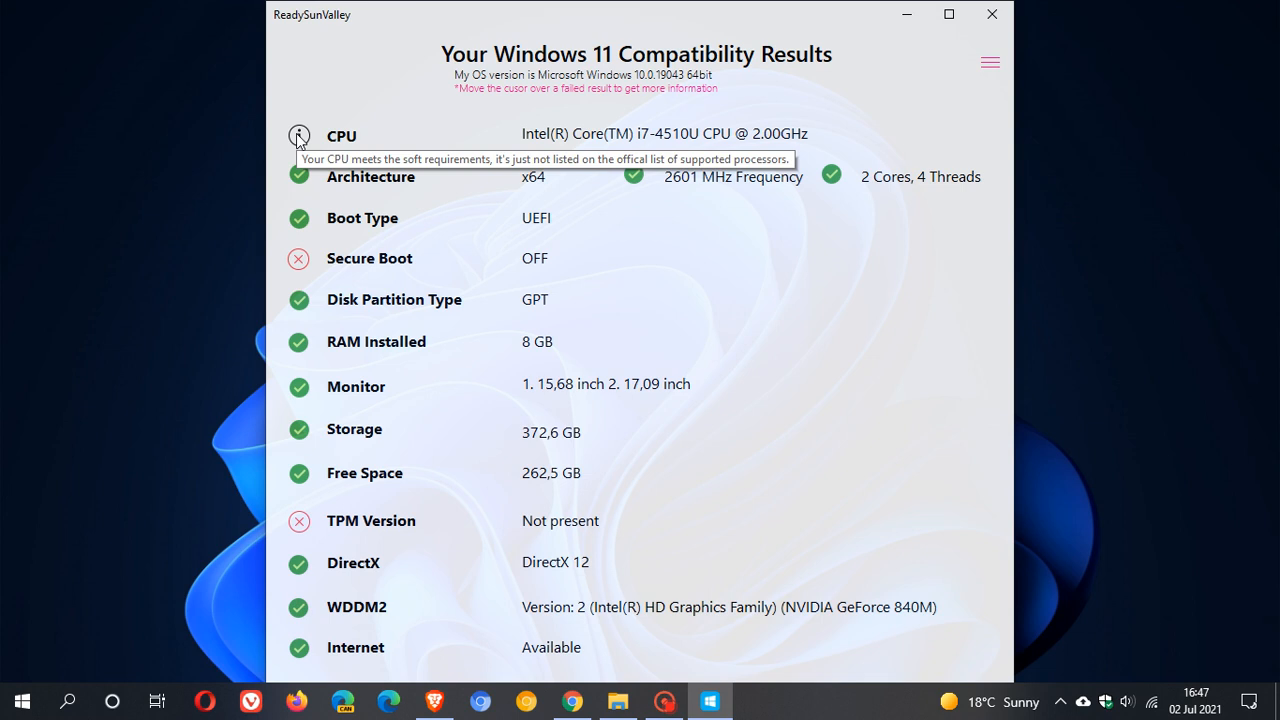
{"action": "mouse_move", "coordinate": [391, 217]}
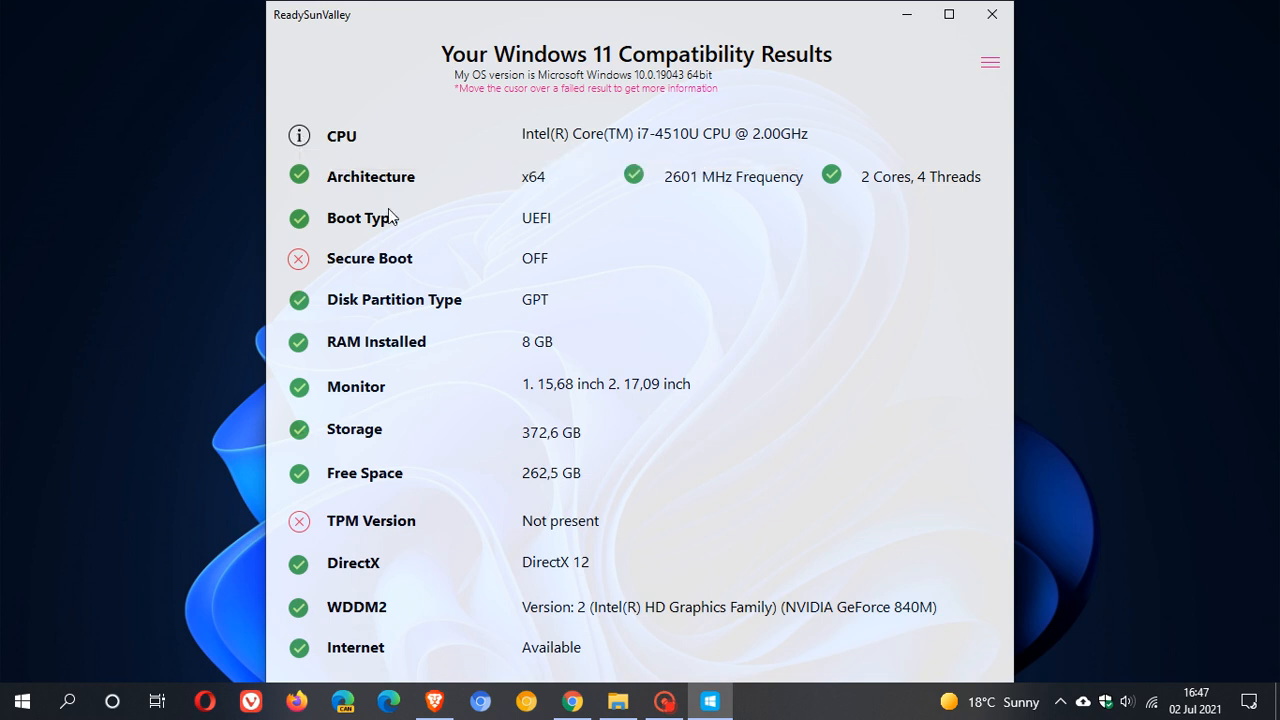
{"action": "mouse_move", "coordinate": [680, 320]}
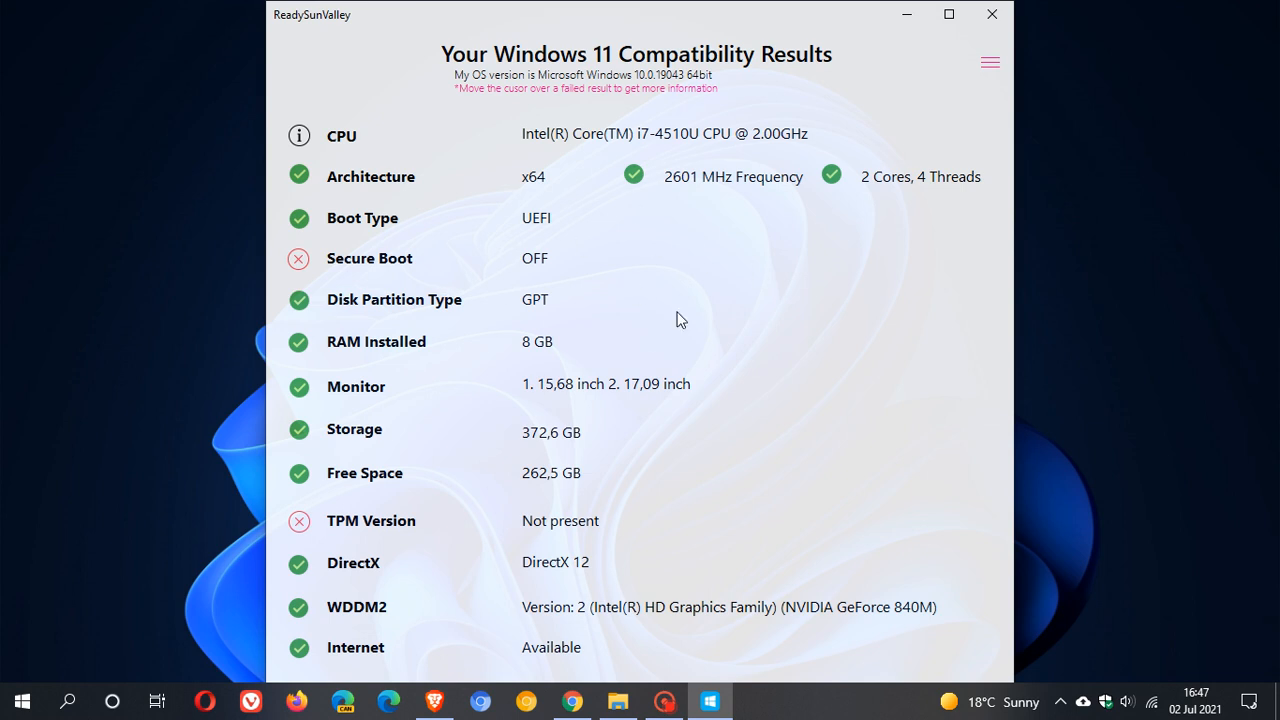
{"action": "mouse_move", "coordinate": [690, 280]}
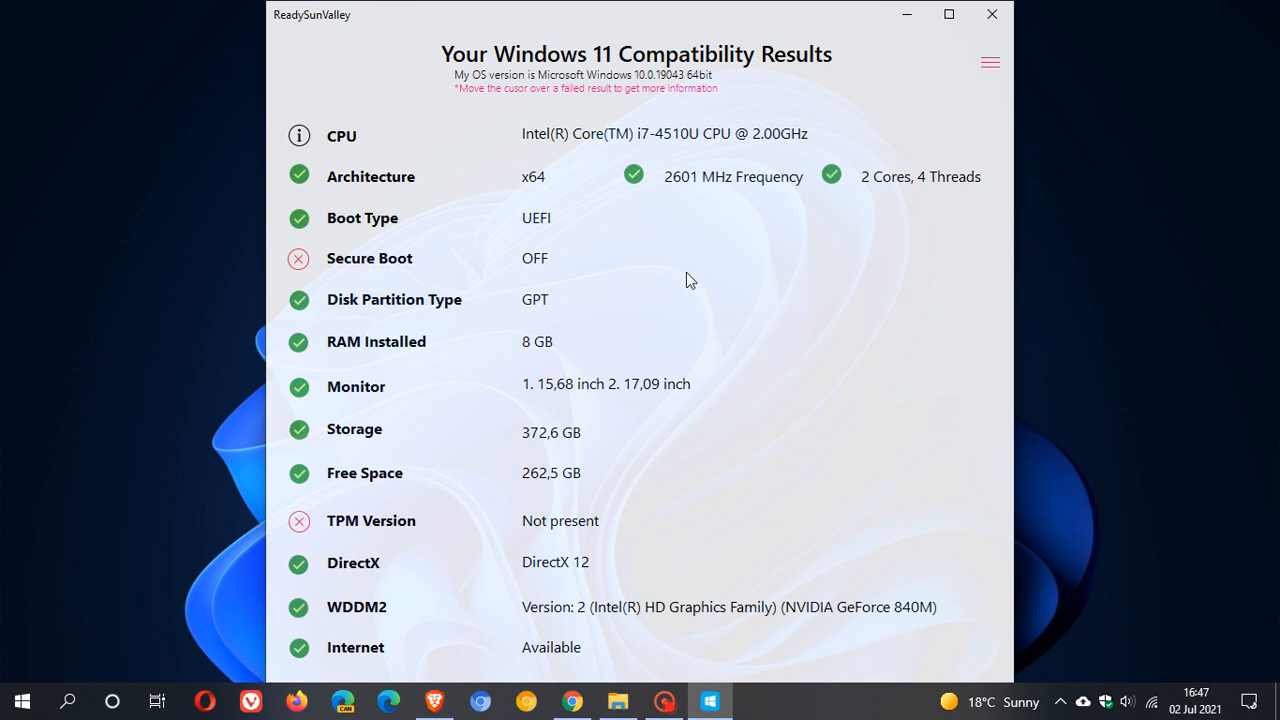
{"action": "mouse_move", "coordinate": [696, 248]}
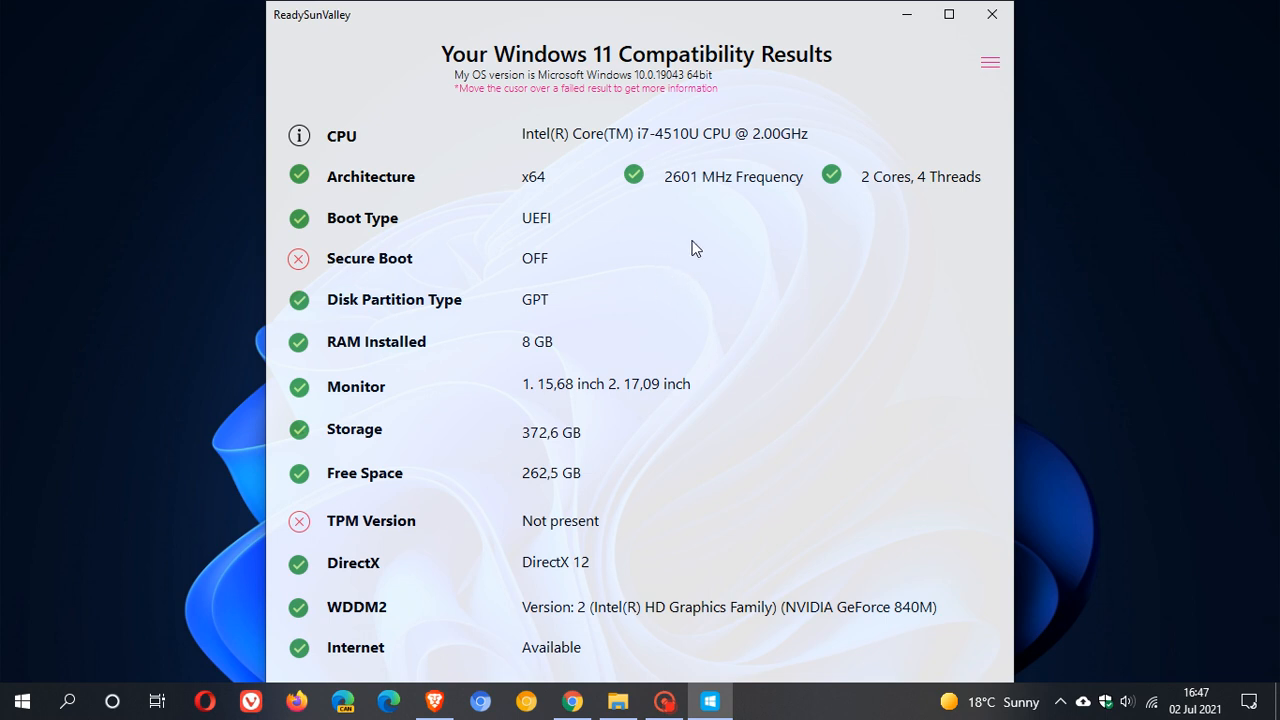
{"action": "mouse_move", "coordinate": [696, 249]}
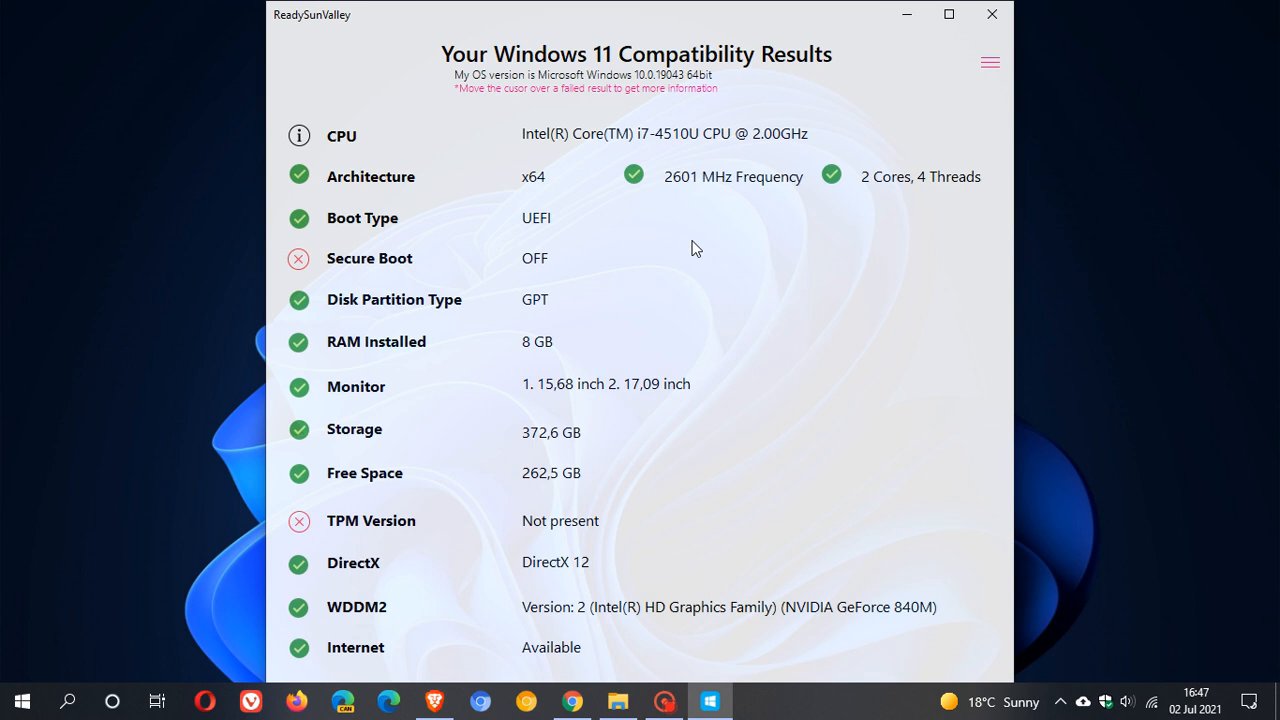
{"action": "mouse_move", "coordinate": [330, 138]}
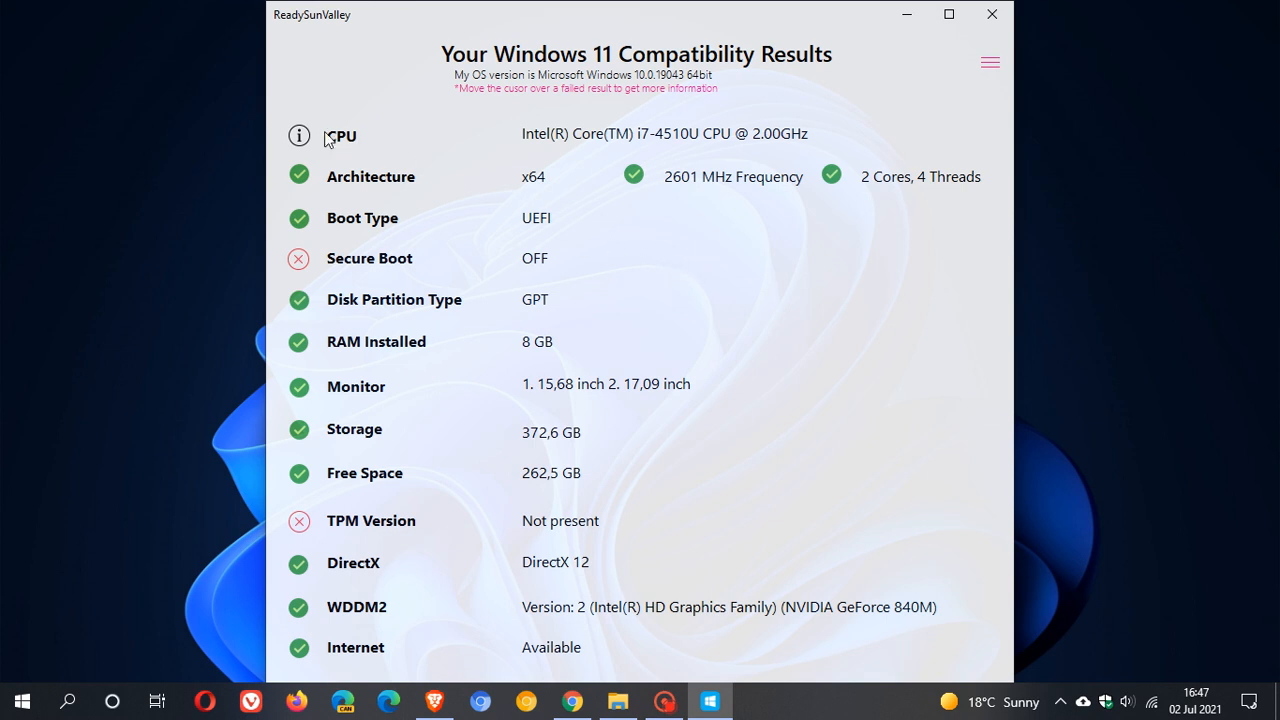
{"action": "mouse_move", "coordinate": [299, 135]}
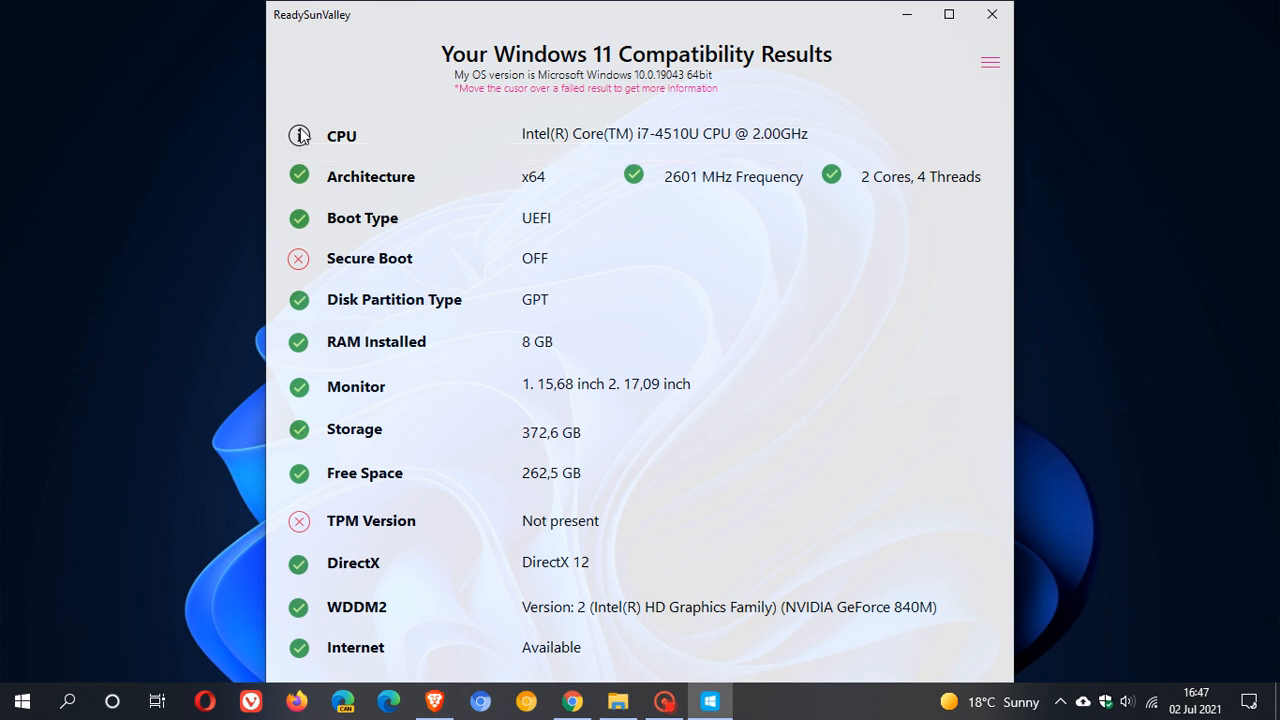
{"action": "mouse_move", "coordinate": [318, 137]}
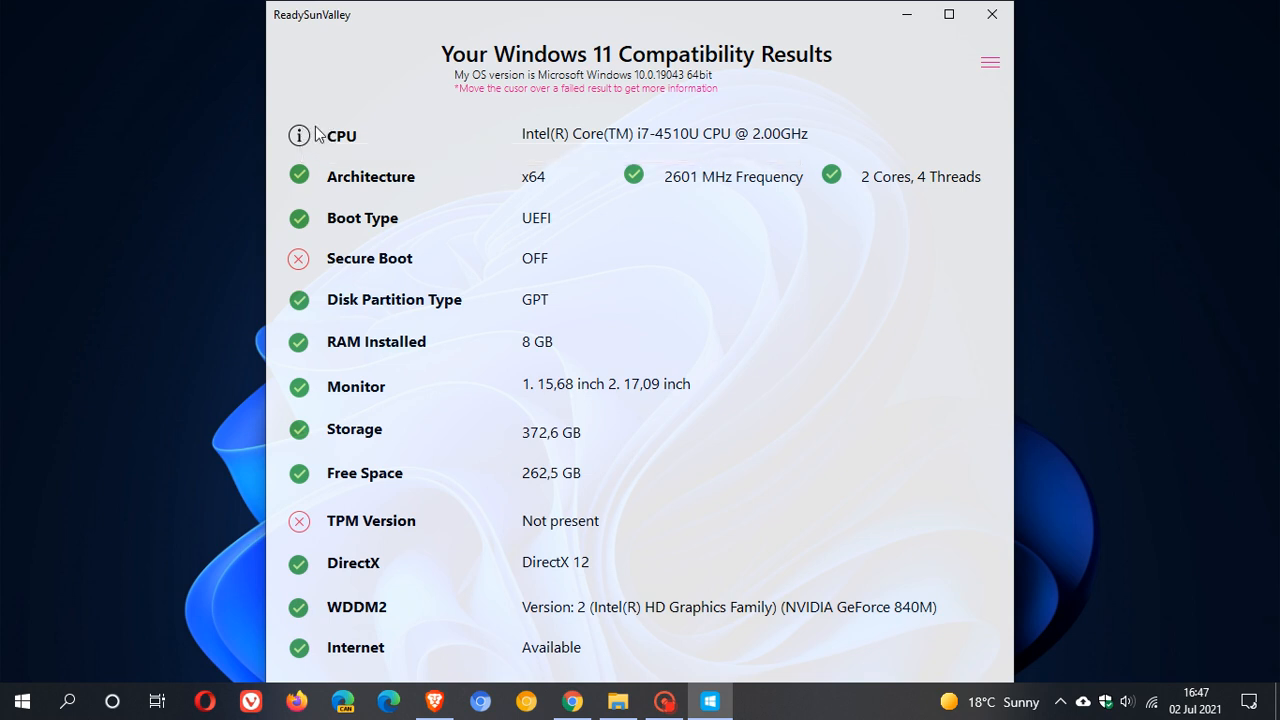
{"action": "mouse_move", "coordinate": [359, 278]}
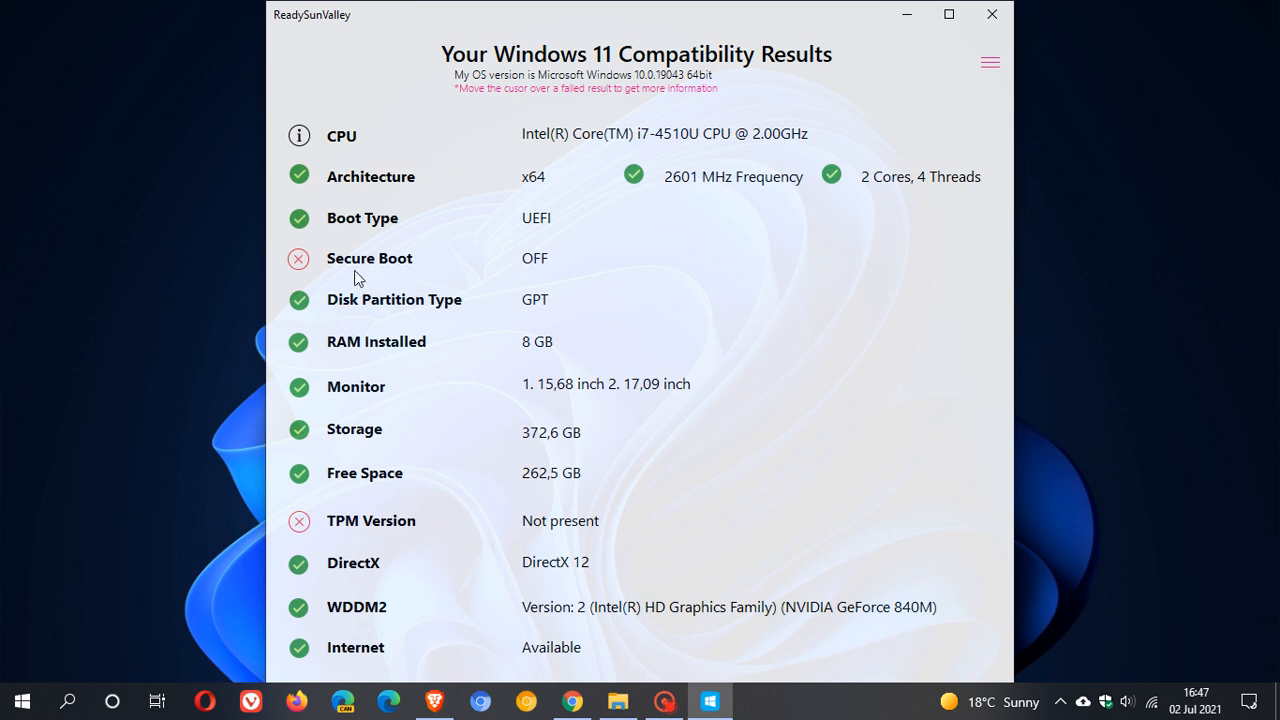
{"action": "mouse_move", "coordinate": [350, 285]}
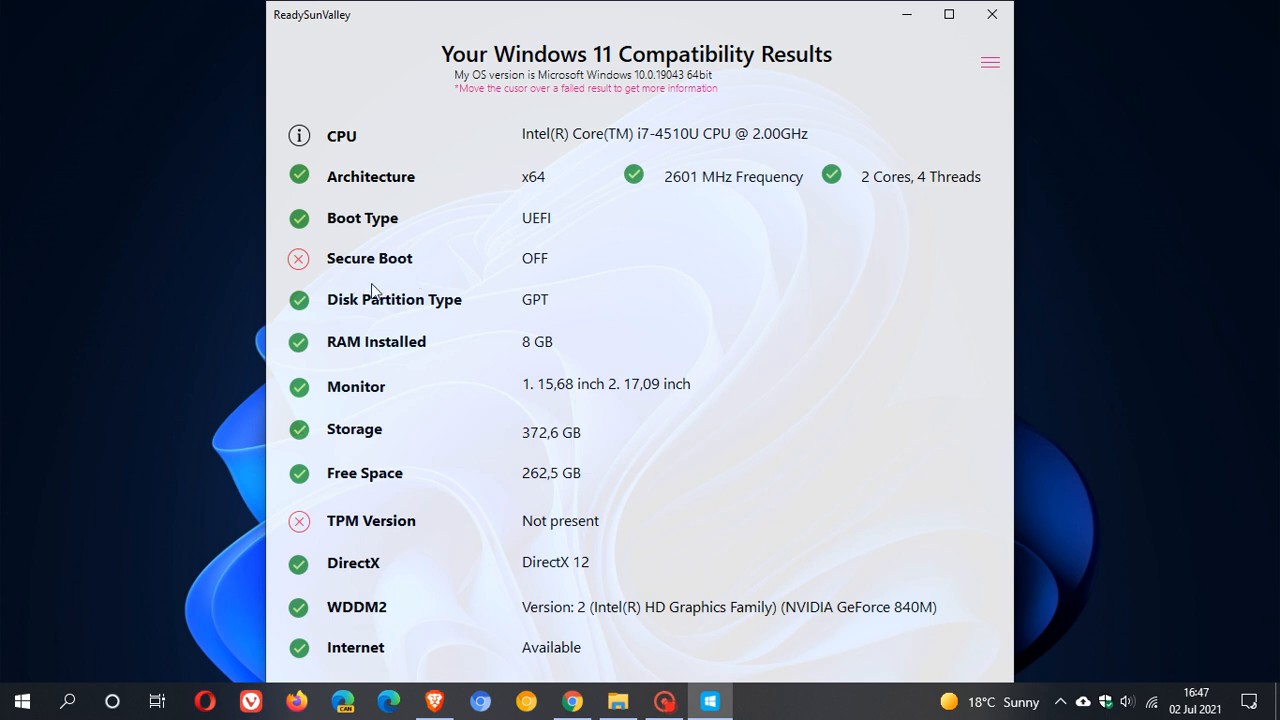
{"action": "mouse_move", "coordinate": [472, 233]}
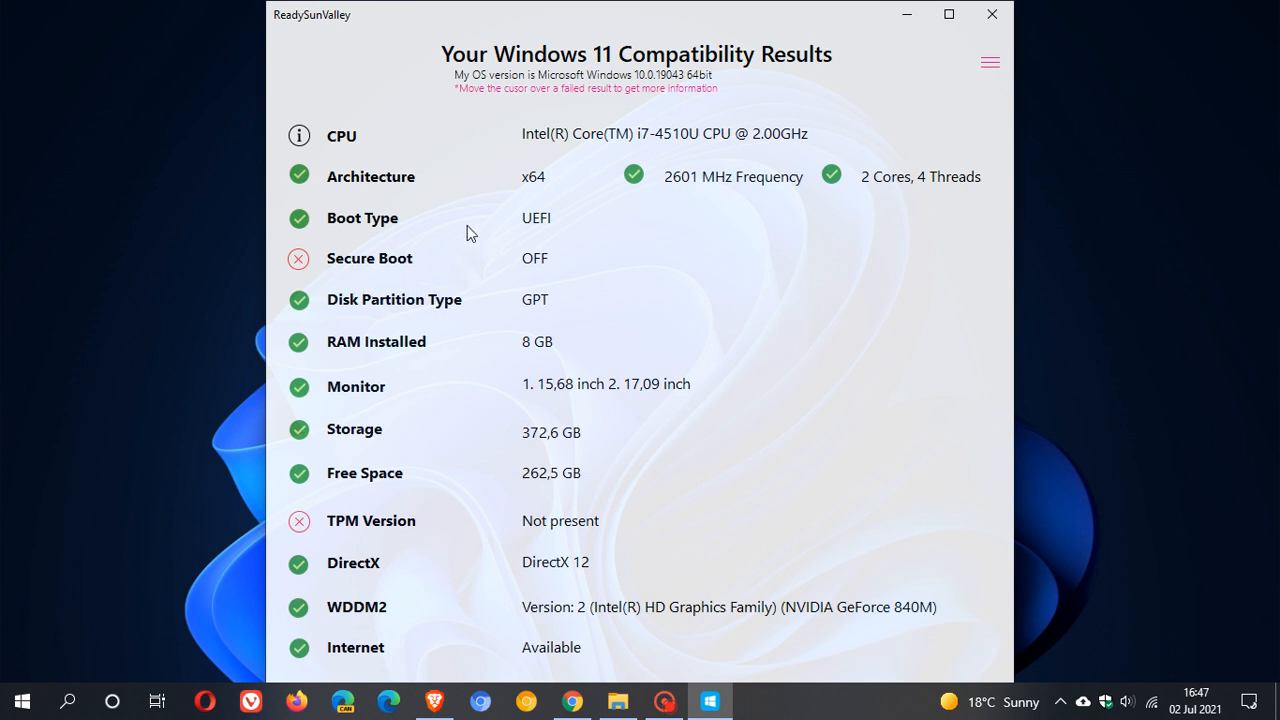
{"action": "mouse_move", "coordinate": [477, 237]}
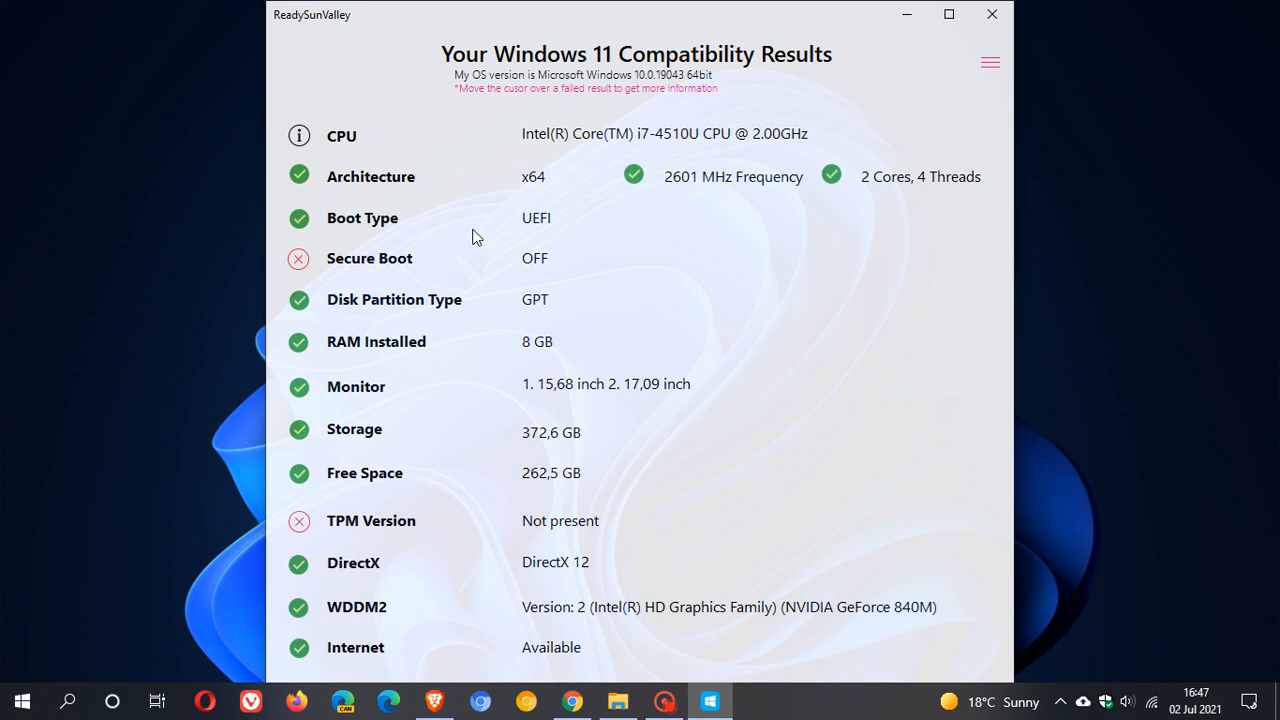
{"action": "mouse_move", "coordinate": [410, 273]}
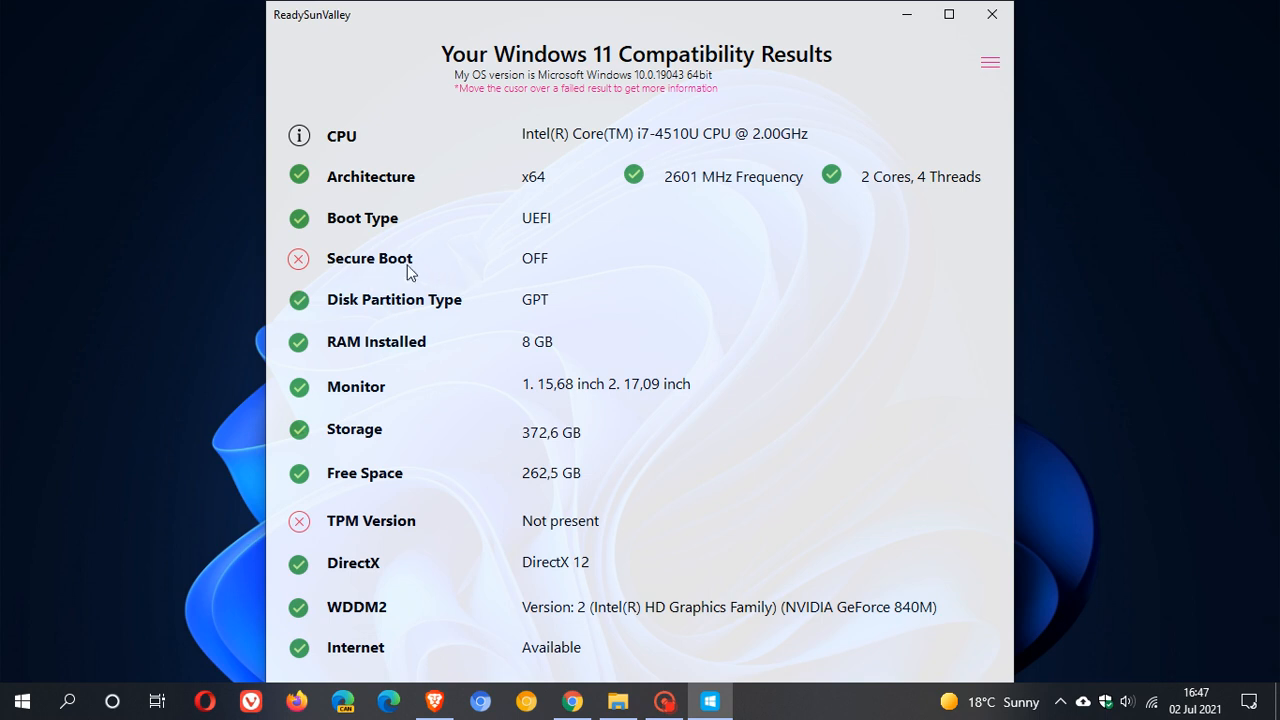
{"action": "mouse_move", "coordinate": [356, 287]}
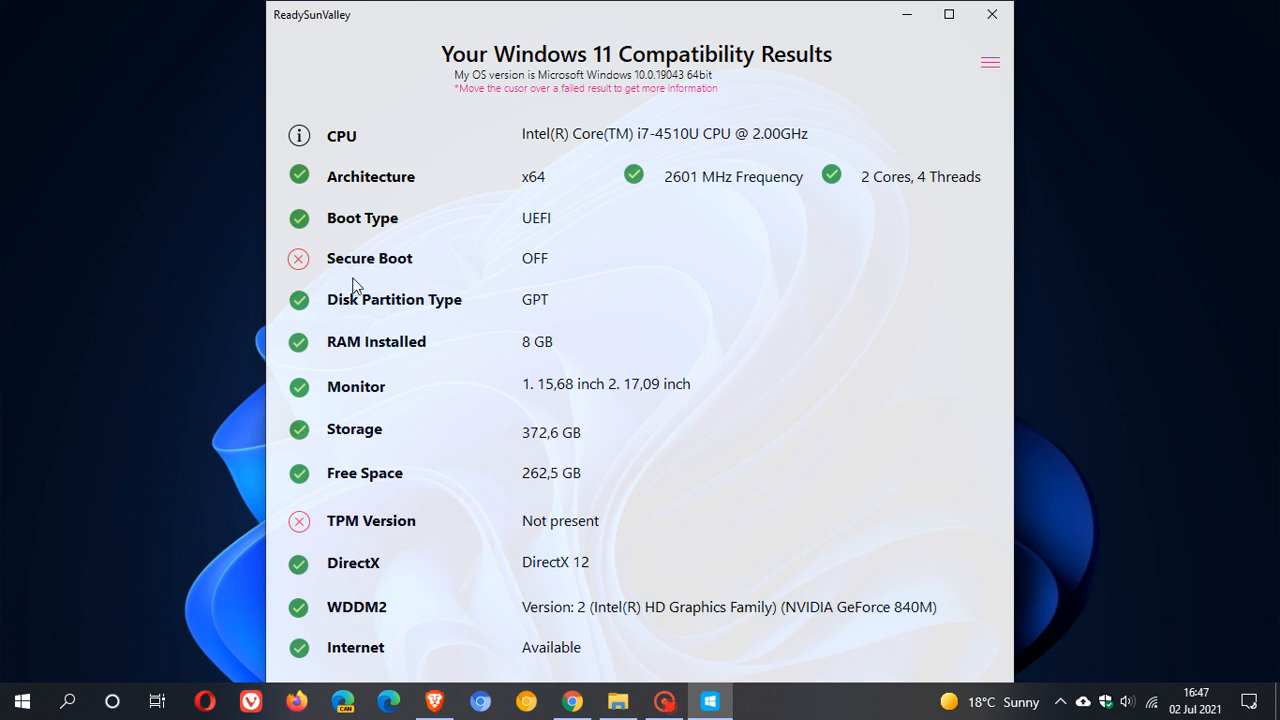
{"action": "mouse_move", "coordinate": [517, 252]}
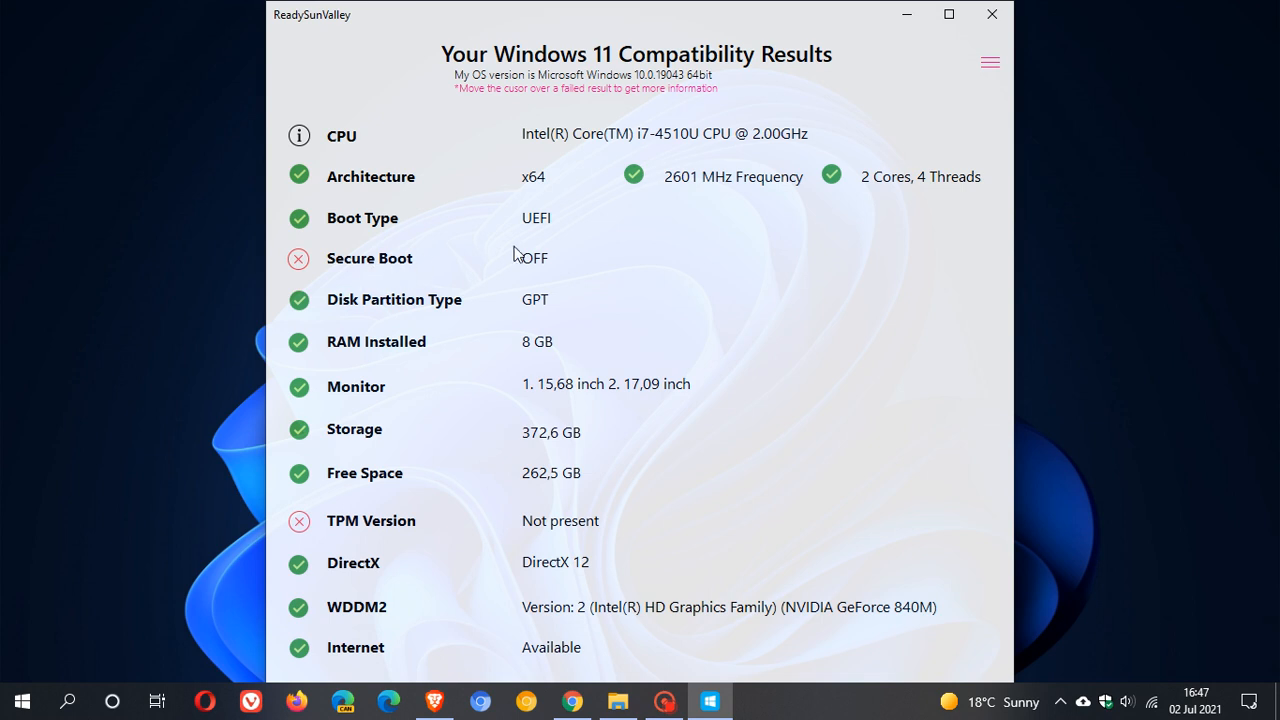
{"action": "mouse_move", "coordinate": [425, 407]}
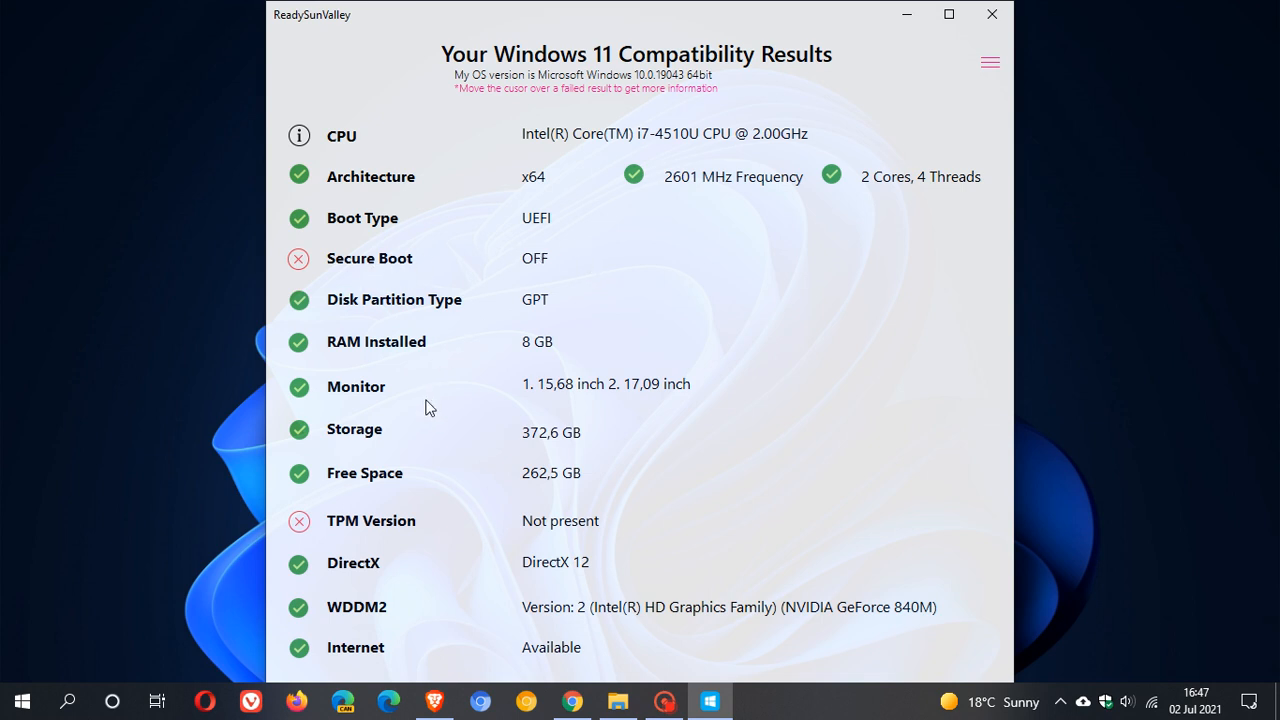
{"action": "mouse_move", "coordinate": [372, 556]}
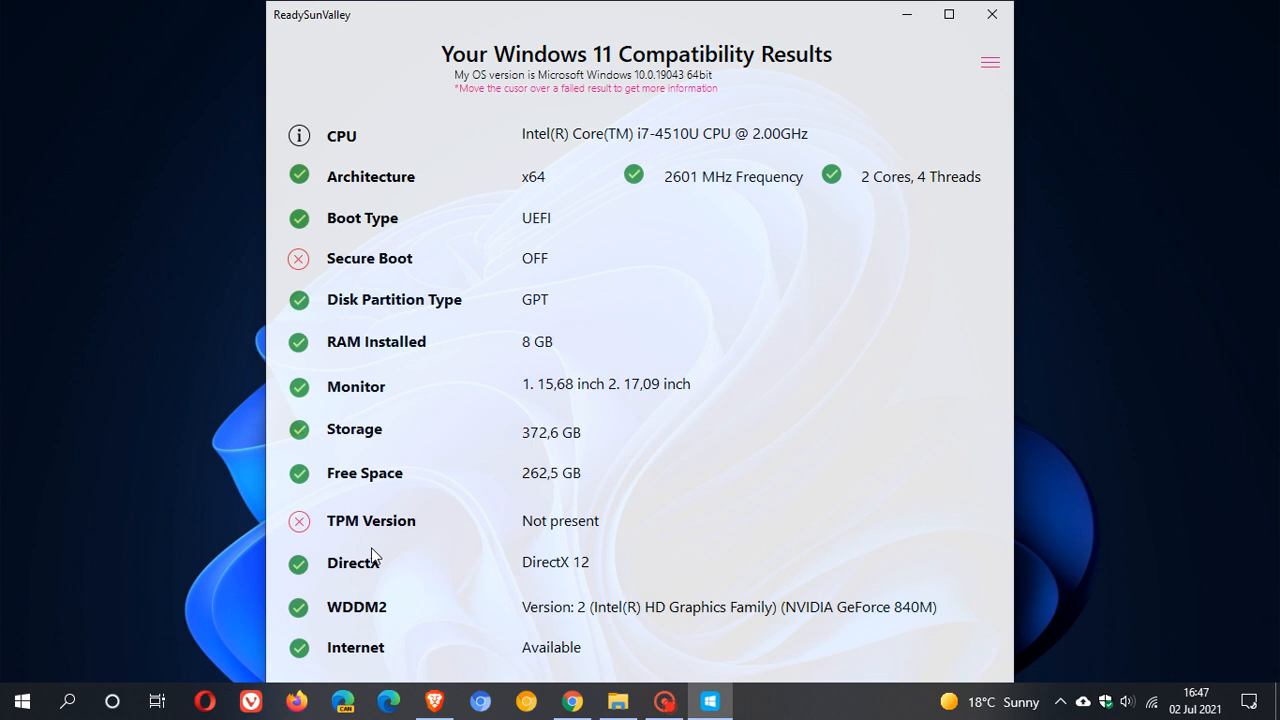
{"action": "mouse_move", "coordinate": [368, 550]}
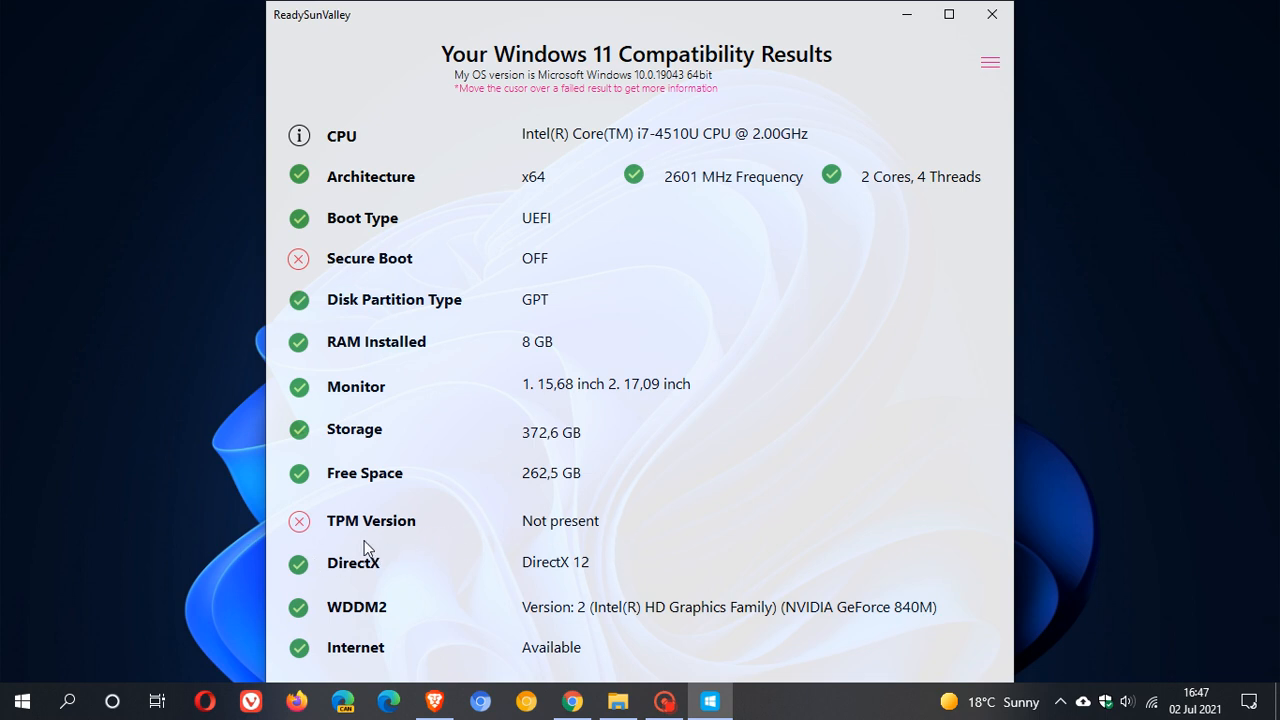
{"action": "mouse_move", "coordinate": [422, 532]}
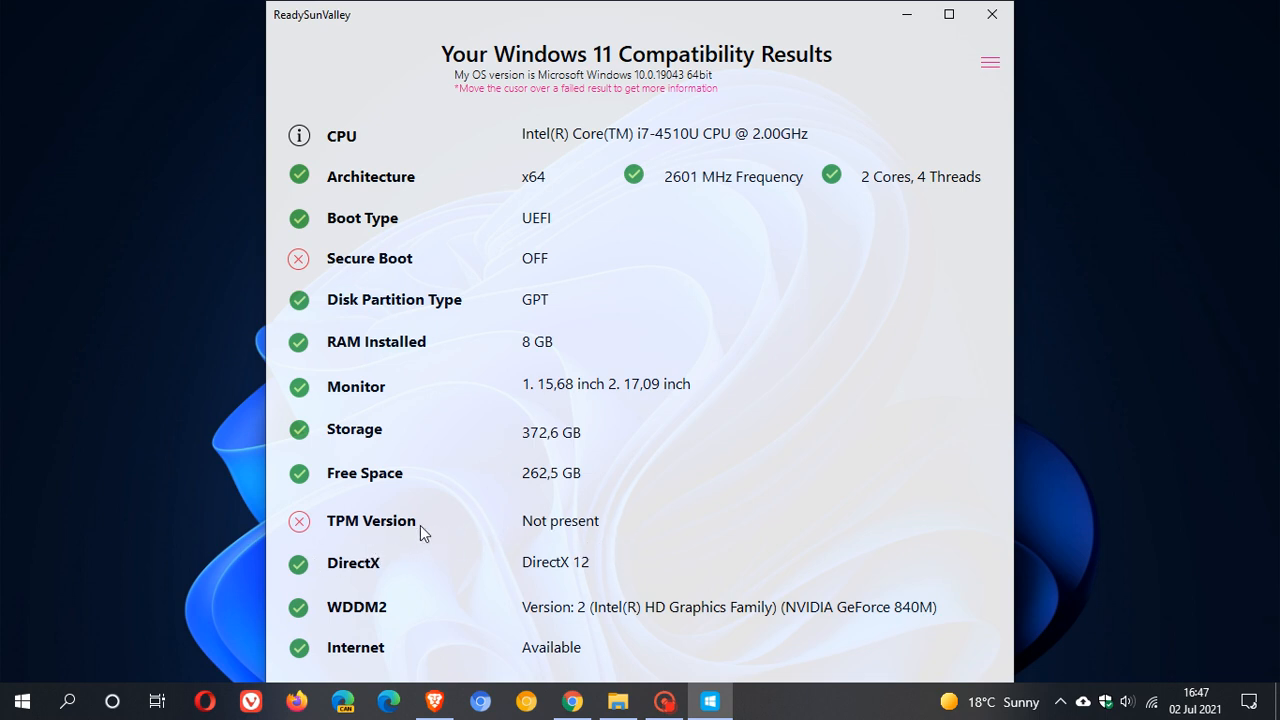
{"action": "mouse_move", "coordinate": [608, 543]}
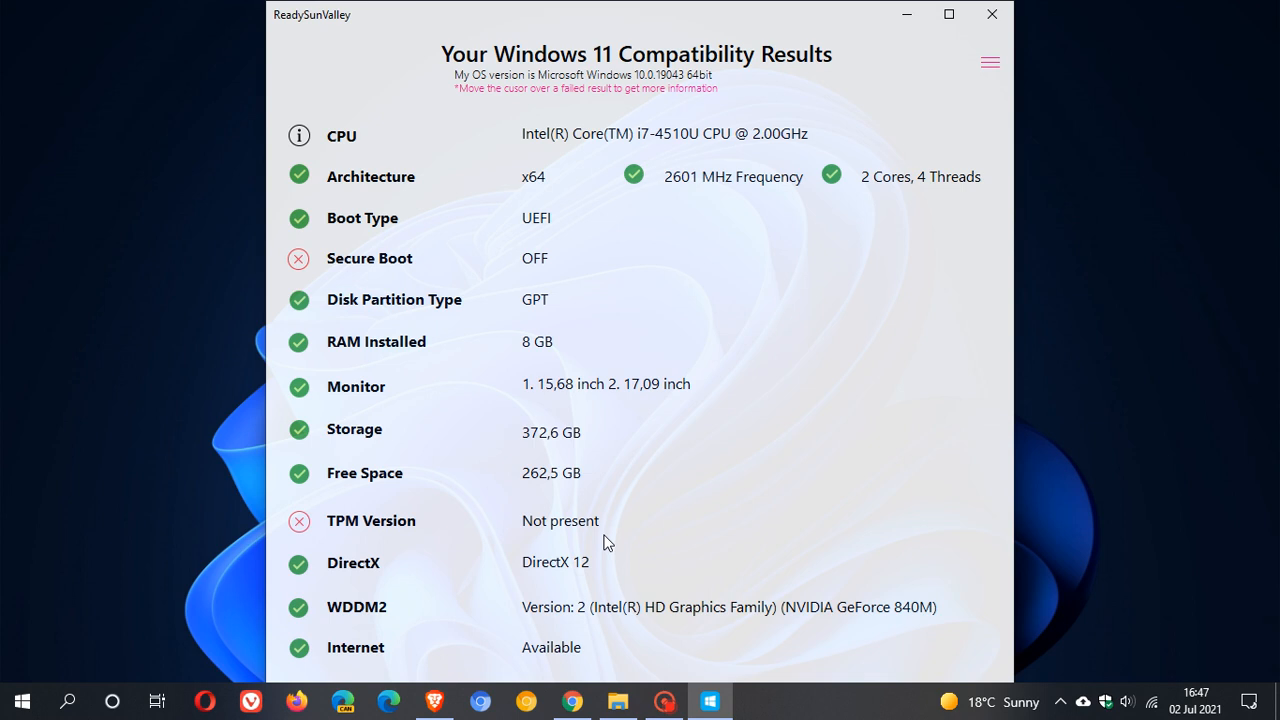
{"action": "mouse_move", "coordinate": [680, 537]}
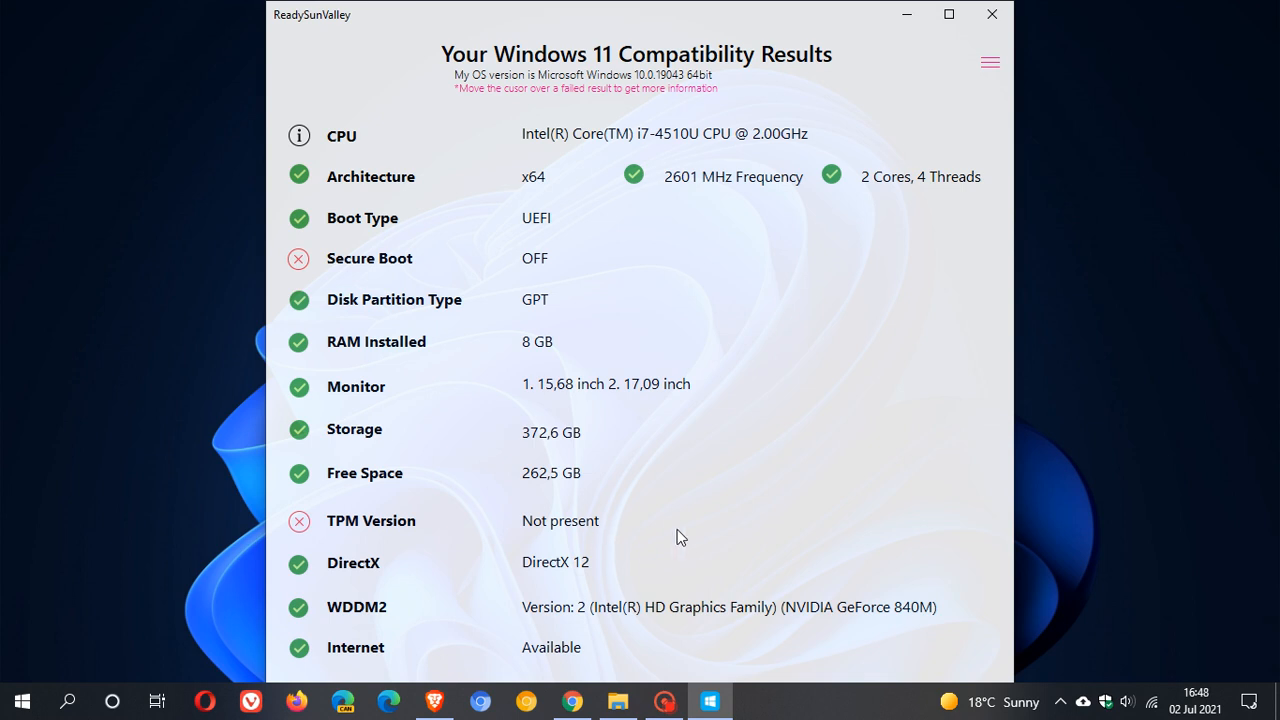
{"action": "mouse_move", "coordinate": [757, 376]}
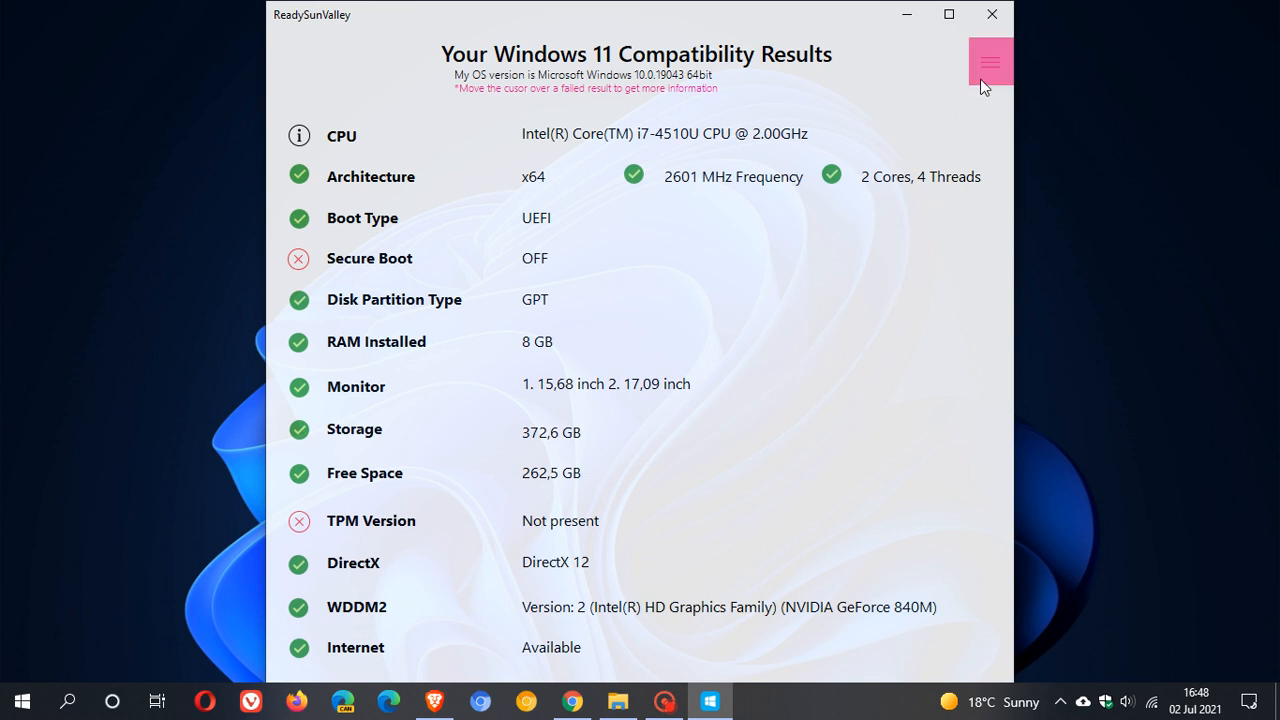
Step: Open ReadySunValley's hamburger menu at the top right
{"action": "left_click", "coordinate": [990, 61]}
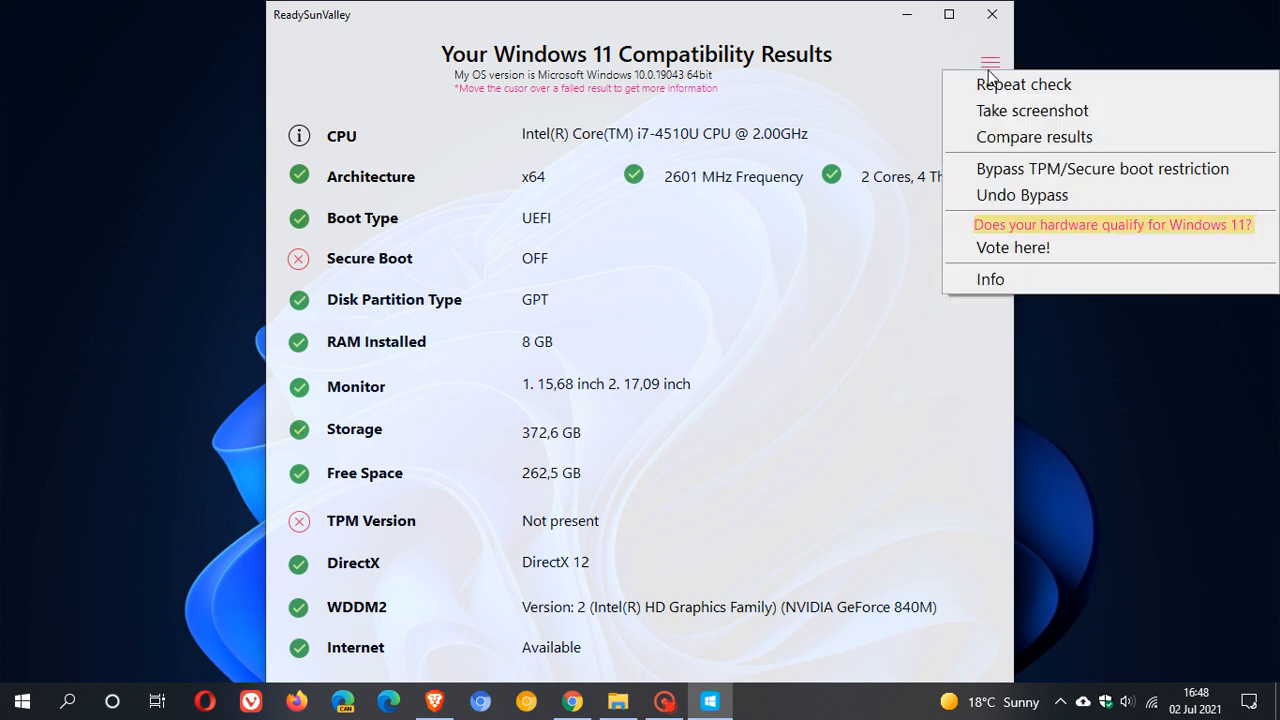
Step: Close and reopen the hamburger menu, then choose Compare results with WhyNotWin11
{"action": "left_click", "coordinate": [1023, 84]}
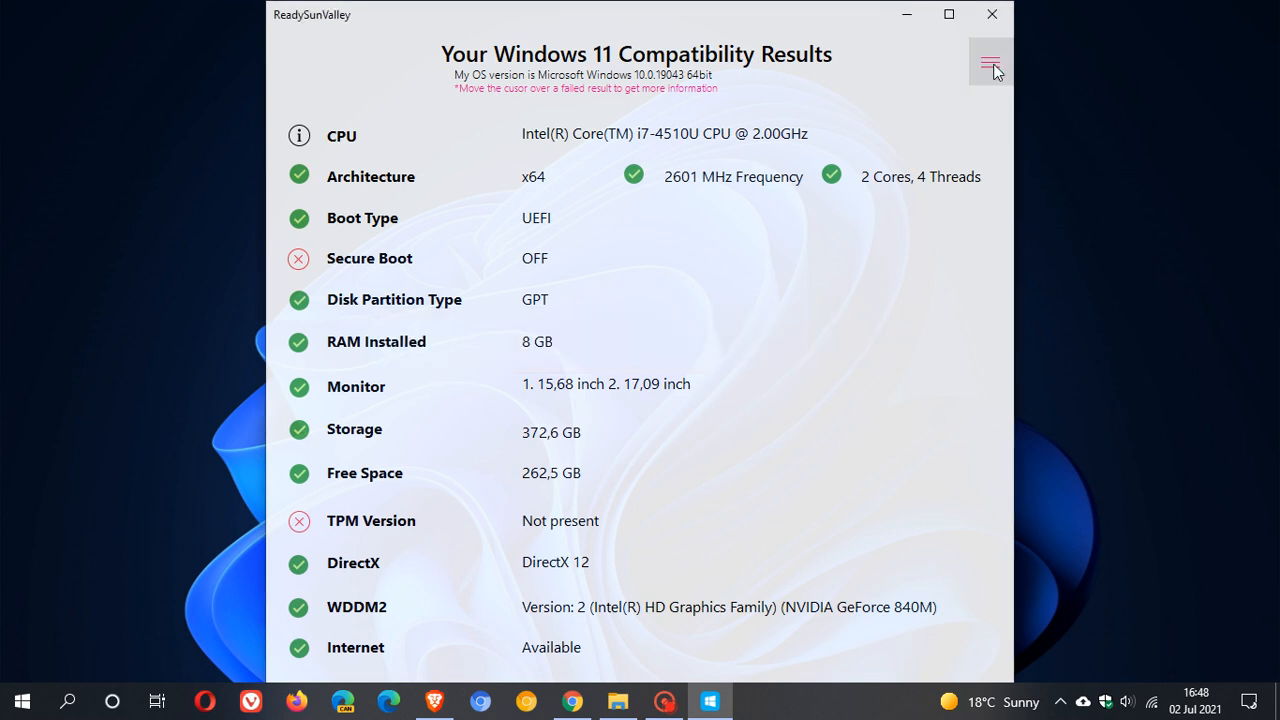
{"action": "left_click", "coordinate": [989, 62]}
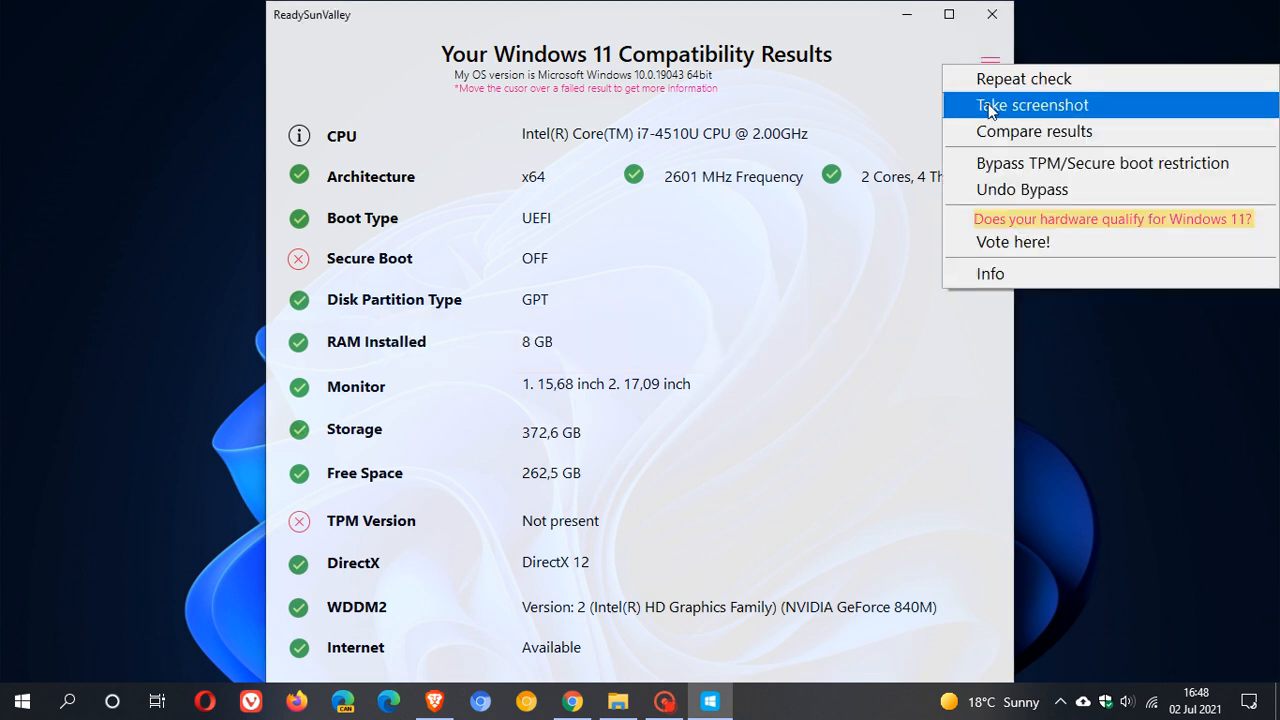
{"action": "left_click", "coordinate": [1034, 131]}
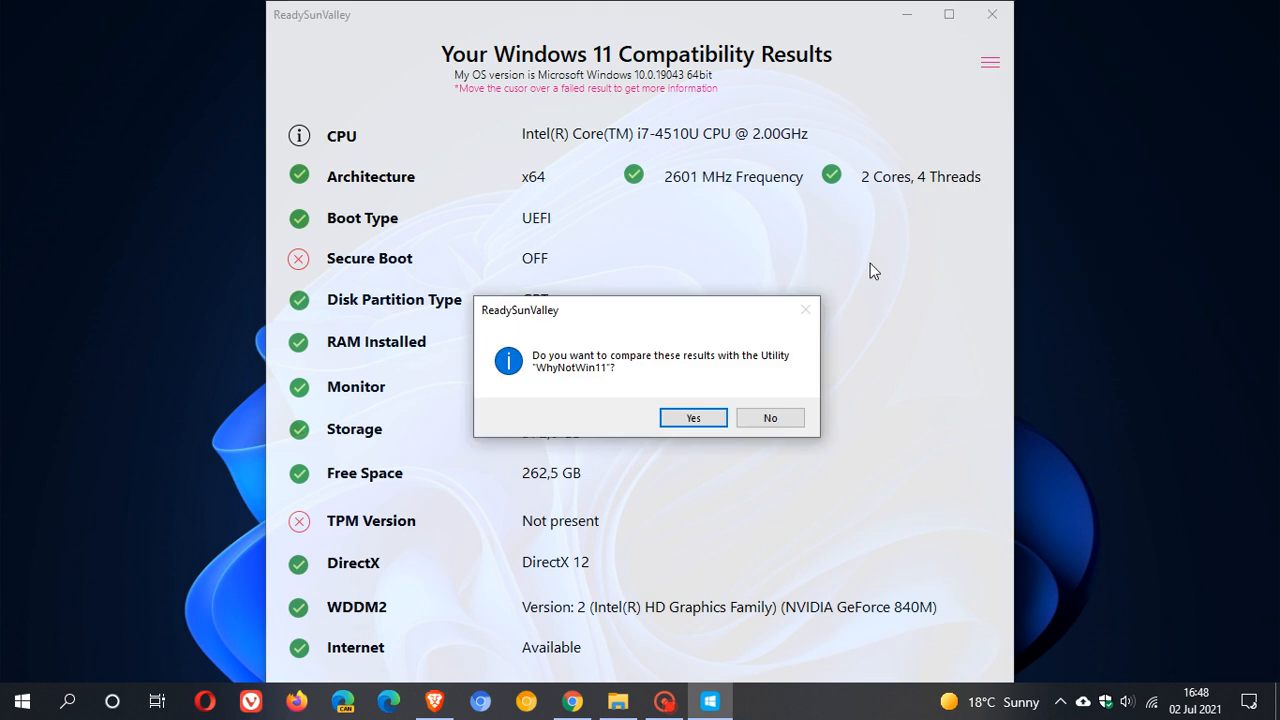
{"action": "mouse_move", "coordinate": [822, 338]}
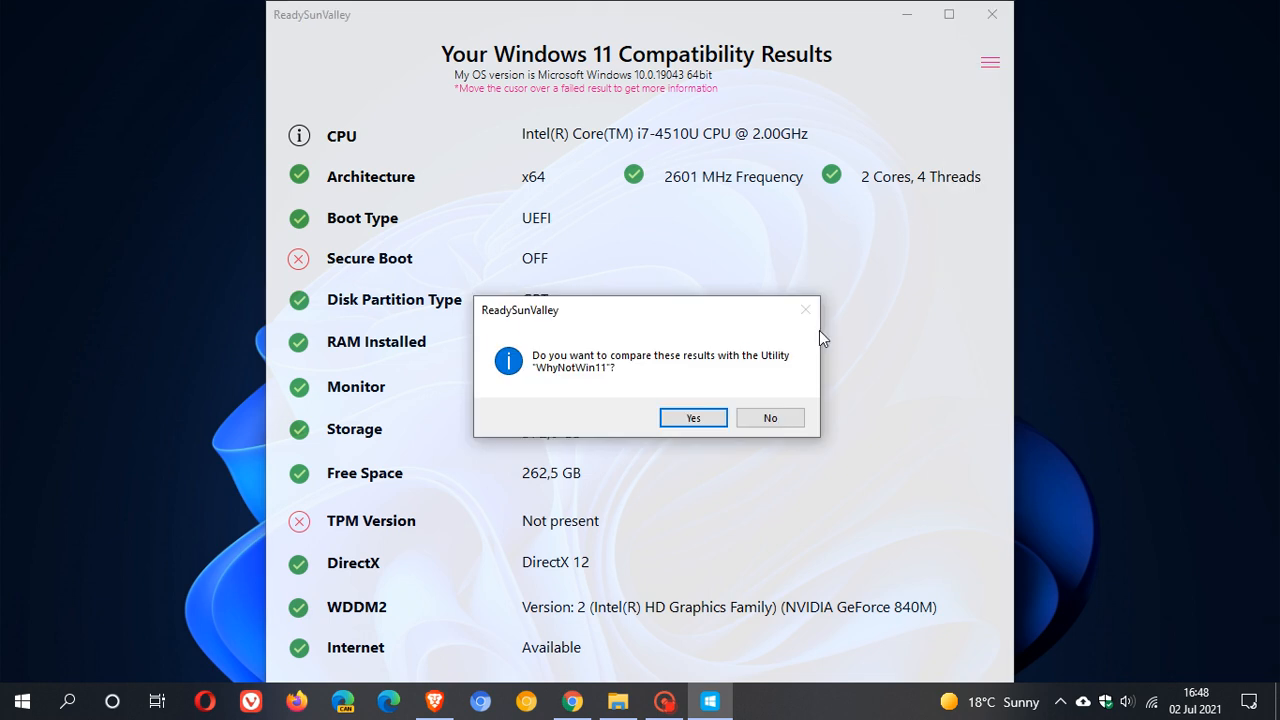
{"action": "mouse_move", "coordinate": [645, 360]}
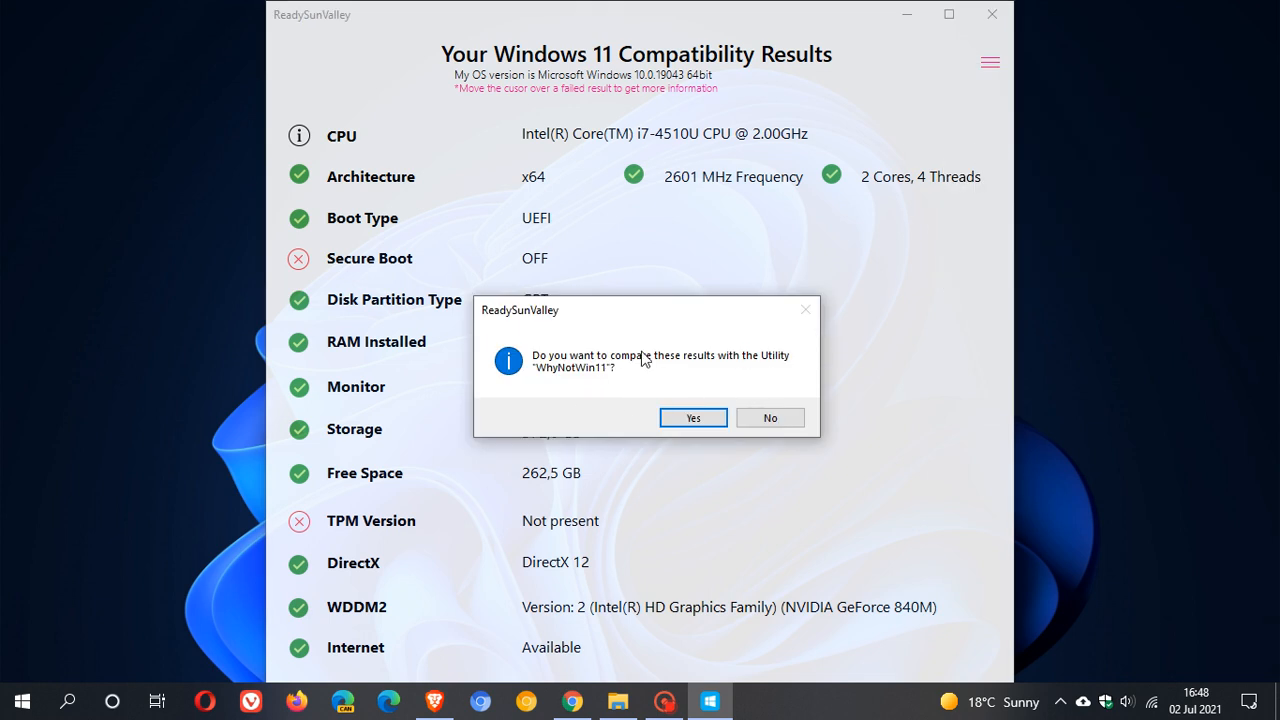
{"action": "mouse_move", "coordinate": [625, 375]}
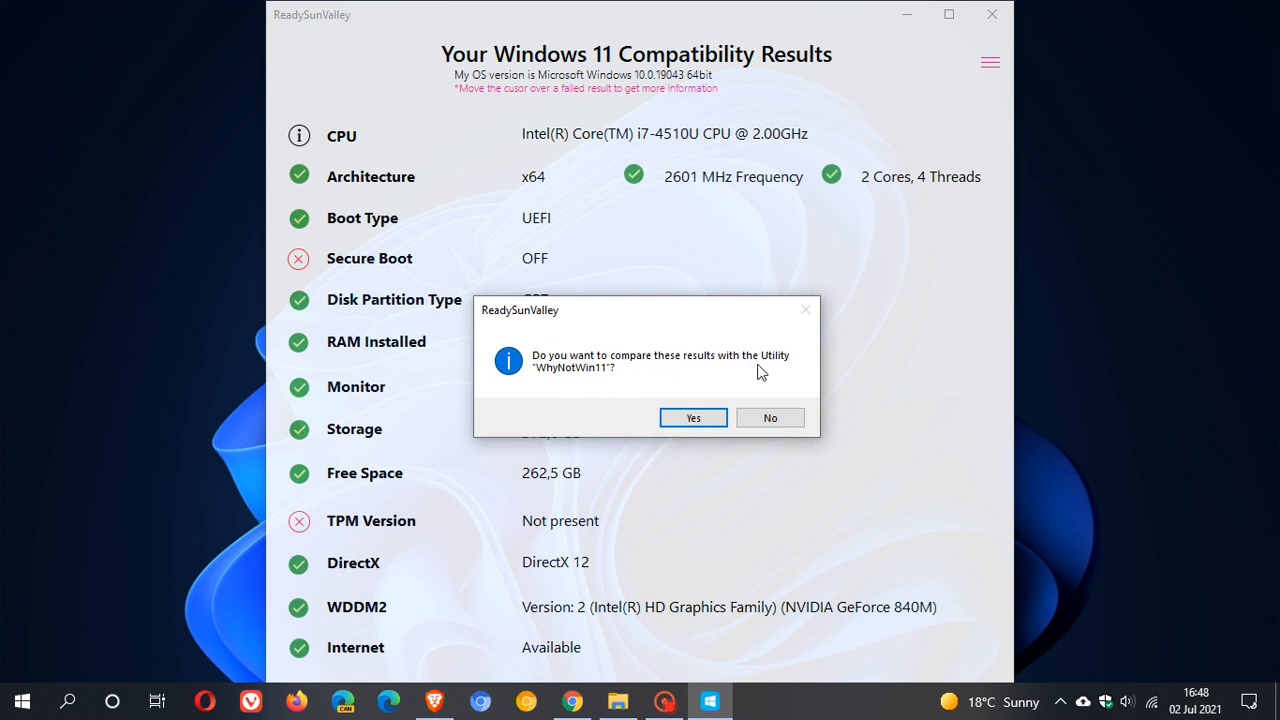
{"action": "mouse_move", "coordinate": [693, 417]}
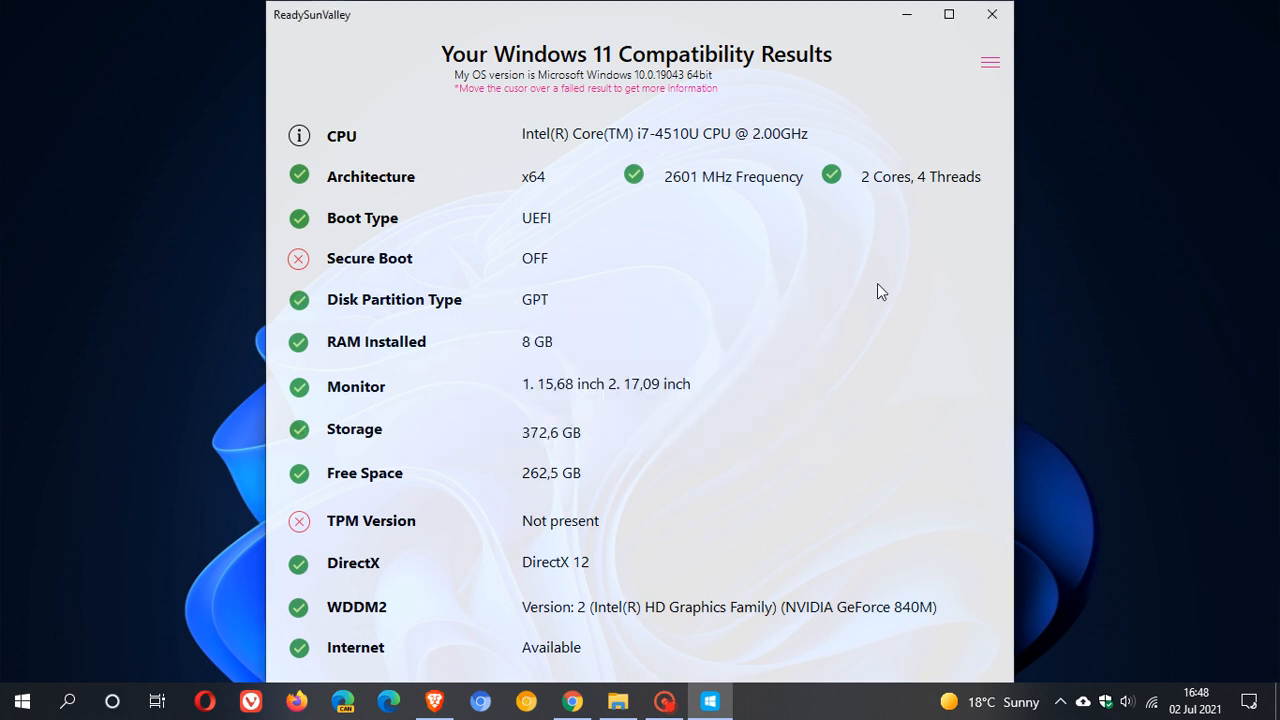
Step: Reopen the hamburger menu after declining the WhyNotWin11 comparison
{"action": "left_click", "coordinate": [989, 62]}
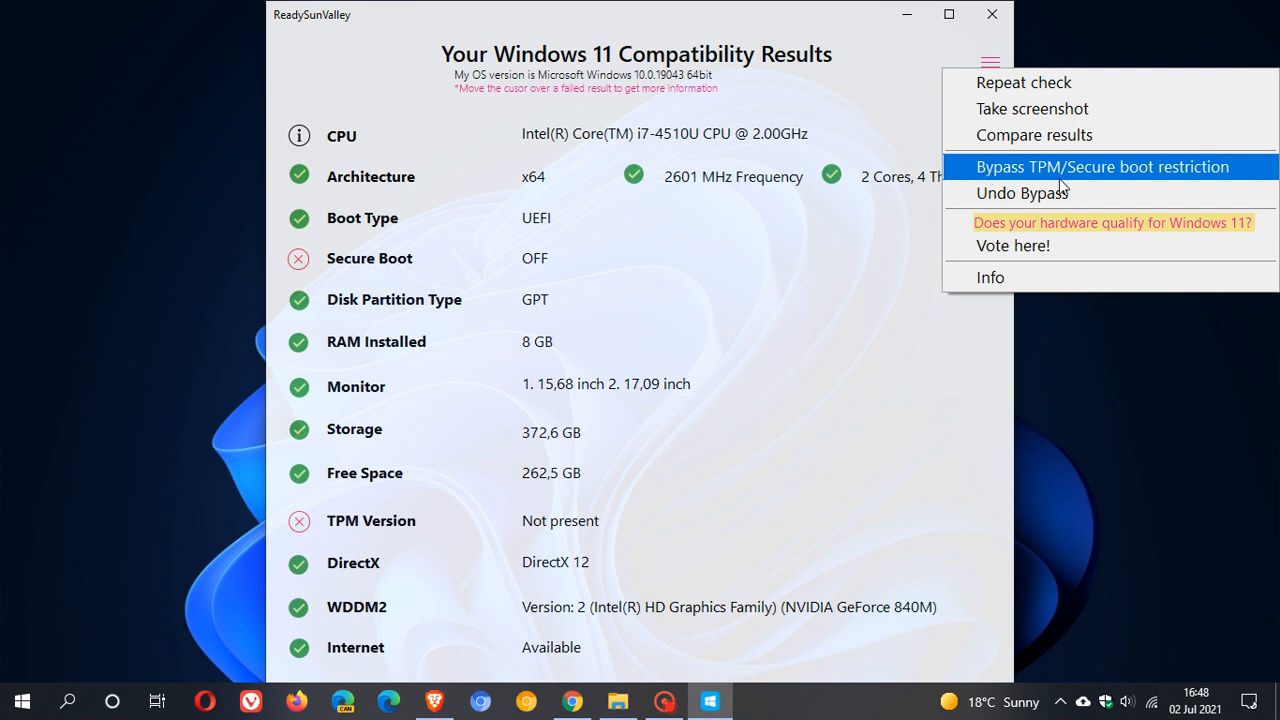
{"action": "mouse_move", "coordinate": [1013, 177]}
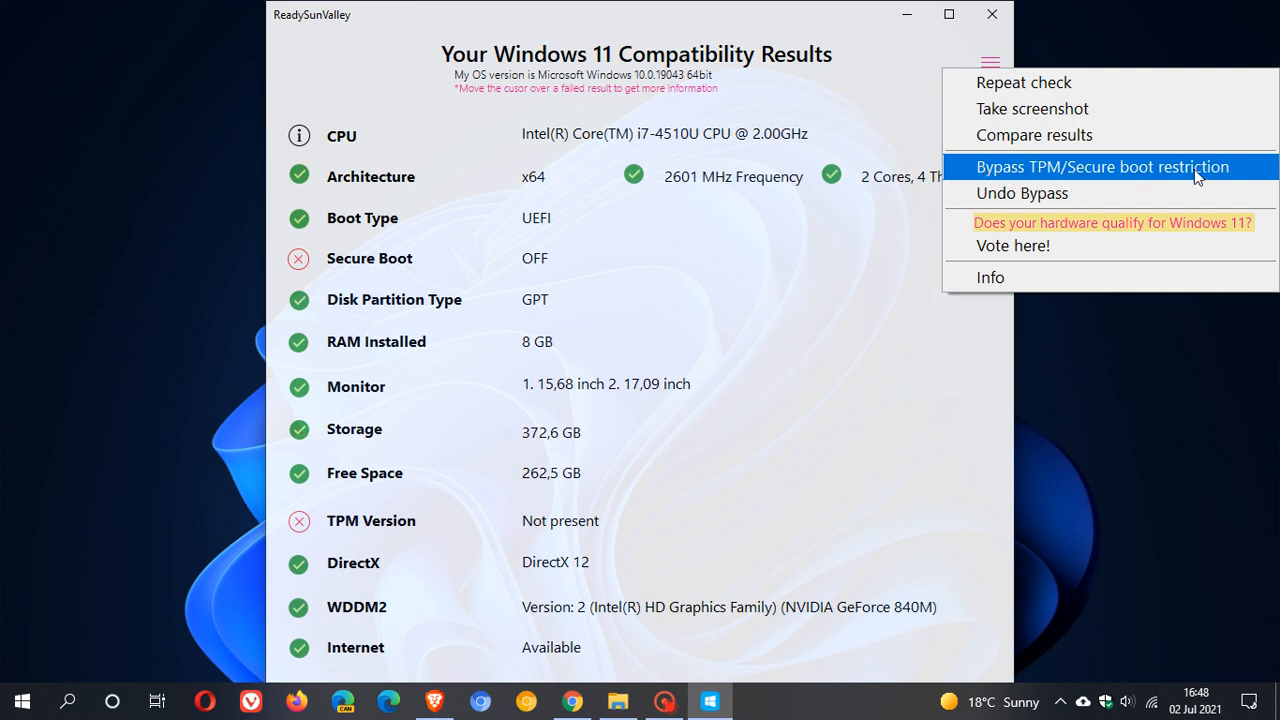
{"action": "mouse_move", "coordinate": [1055, 169]}
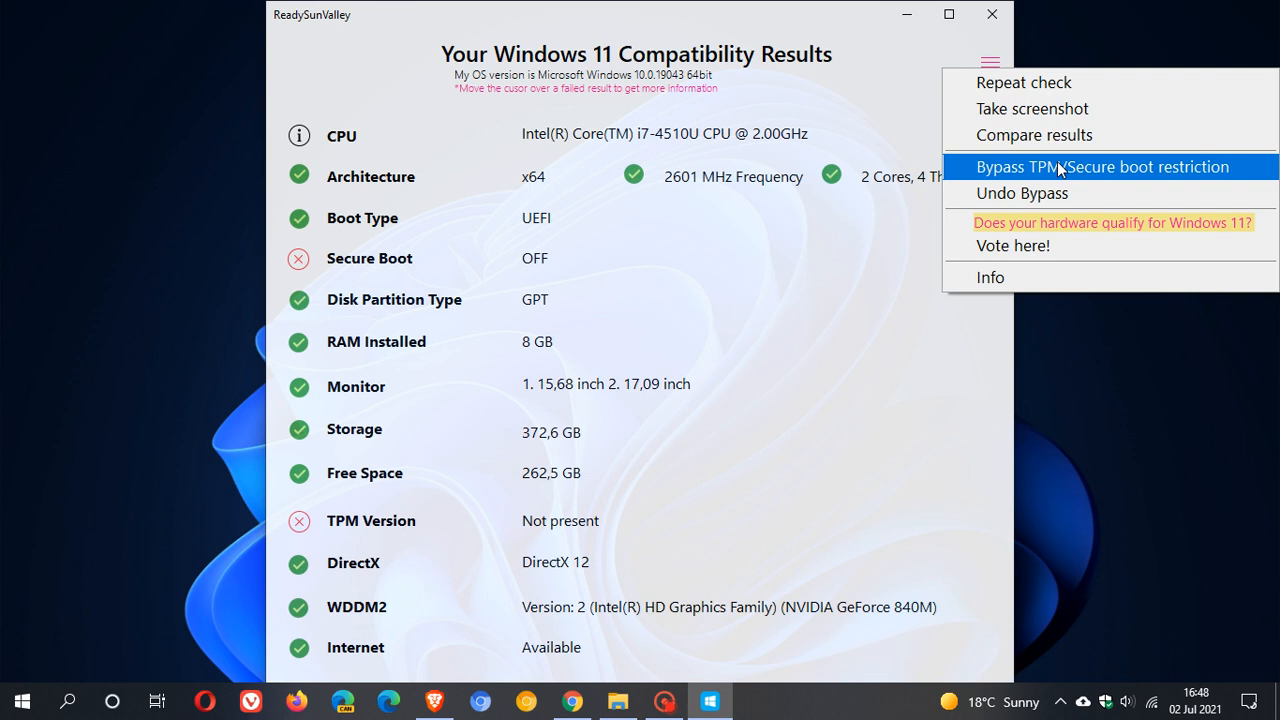
{"action": "mouse_move", "coordinate": [1006, 179]}
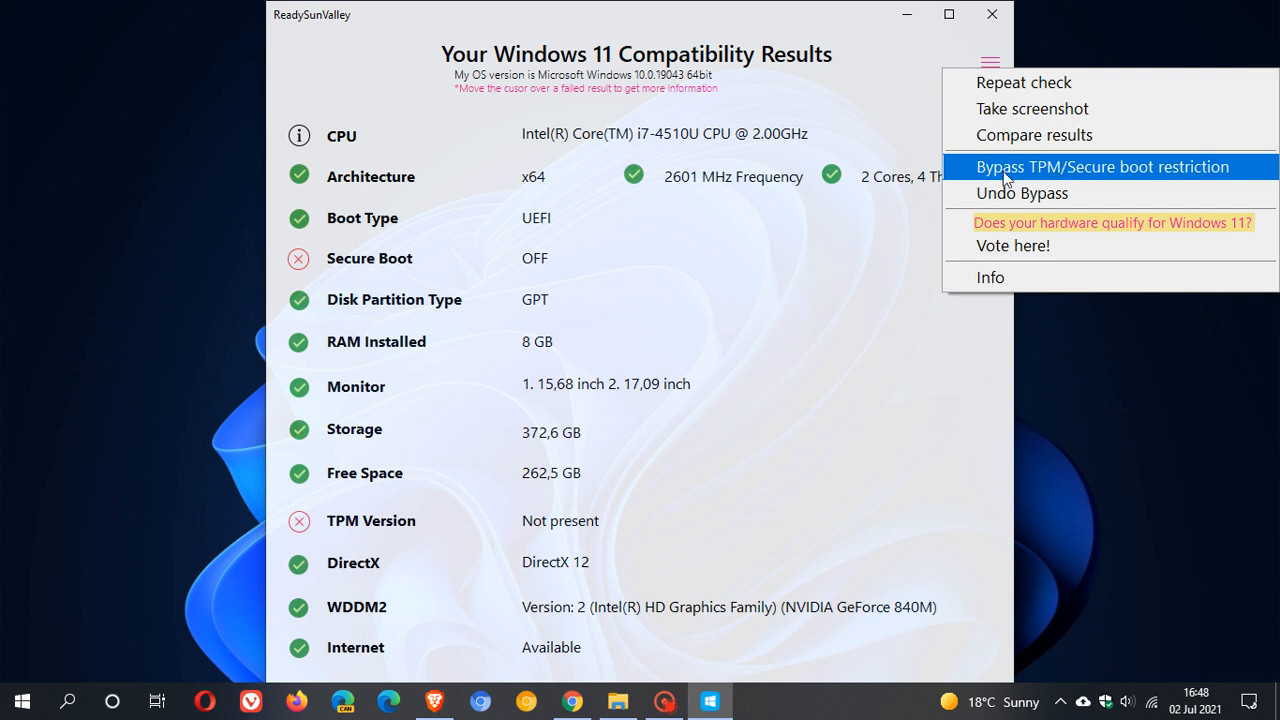
{"action": "mouse_move", "coordinate": [1157, 186]}
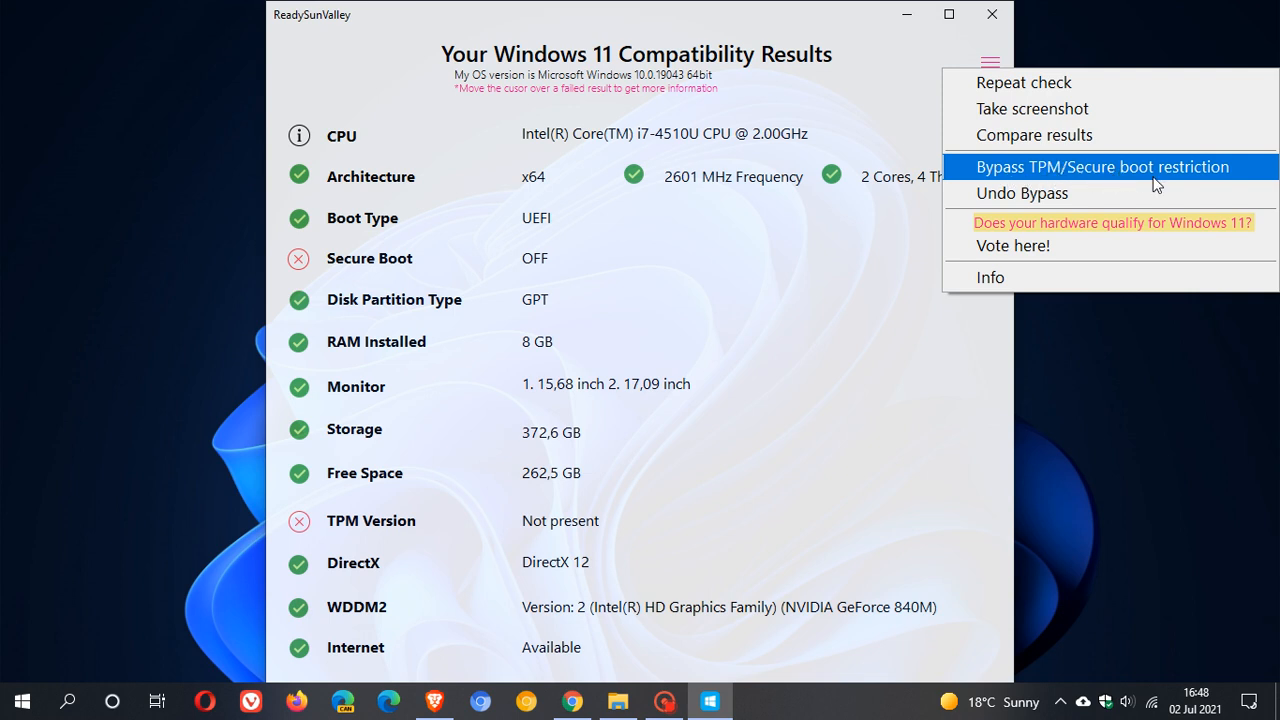
{"action": "mouse_move", "coordinate": [1215, 179]}
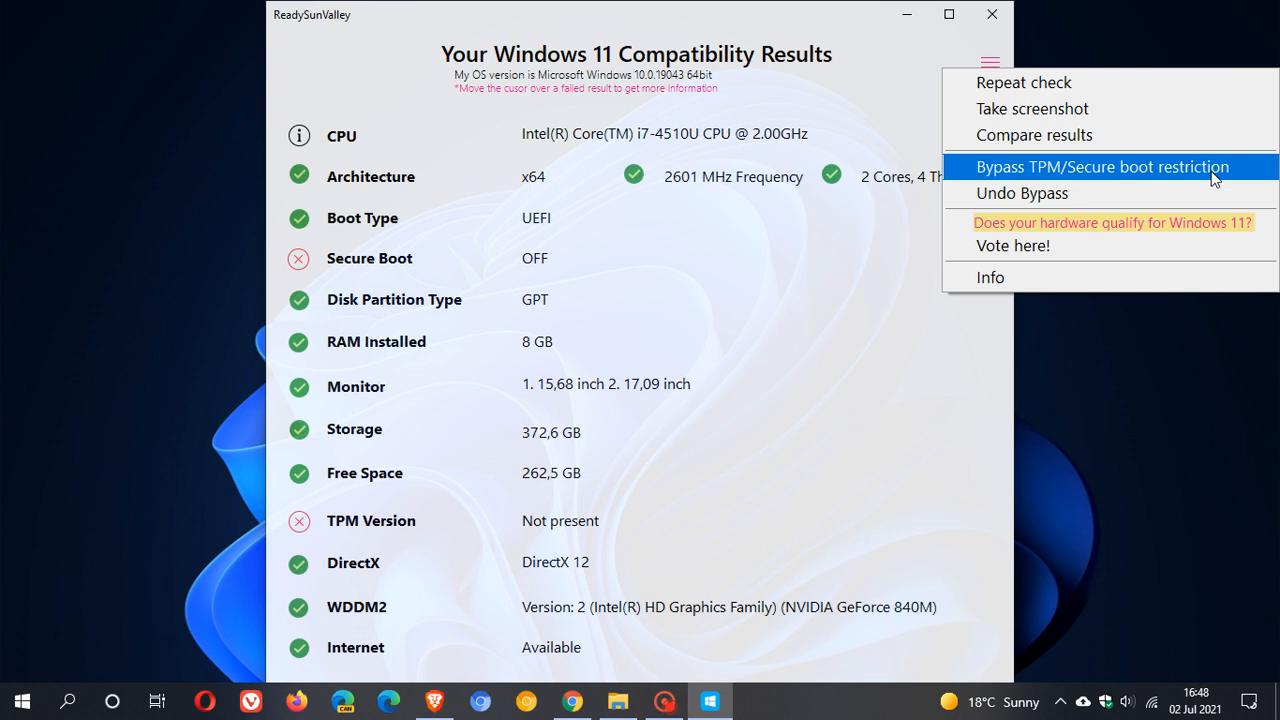
{"action": "mouse_move", "coordinate": [1205, 178]}
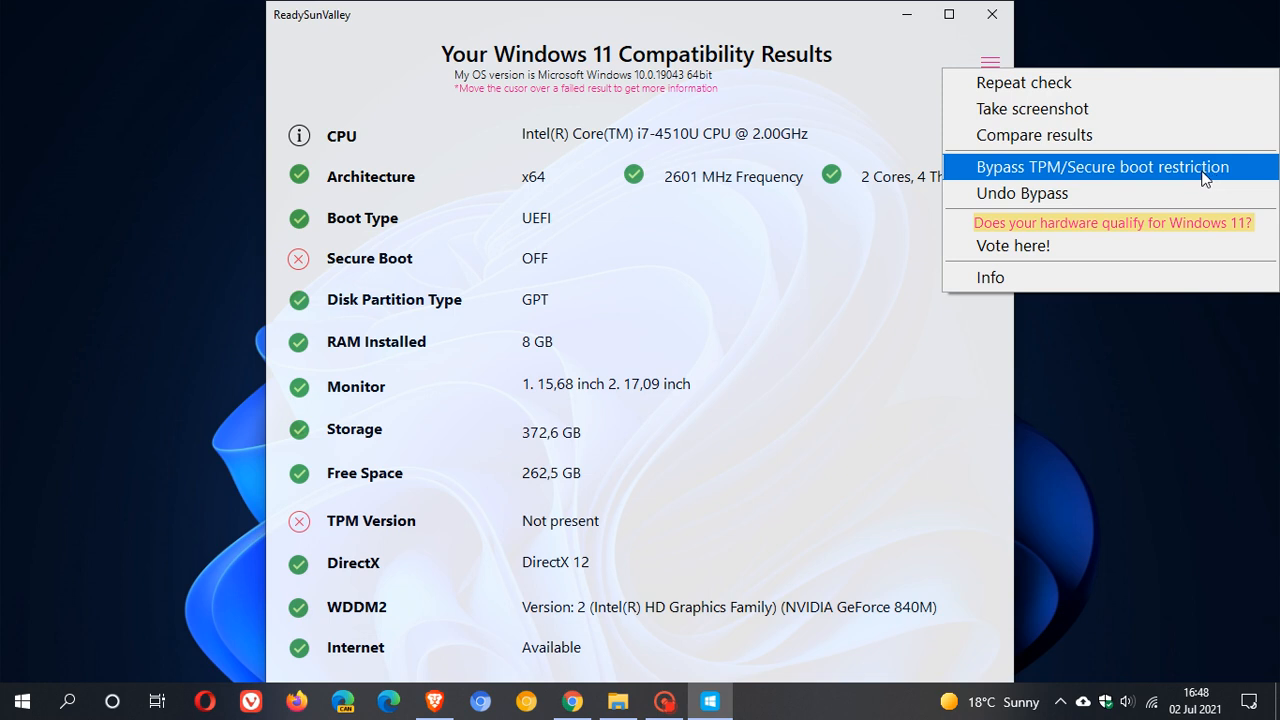
{"action": "mouse_move", "coordinate": [1044, 181]}
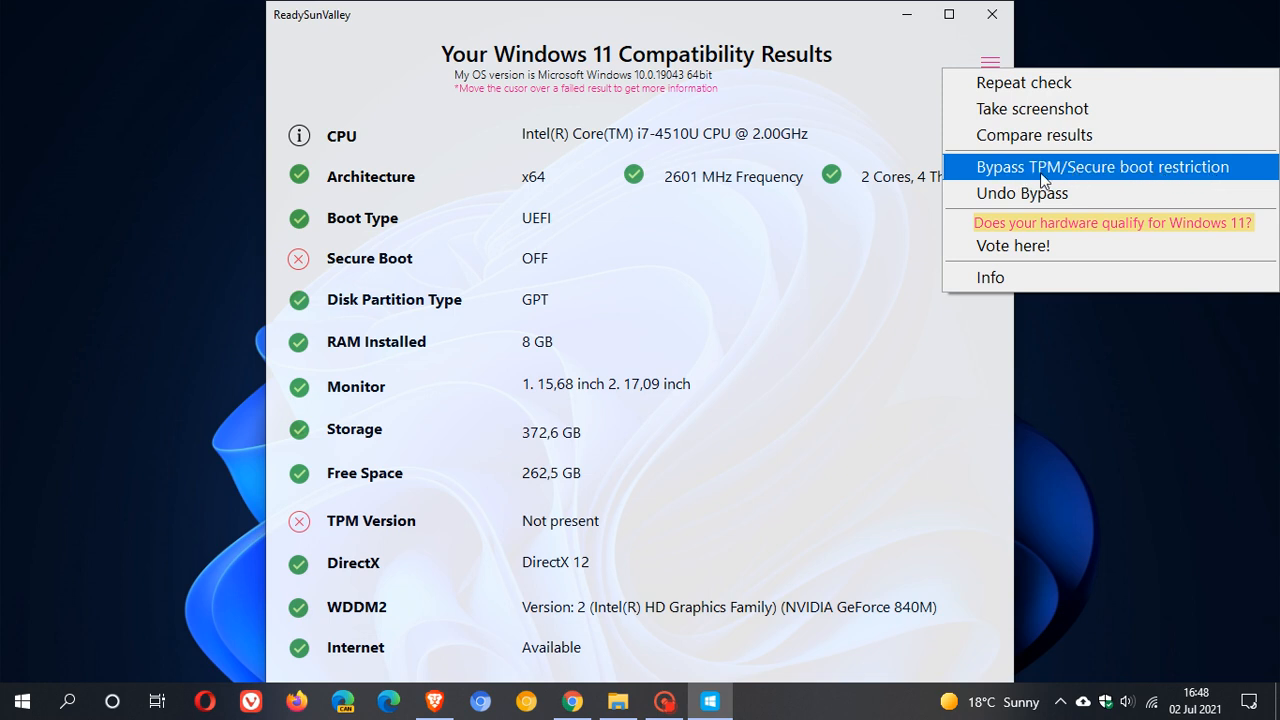
Step: Choose Bypass TPM/Secure boot restriction from the hamburger menu
{"action": "left_click", "coordinate": [1101, 166]}
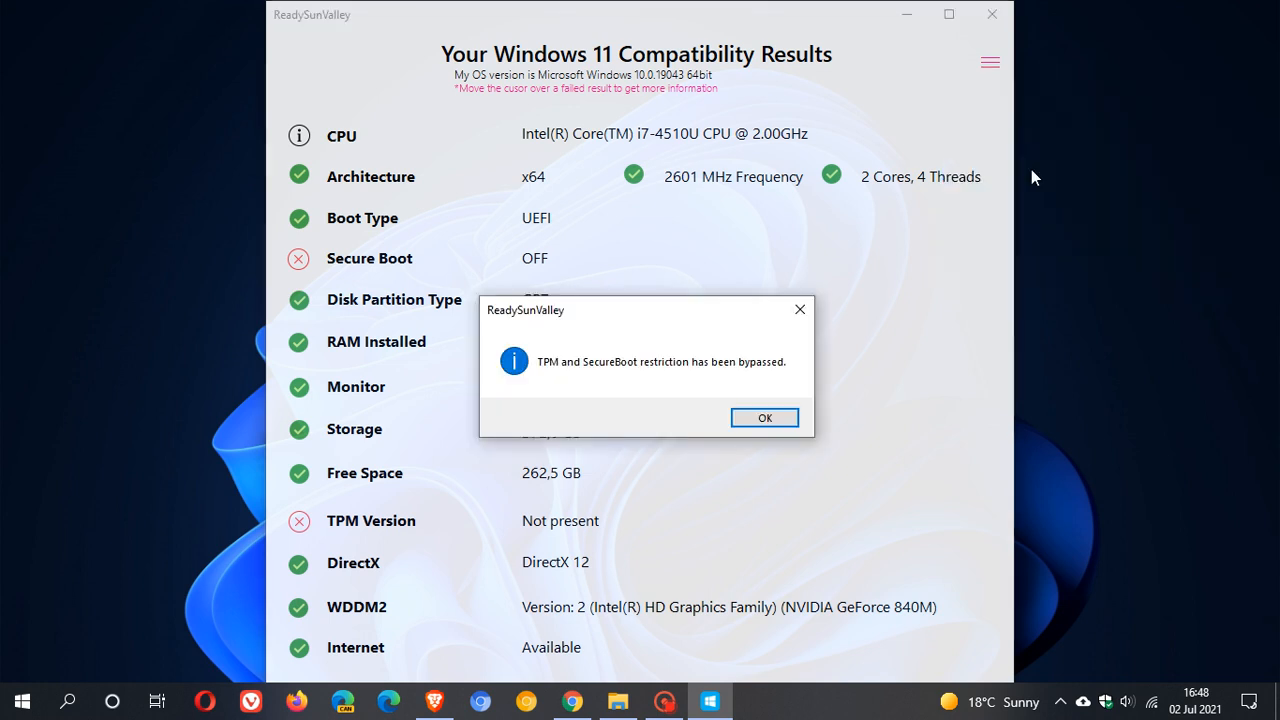
{"action": "mouse_move", "coordinate": [603, 396]}
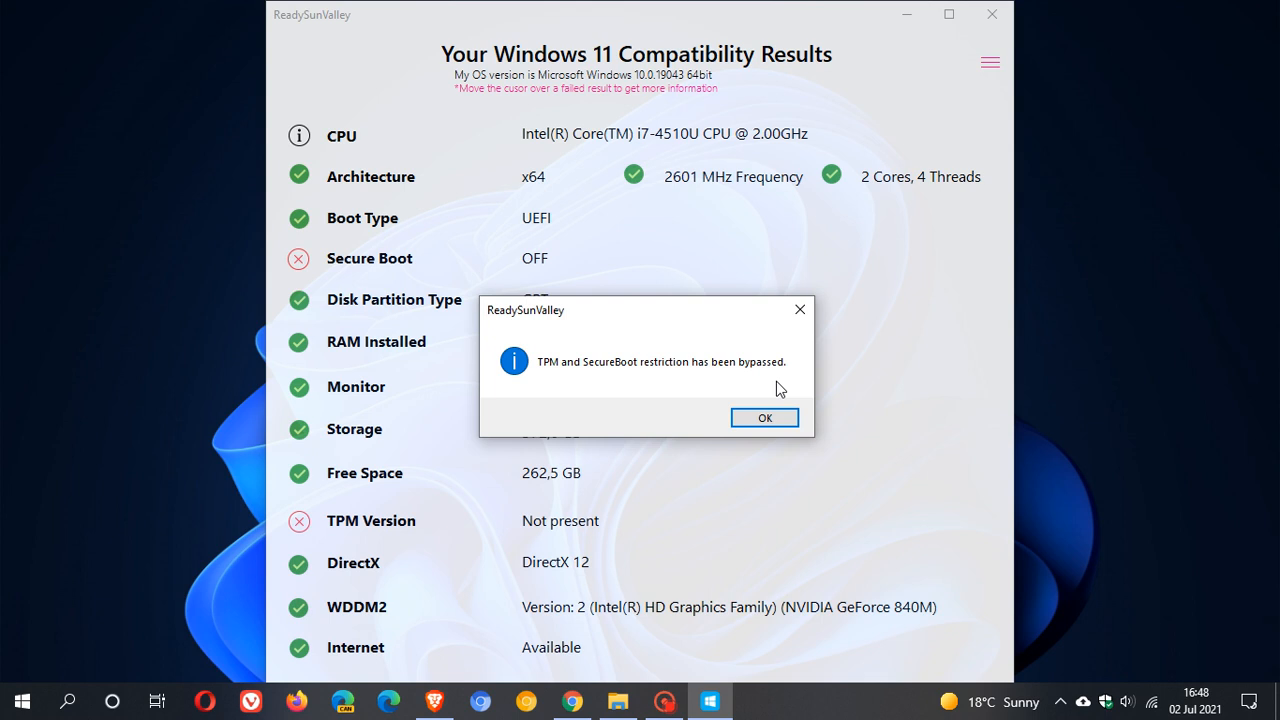
{"action": "mouse_move", "coordinate": [662, 366]}
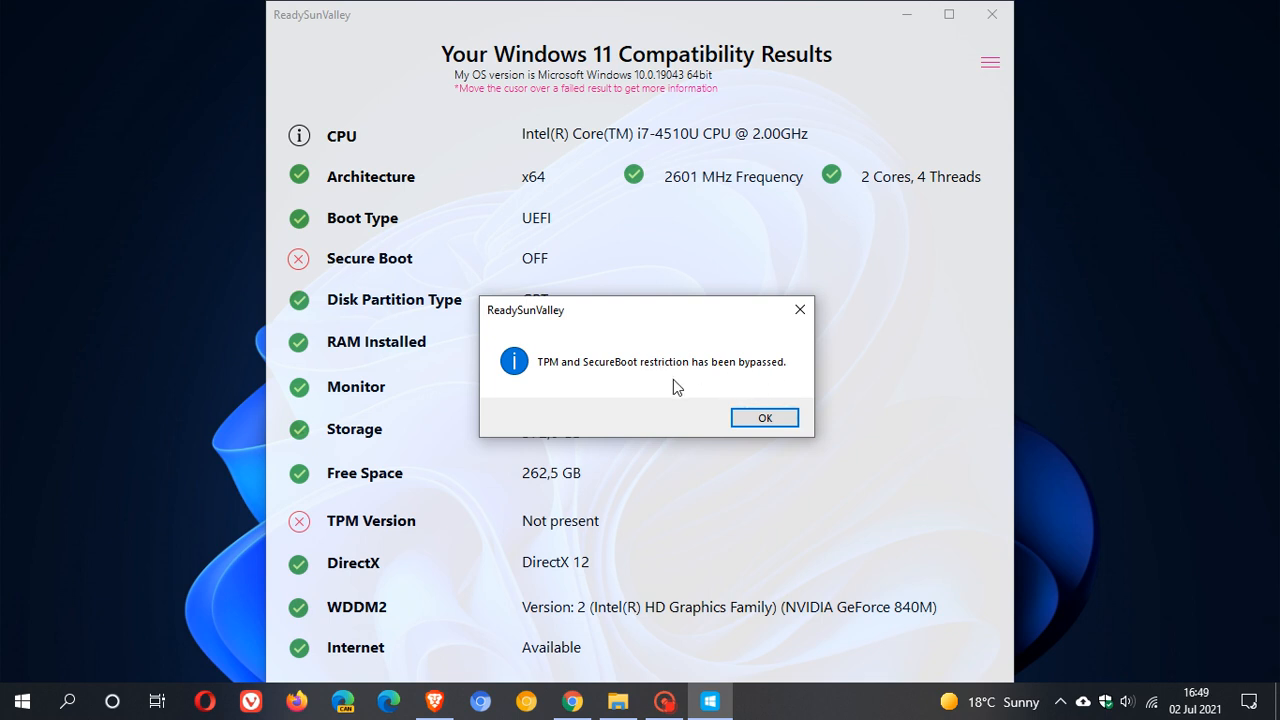
{"action": "mouse_move", "coordinate": [572, 700]}
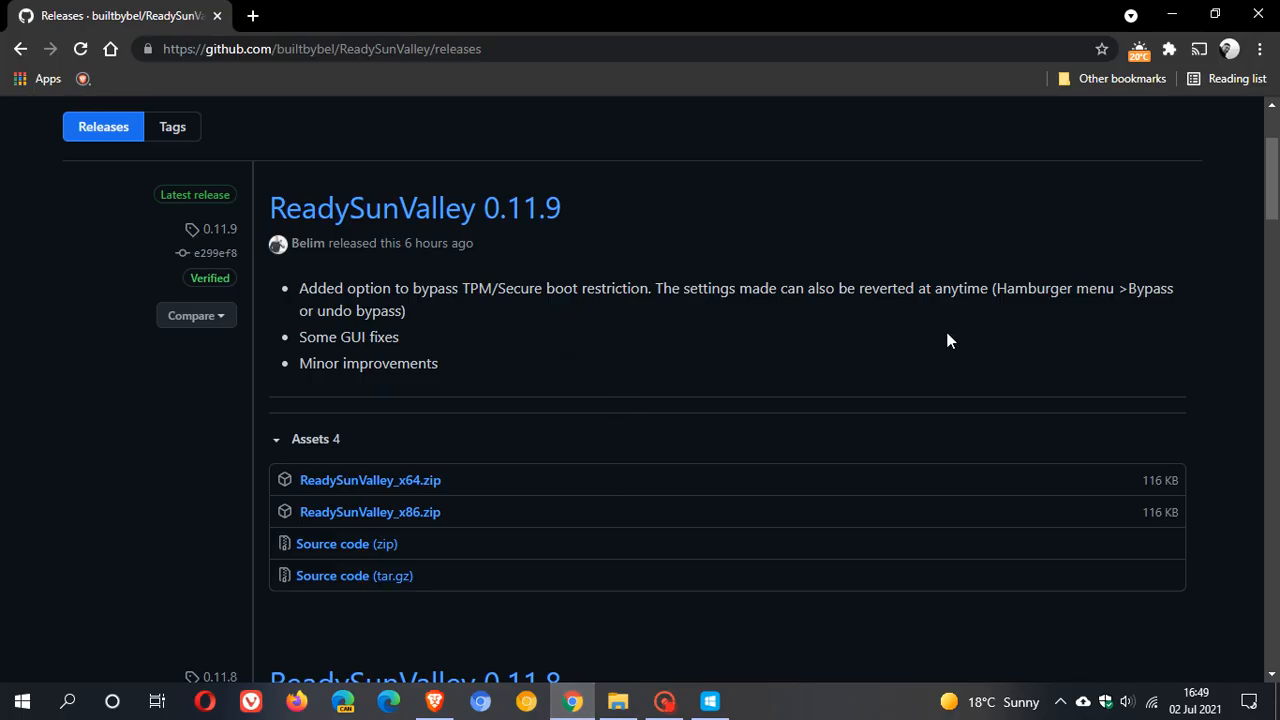
{"action": "mouse_move", "coordinate": [668, 457]}
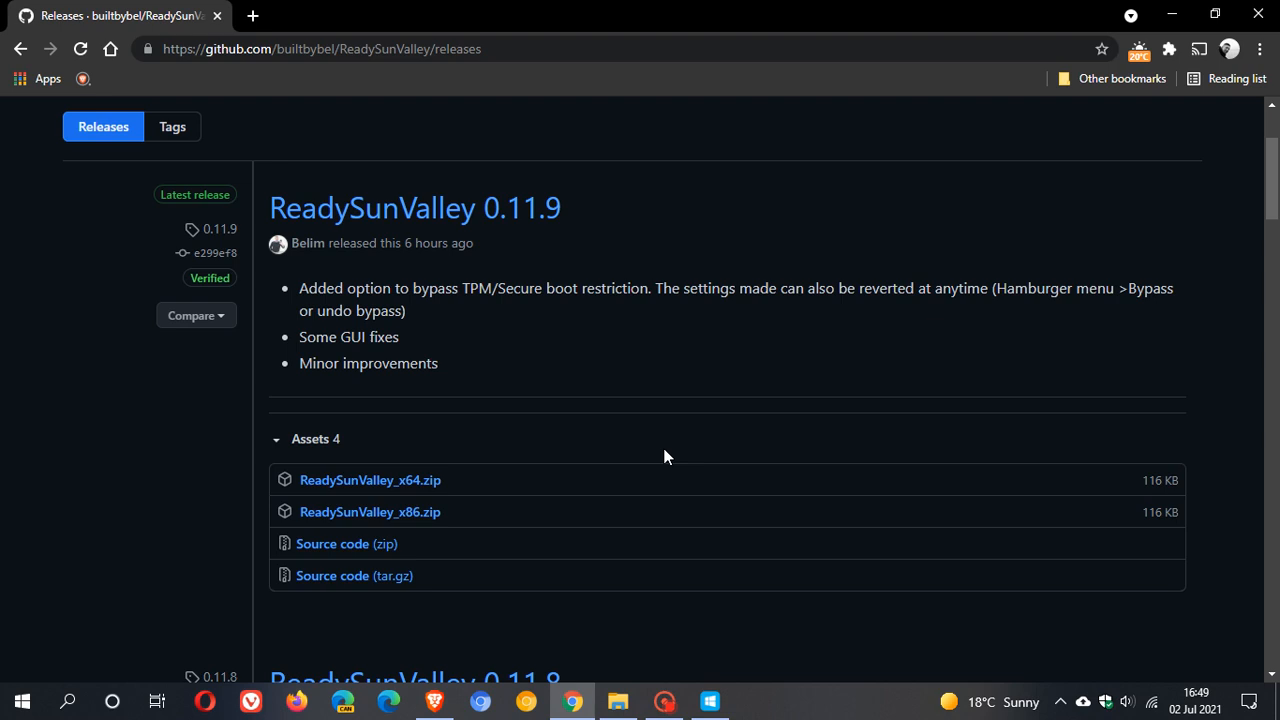
{"action": "mouse_move", "coordinate": [470, 310]}
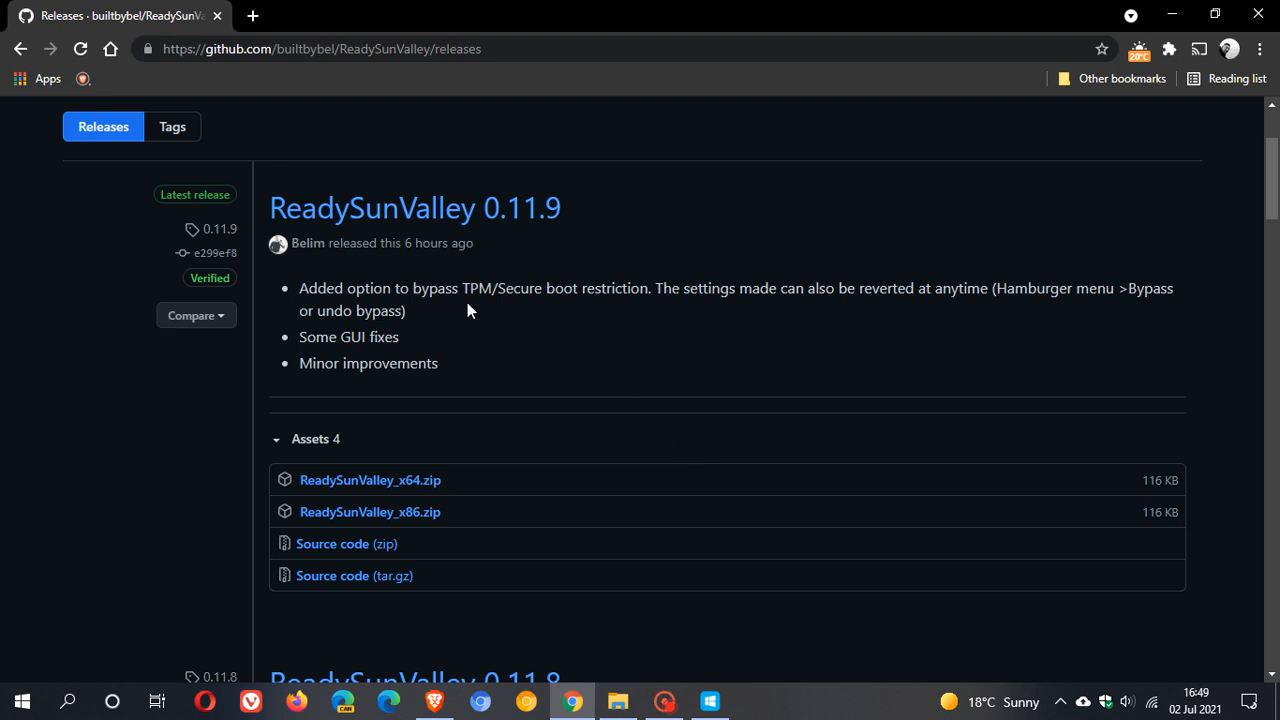
{"action": "mouse_move", "coordinate": [655, 314]}
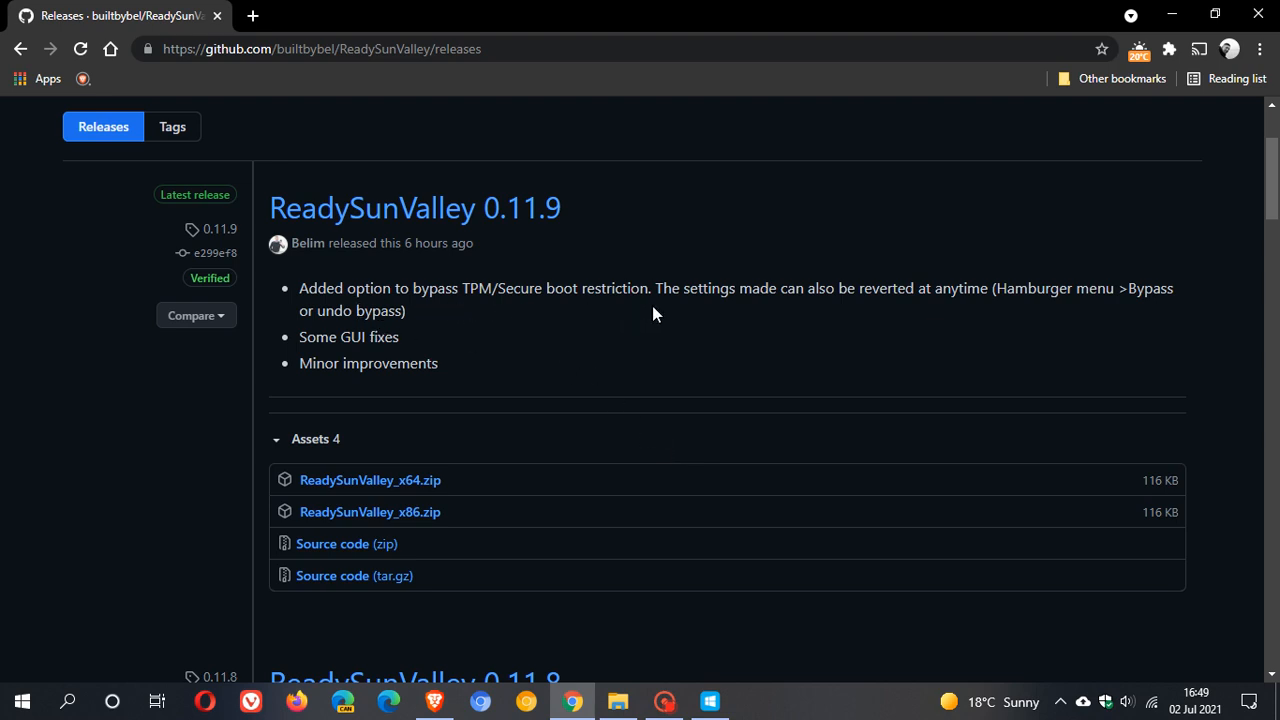
{"action": "mouse_move", "coordinate": [958, 319]}
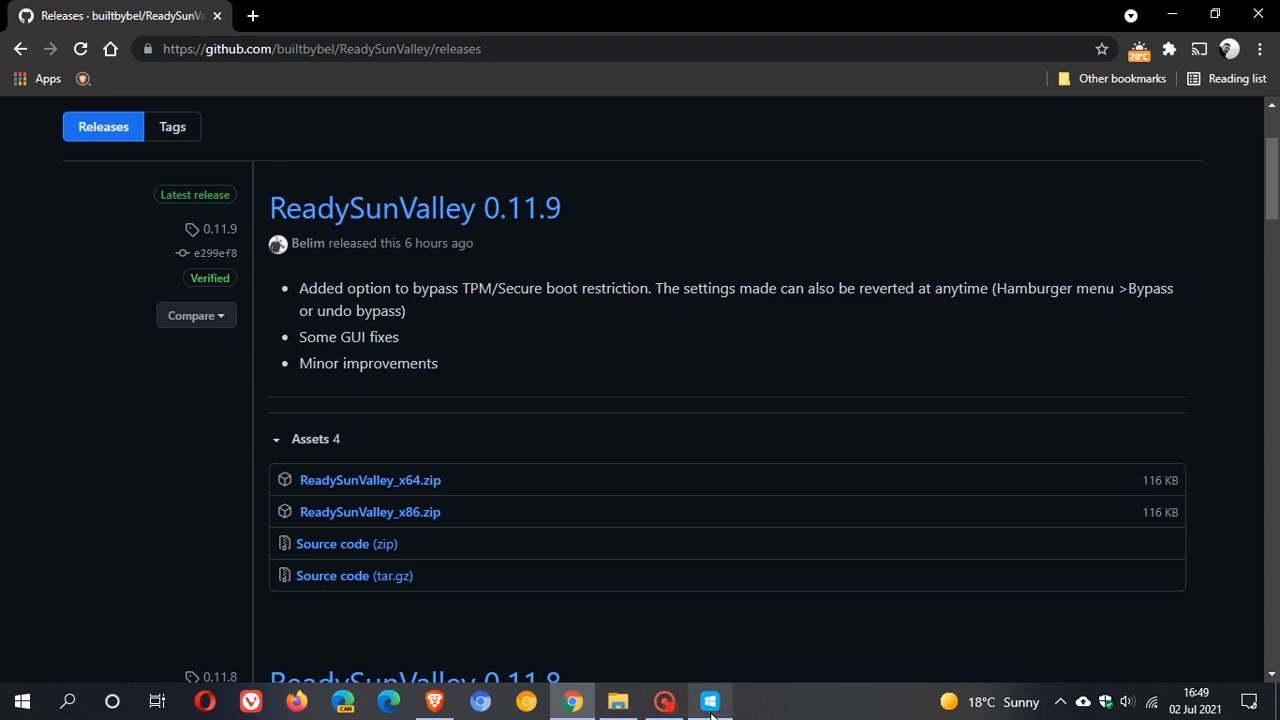
Step: Restore ReadySunValley, dismiss the bypass notice, run Undo Bypass and acknowledge the restore
{"action": "left_click", "coordinate": [709, 700]}
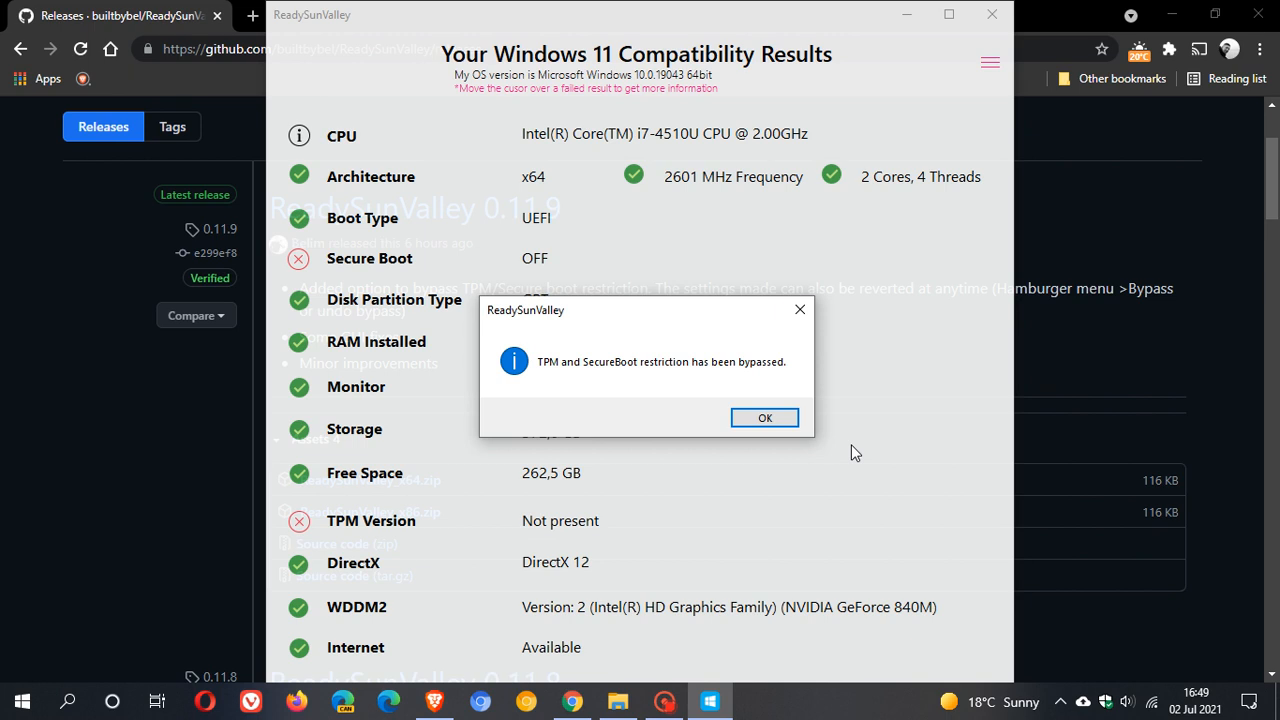
{"action": "mouse_move", "coordinate": [935, 143]}
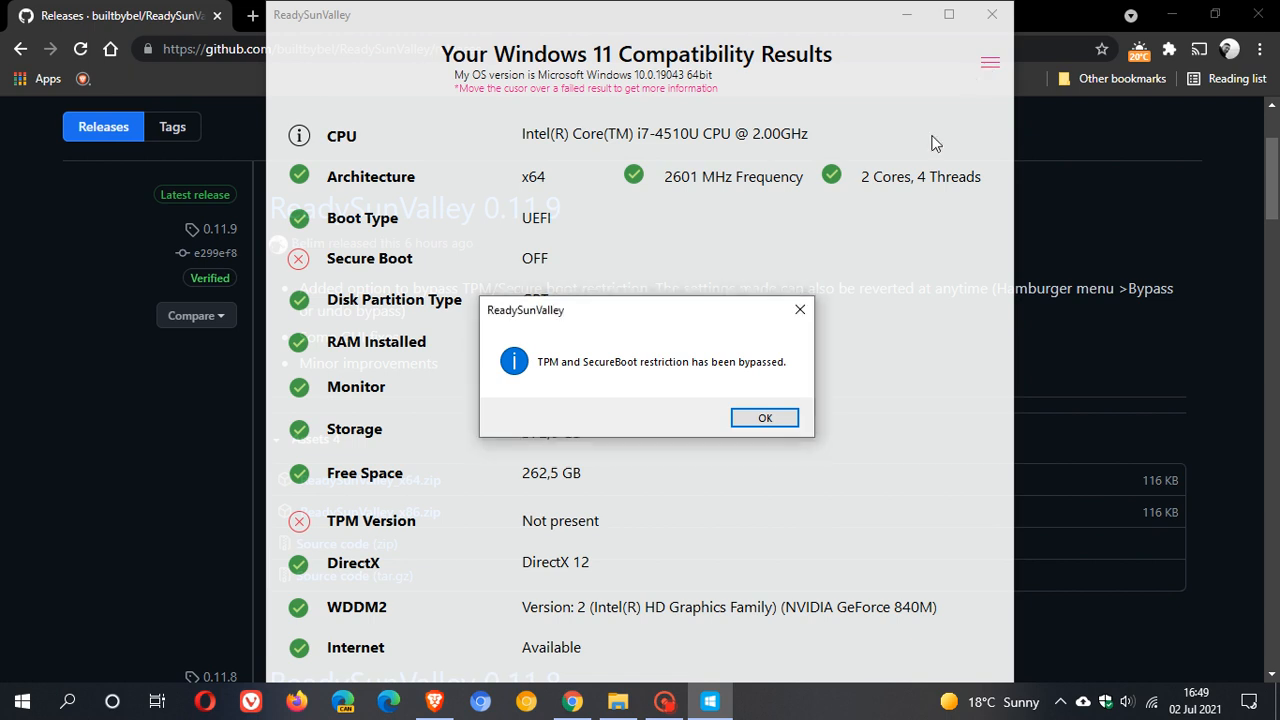
{"action": "left_click", "coordinate": [765, 417]}
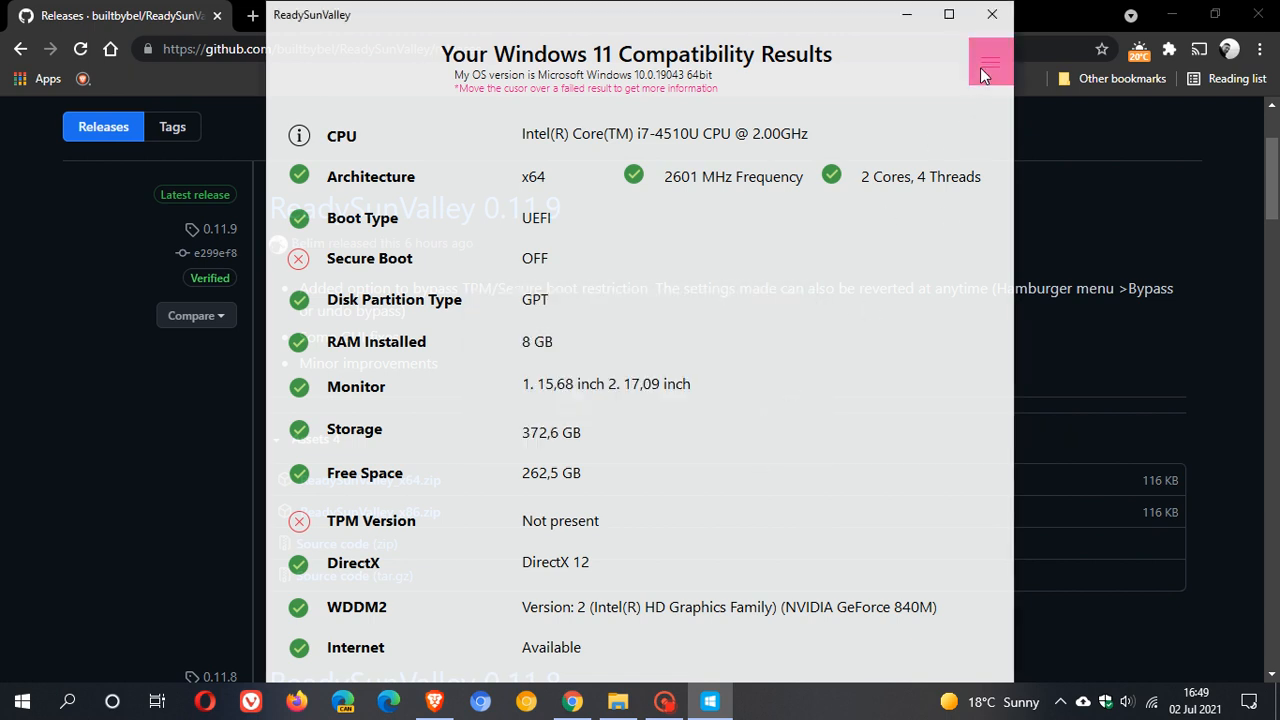
{"action": "left_click", "coordinate": [989, 62]}
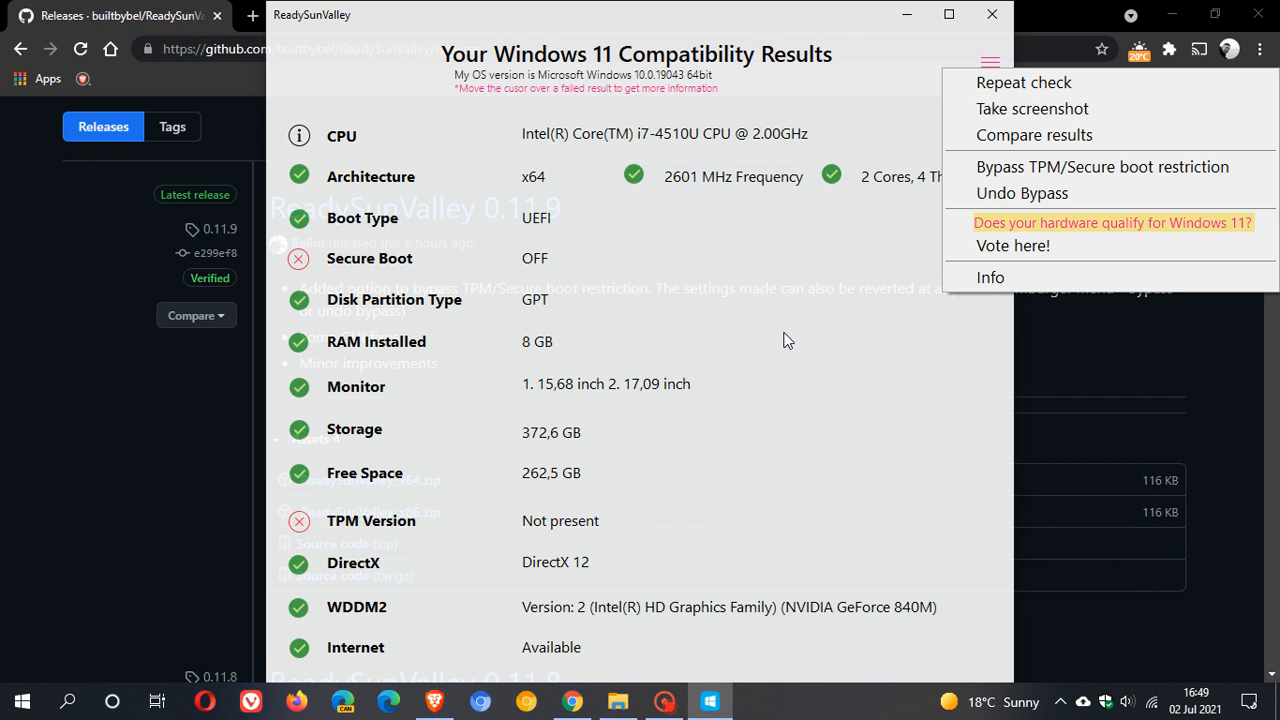
{"action": "mouse_move", "coordinate": [981, 215]}
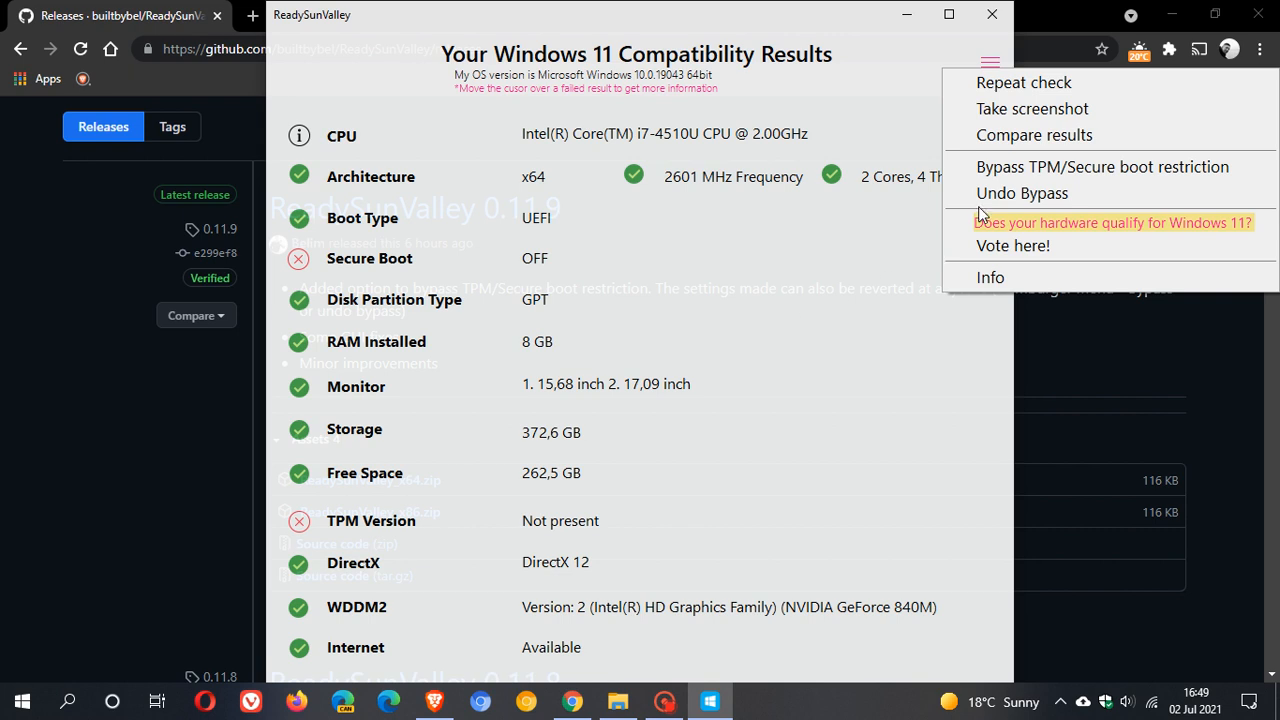
{"action": "mouse_move", "coordinate": [1102, 167]}
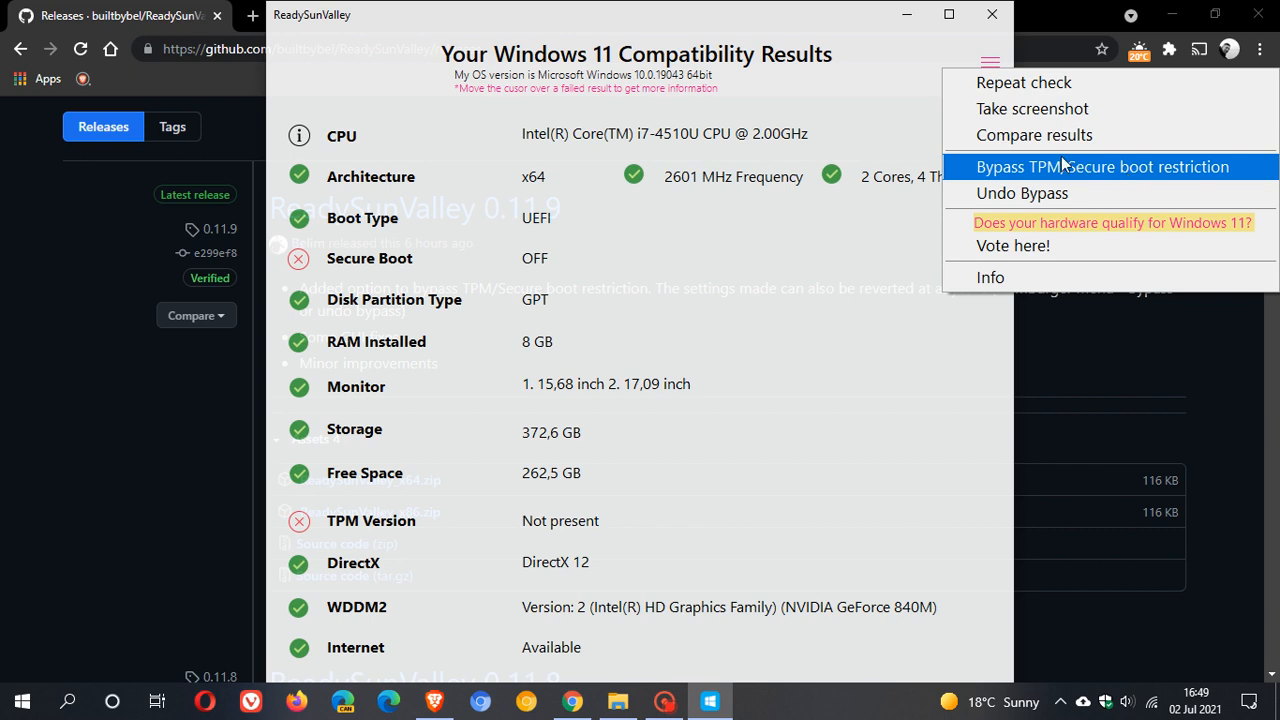
{"action": "mouse_move", "coordinate": [1118, 187]}
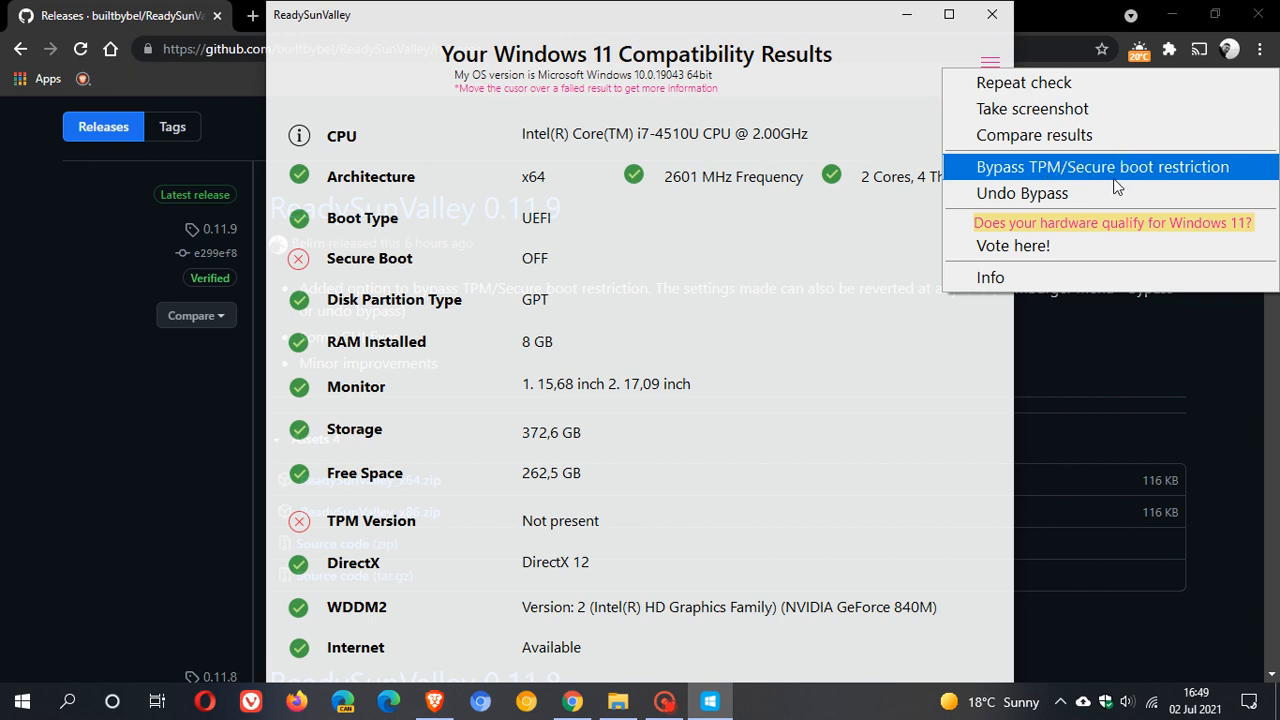
{"action": "mouse_move", "coordinate": [1035, 193]}
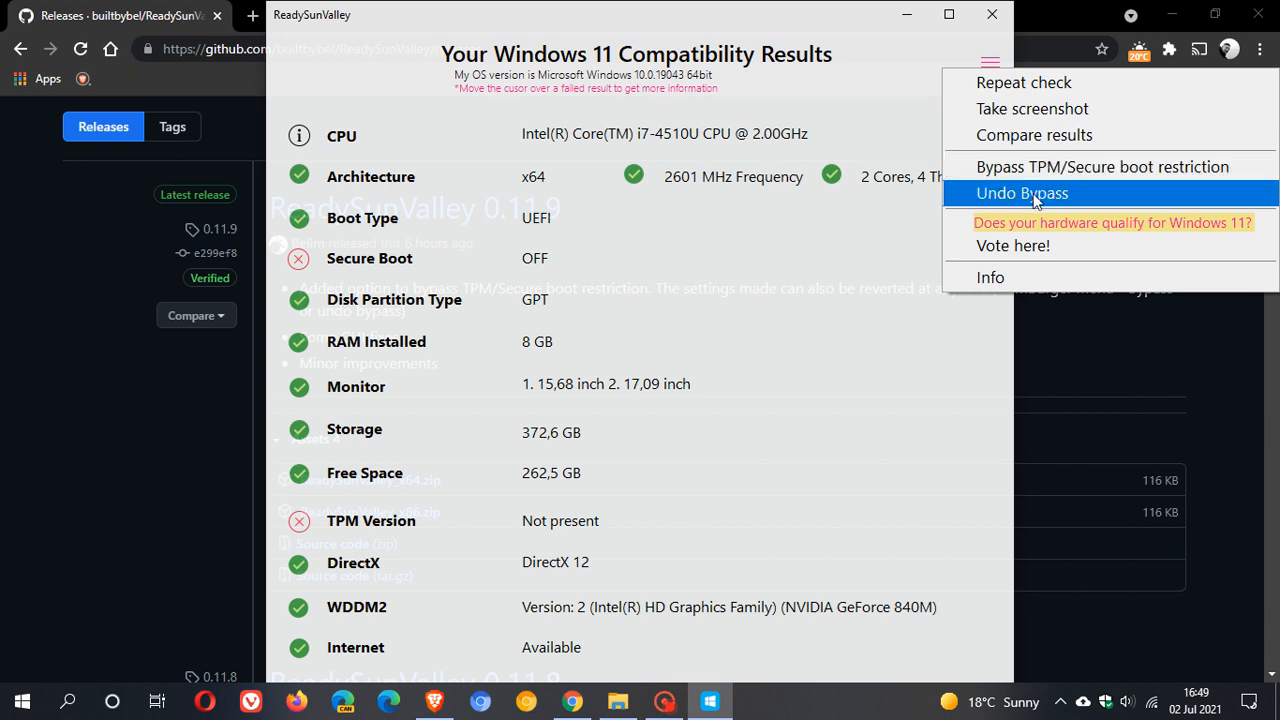
{"action": "left_click", "coordinate": [1021, 193]}
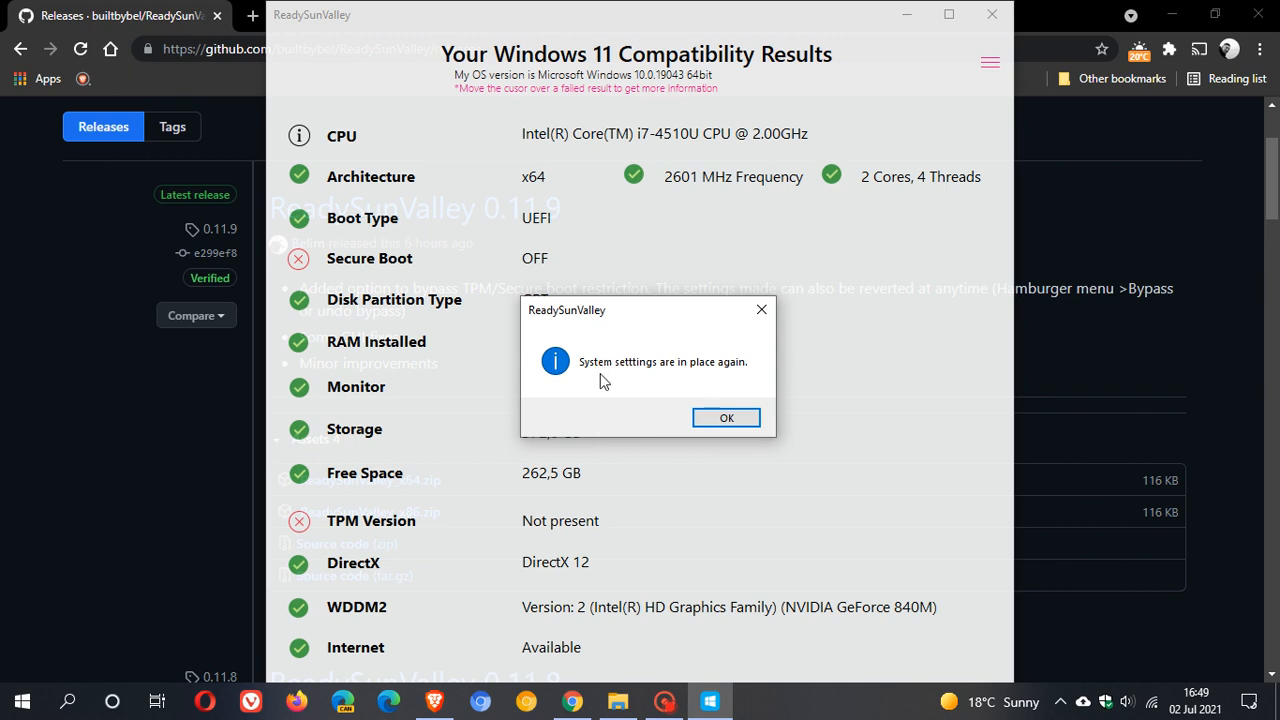
{"action": "mouse_move", "coordinate": [729, 390]}
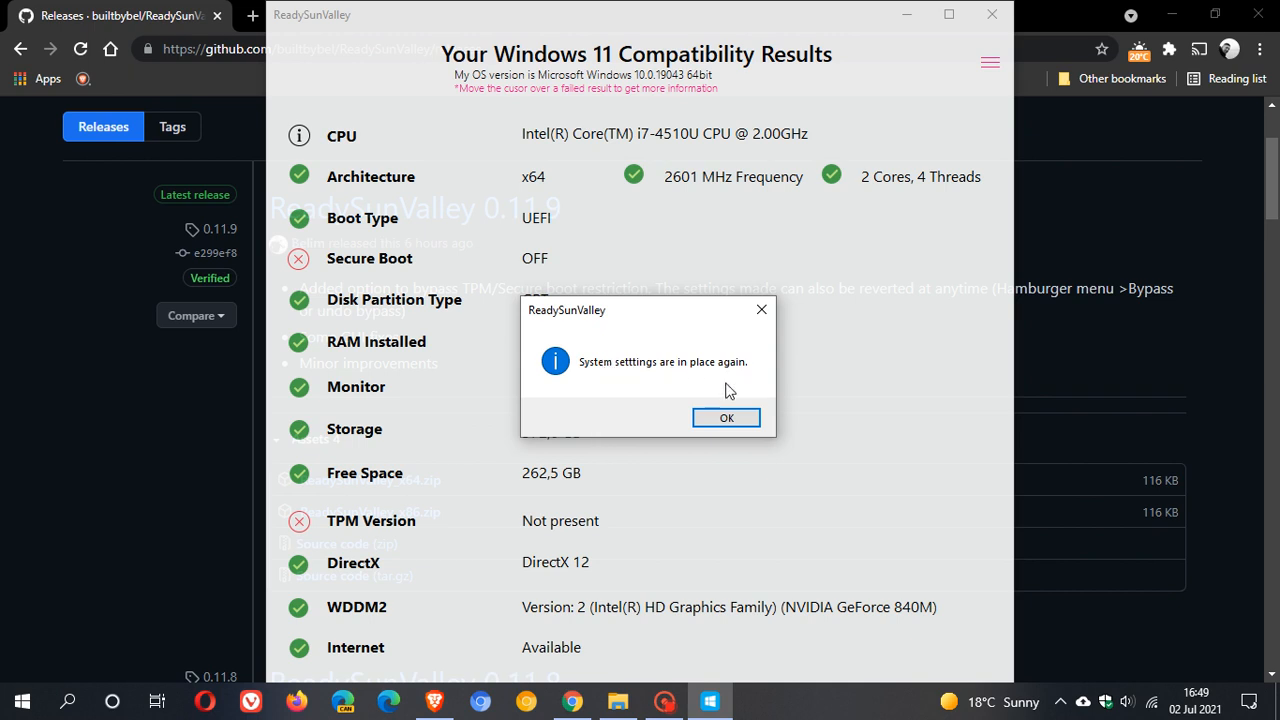
{"action": "left_click", "coordinate": [726, 417]}
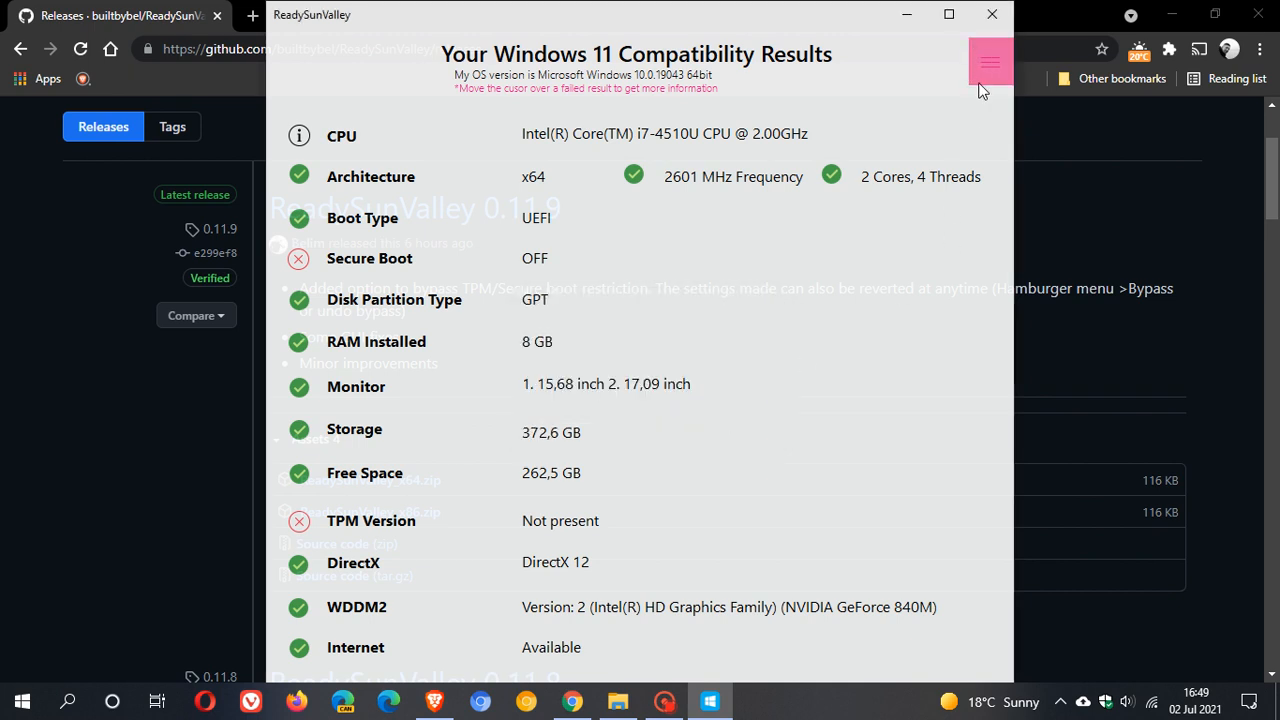
{"action": "left_click", "coordinate": [990, 62]}
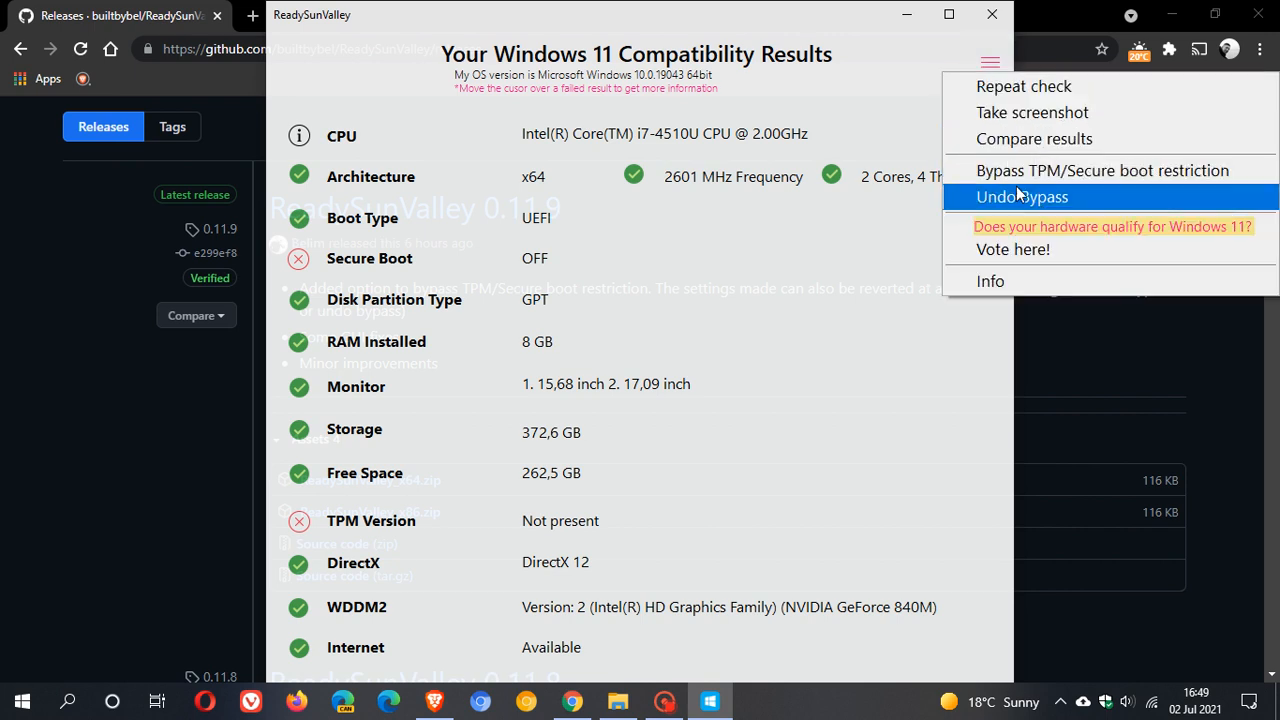
{"action": "mouse_move", "coordinate": [1101, 170]}
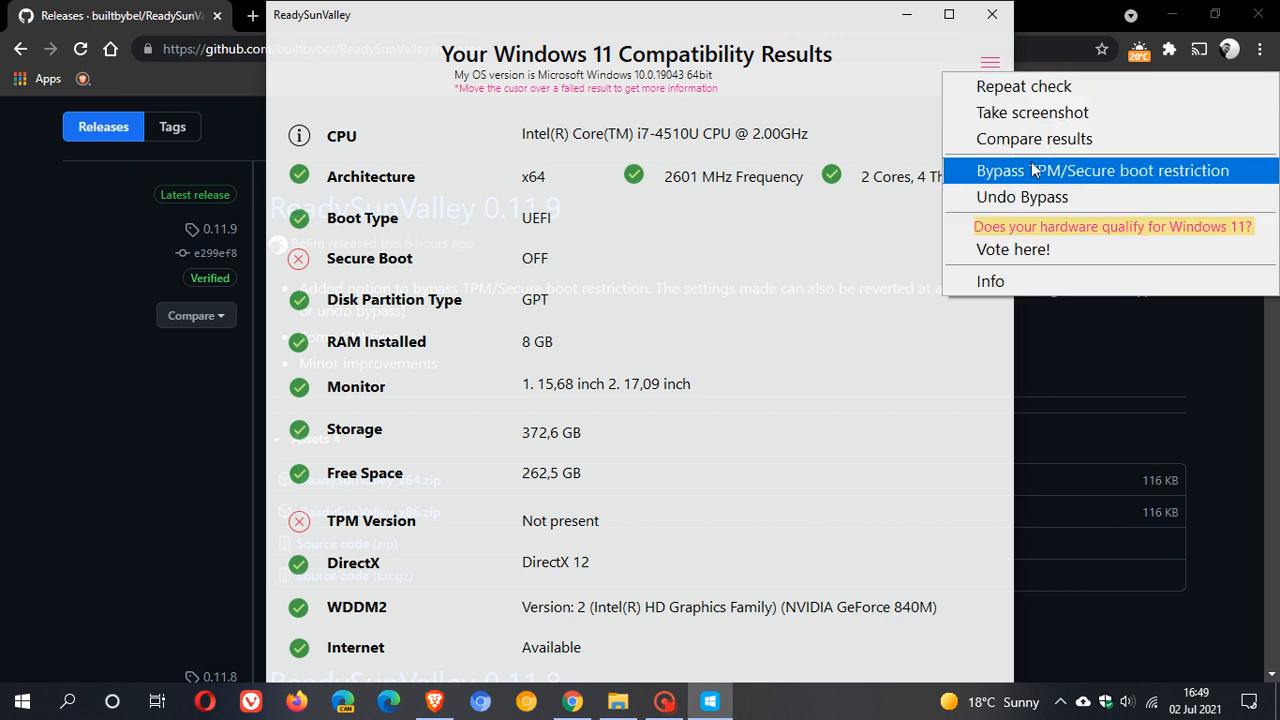
{"action": "mouse_move", "coordinate": [1128, 175]}
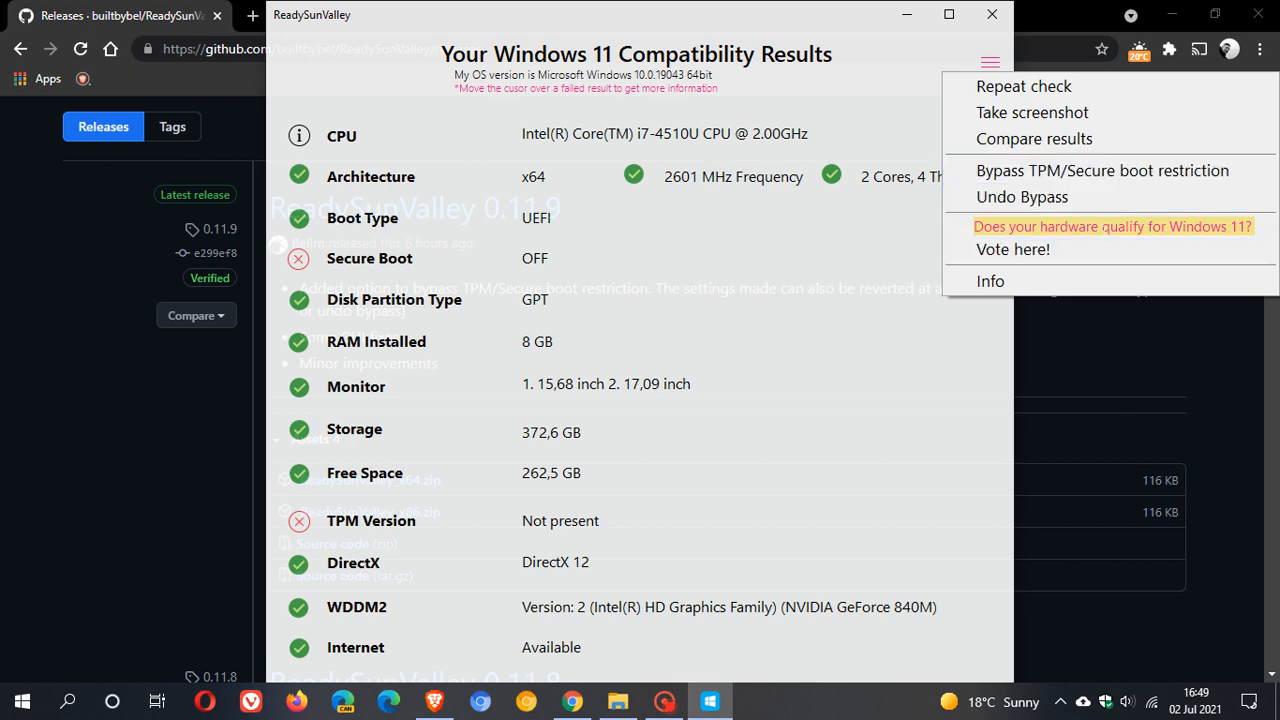
{"action": "mouse_move", "coordinate": [1012, 249]}
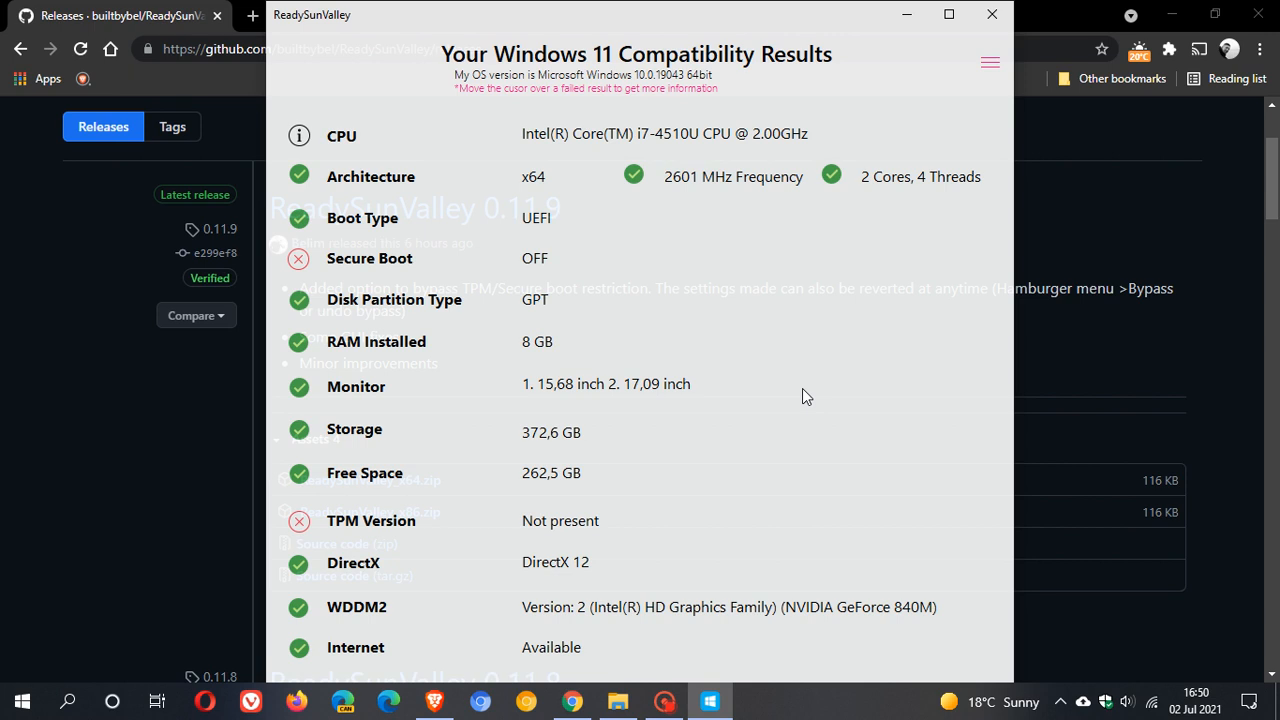
{"action": "mouse_move", "coordinate": [299, 135]}
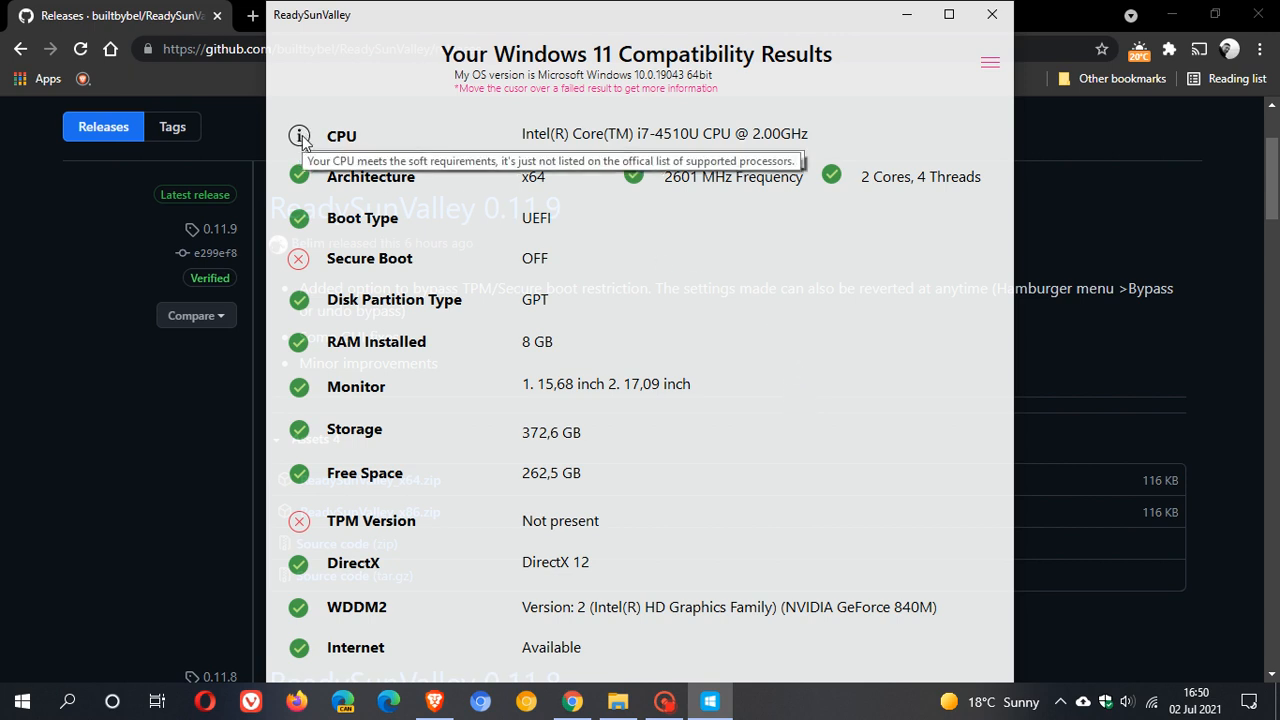
{"action": "mouse_move", "coordinate": [350, 293]}
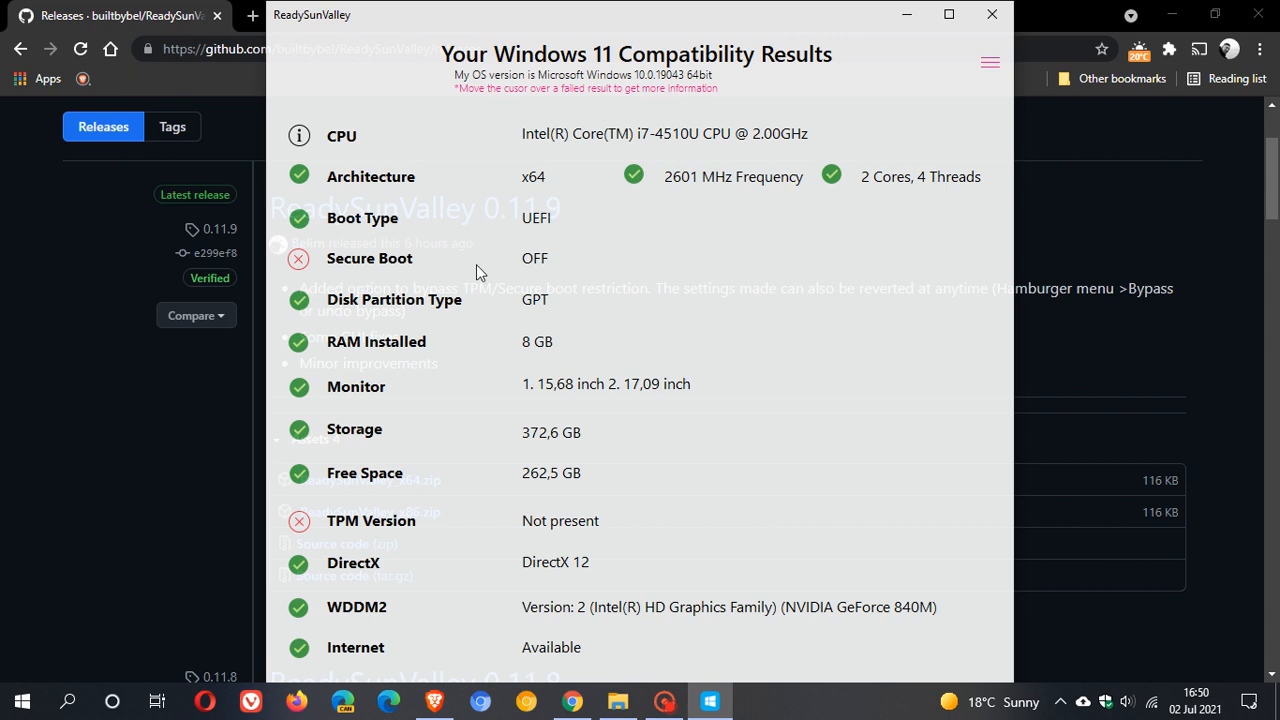
{"action": "mouse_move", "coordinate": [835, 290]}
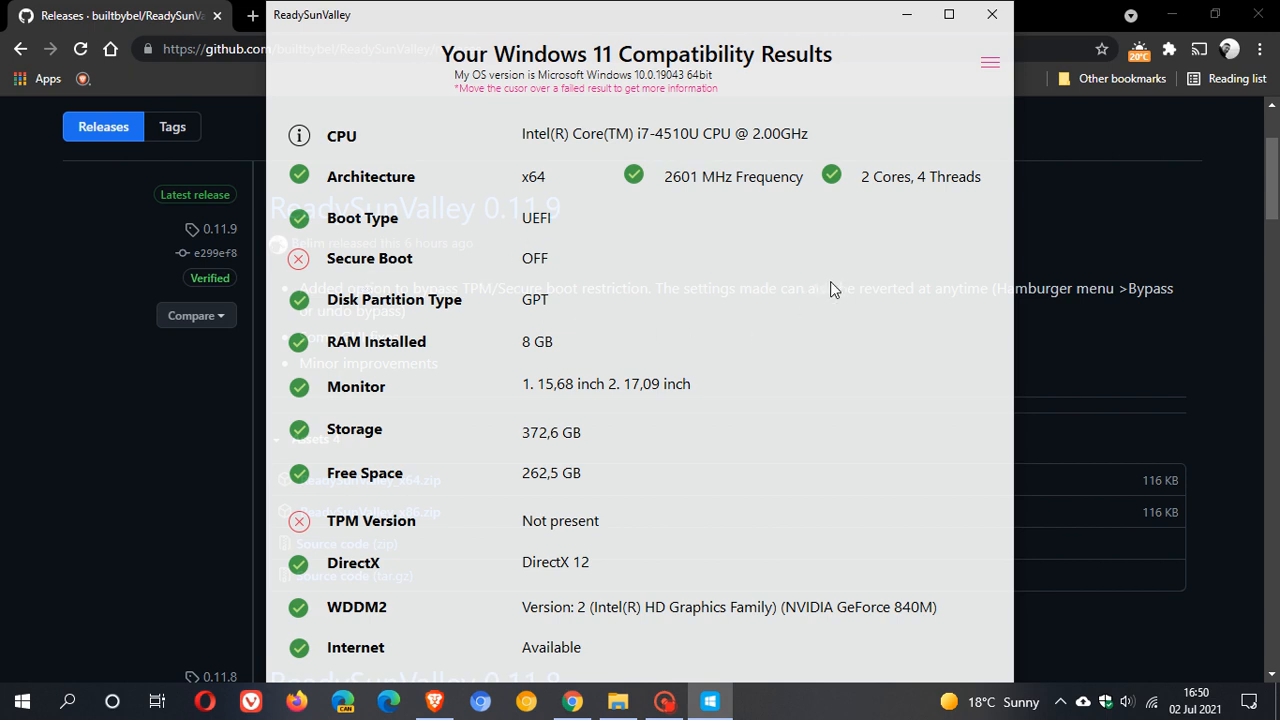
{"action": "mouse_move", "coordinate": [775, 303]}
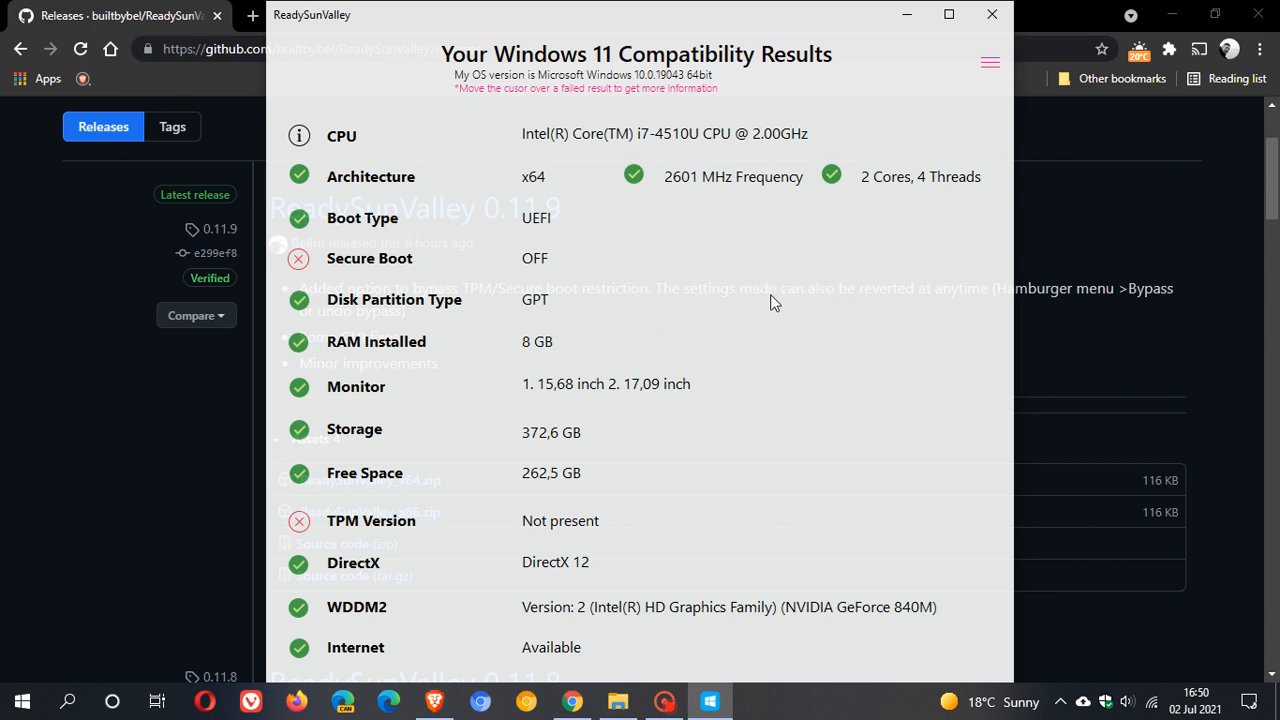
{"action": "mouse_move", "coordinate": [708, 120]}
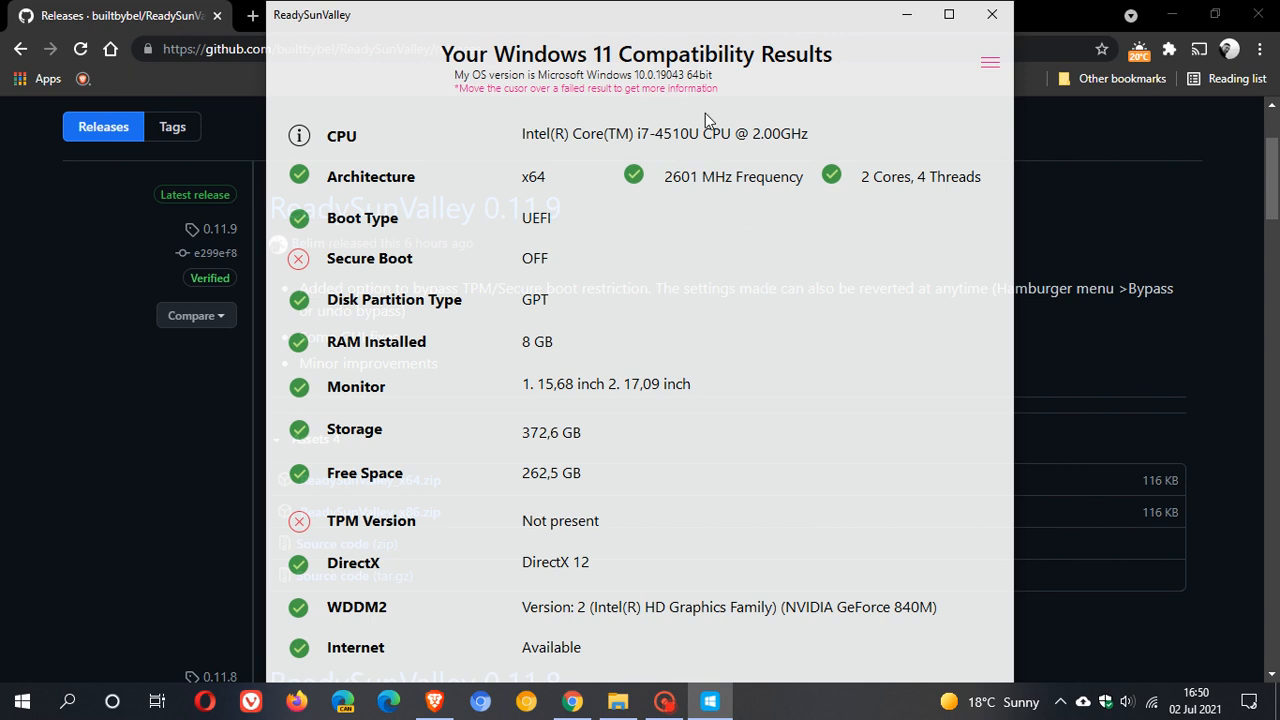
{"action": "mouse_move", "coordinate": [772, 398]}
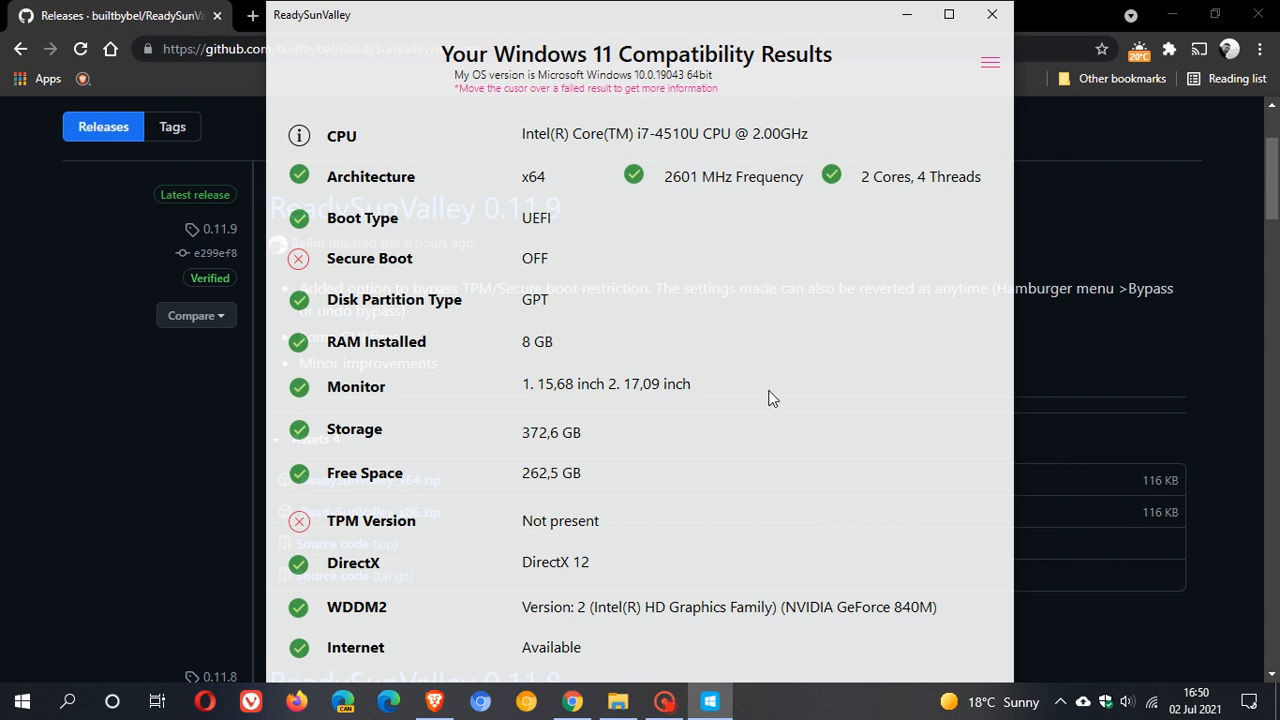
{"action": "mouse_move", "coordinate": [732, 298]}
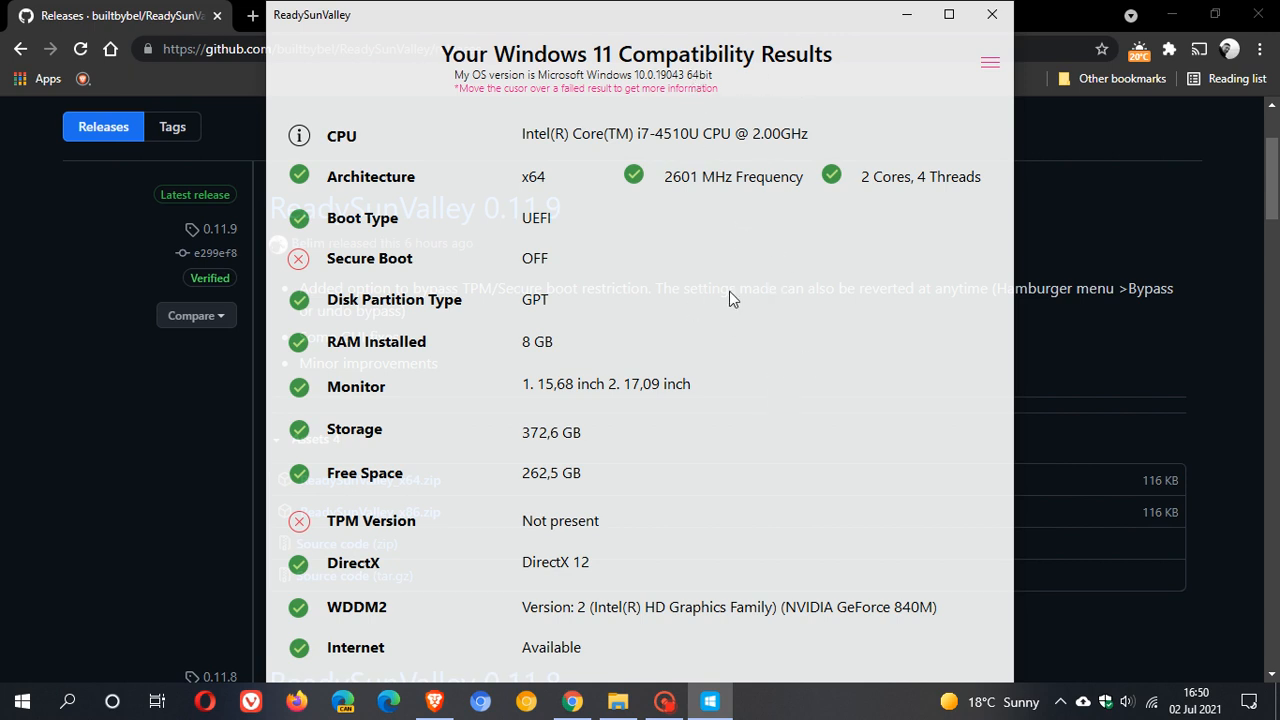
{"action": "mouse_move", "coordinate": [547, 623]}
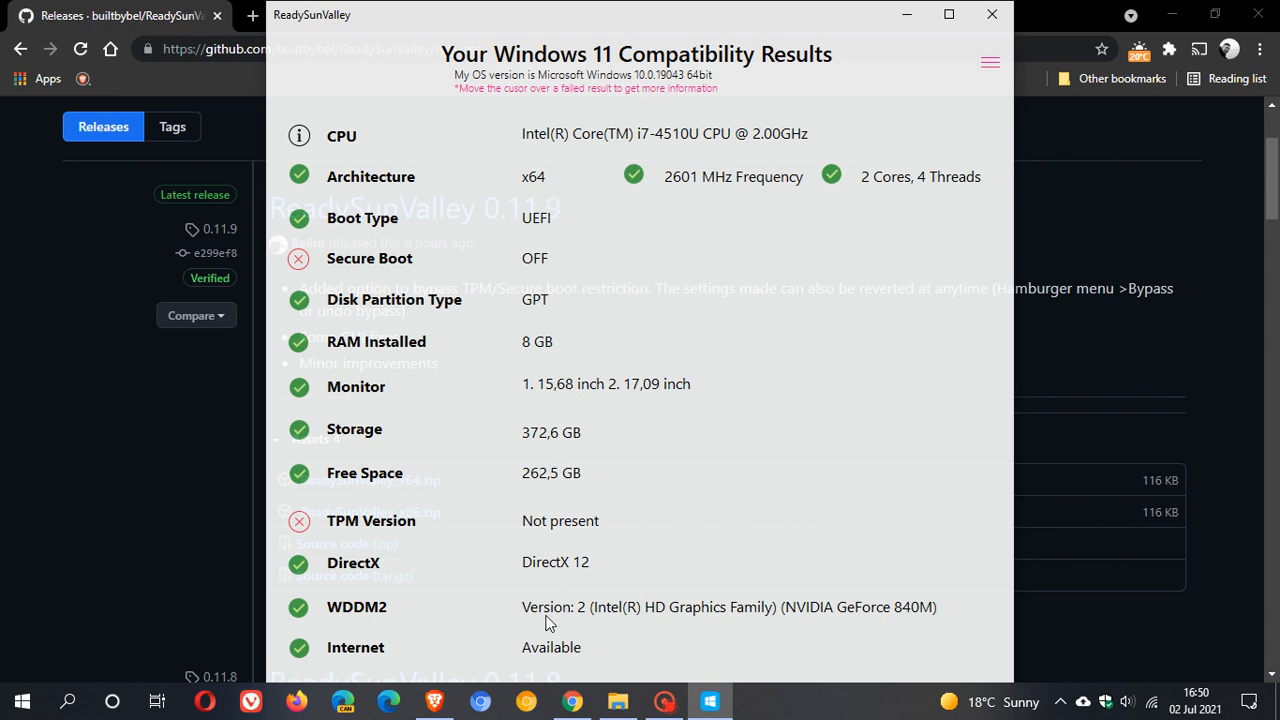
{"action": "mouse_move", "coordinate": [849, 329]}
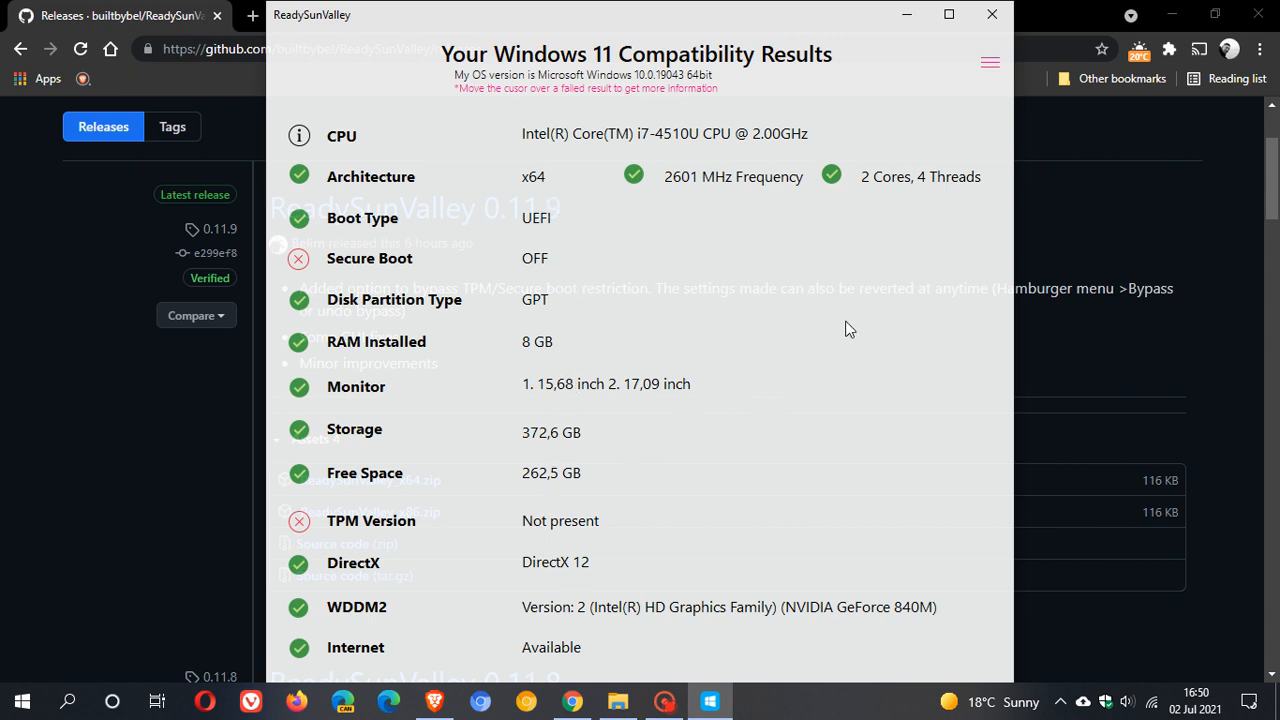
Step: Minimize ReadySunValley and Chrome to reveal the empty desktop
{"action": "left_click", "coordinate": [906, 14]}
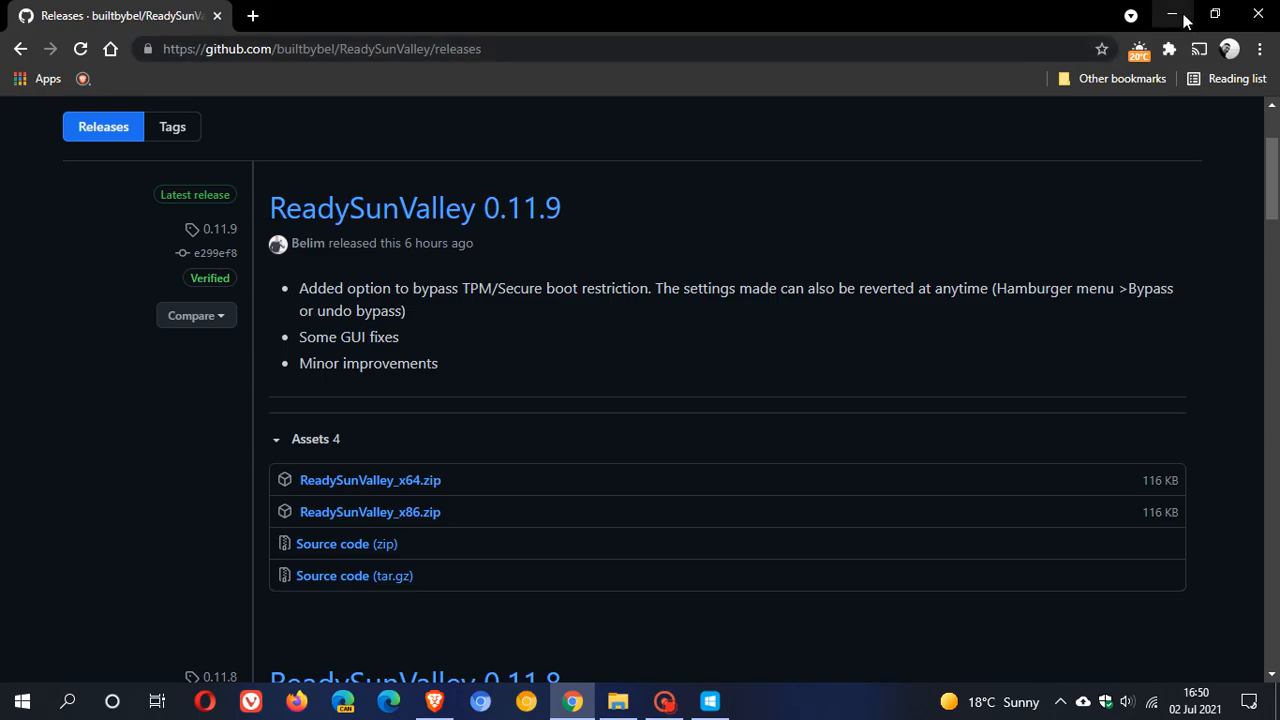
{"action": "left_click", "coordinate": [1172, 16]}
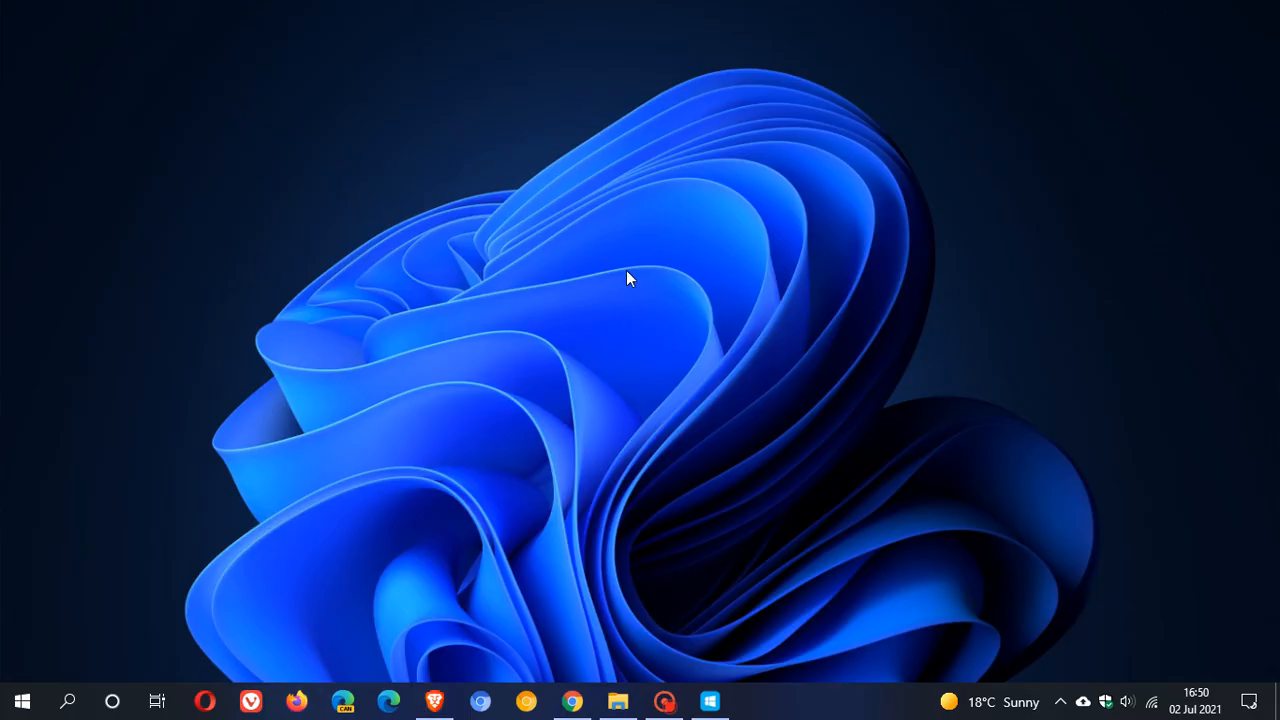